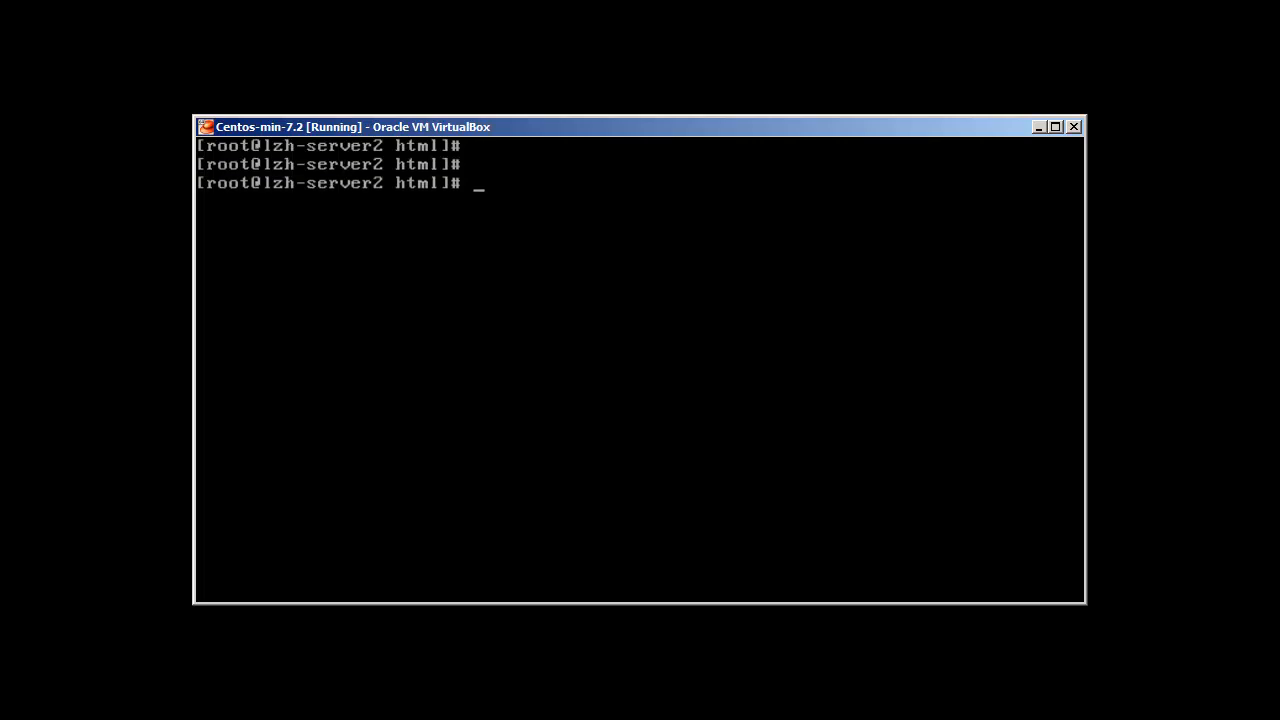
Step: Change into /etc/squid and open squid.conf in vim
type("cd /")
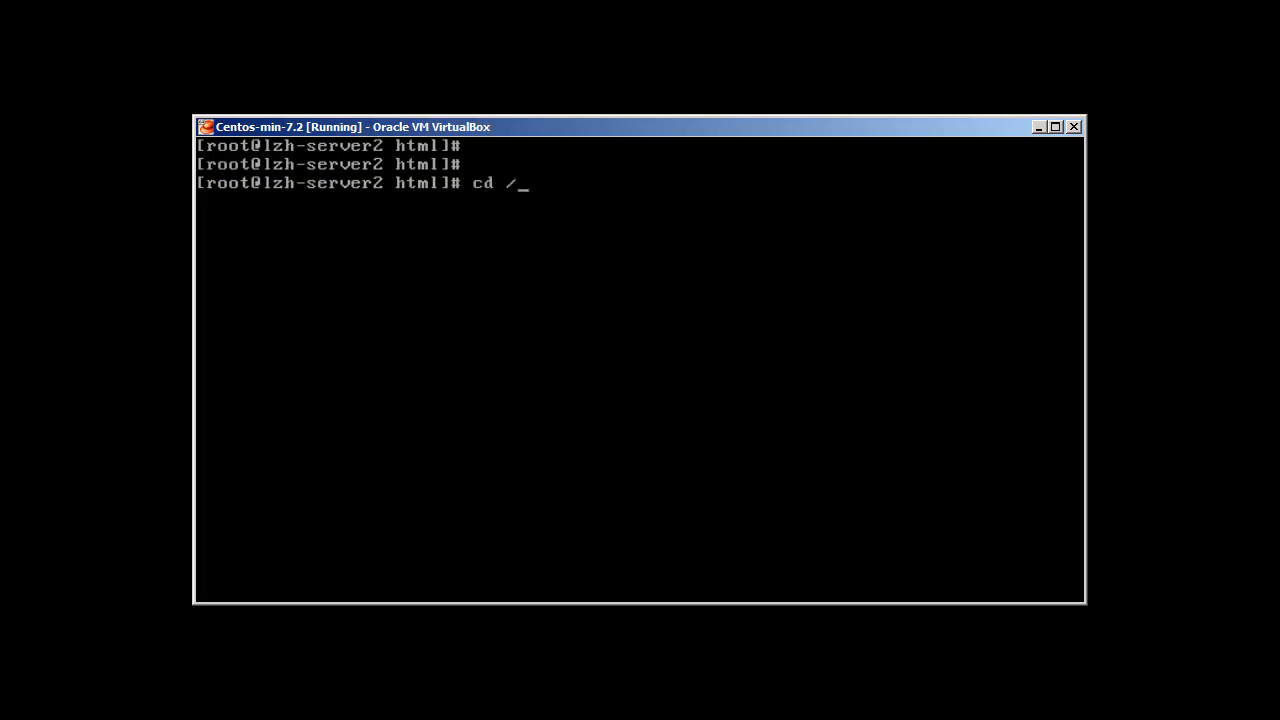
type("etc/squid/")
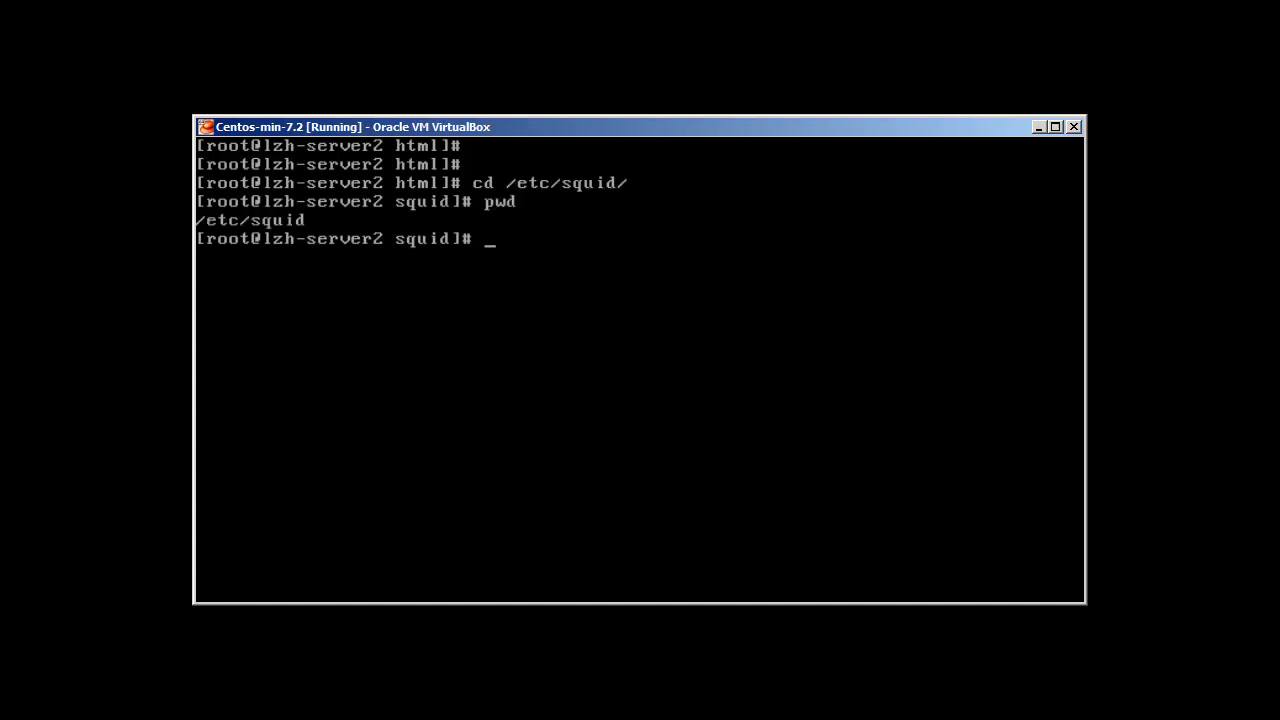
type("vi")
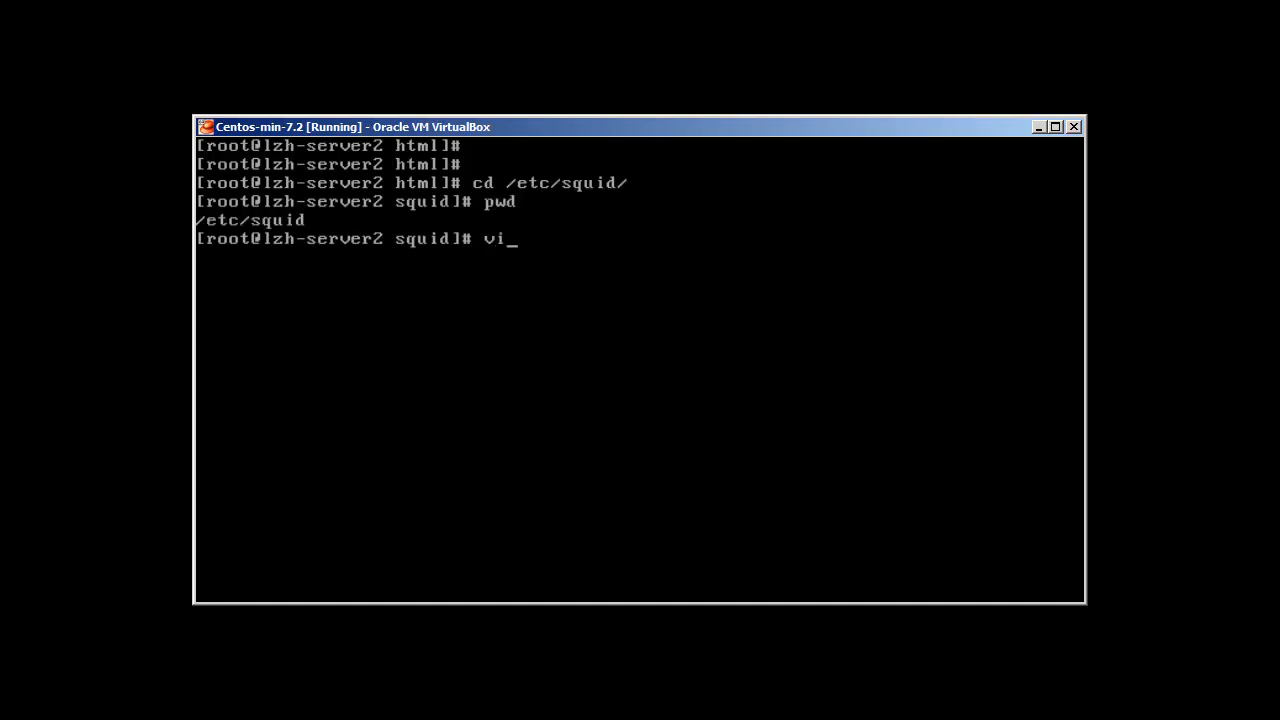
type("m squid.conf")
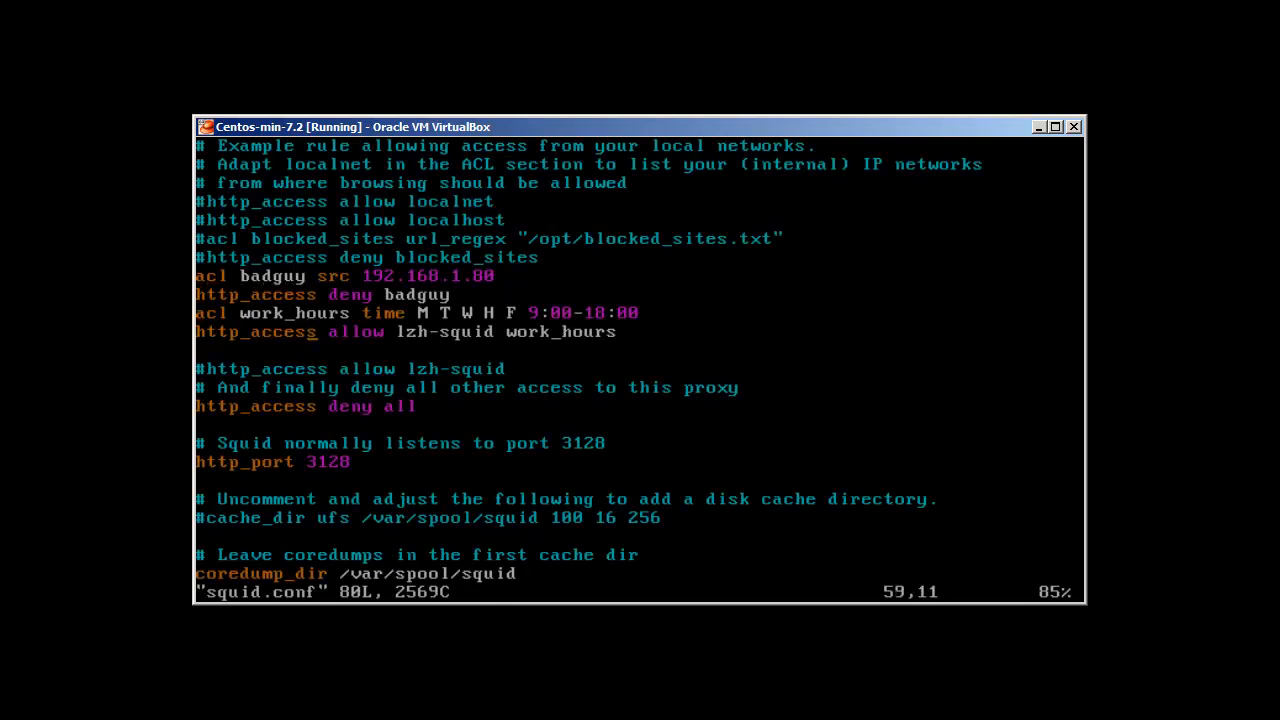
Step: Move to the blank line after the work_hours rule, briefly enter insert mode, then leave it
key("Down")
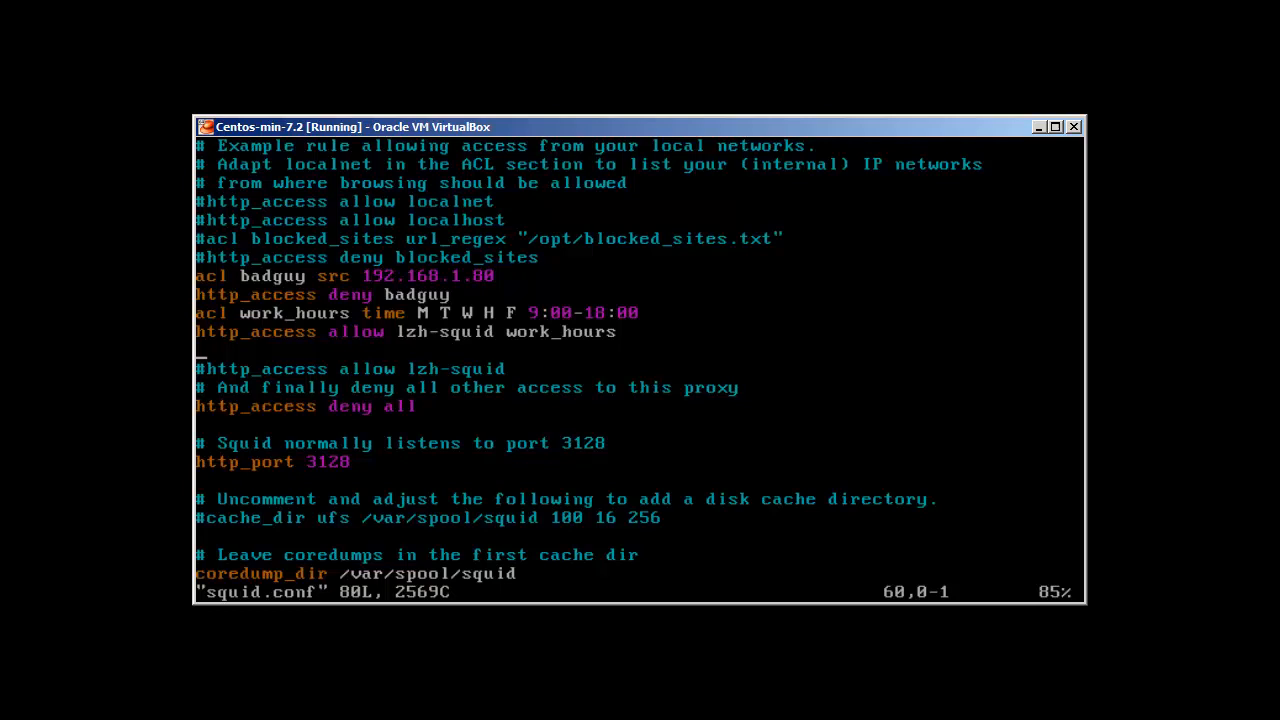
key("i")
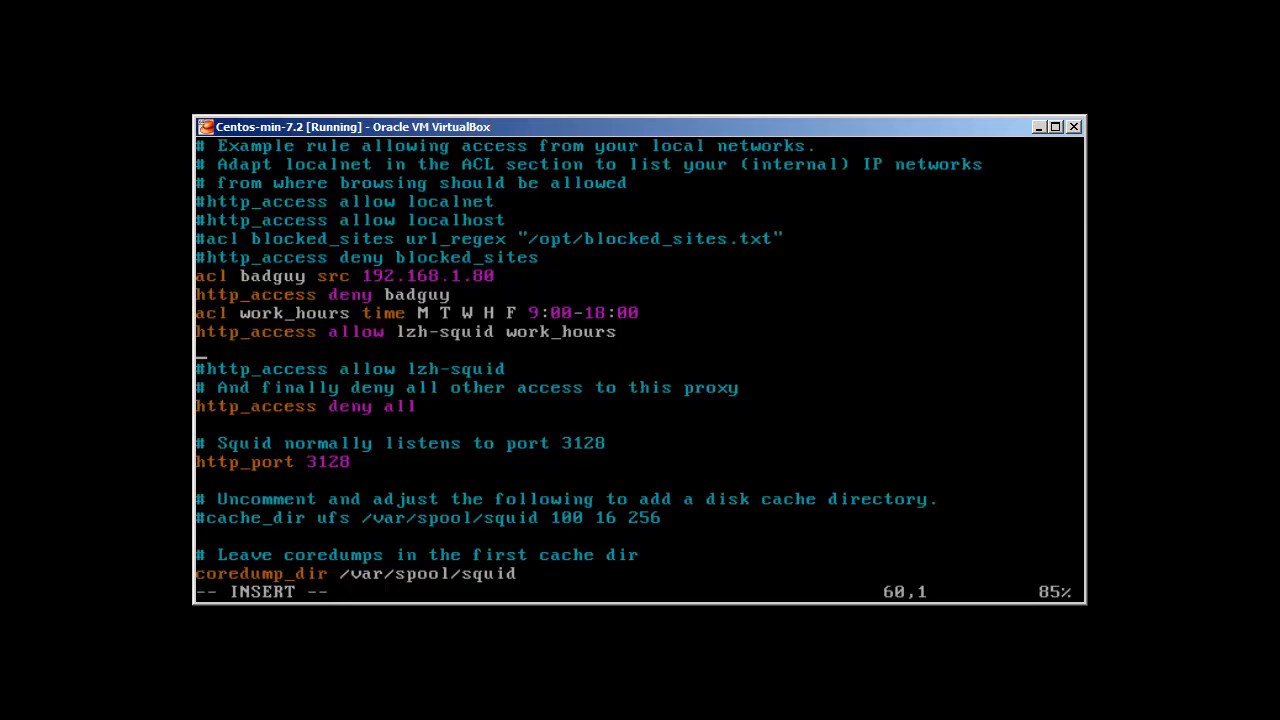
key("Escape")
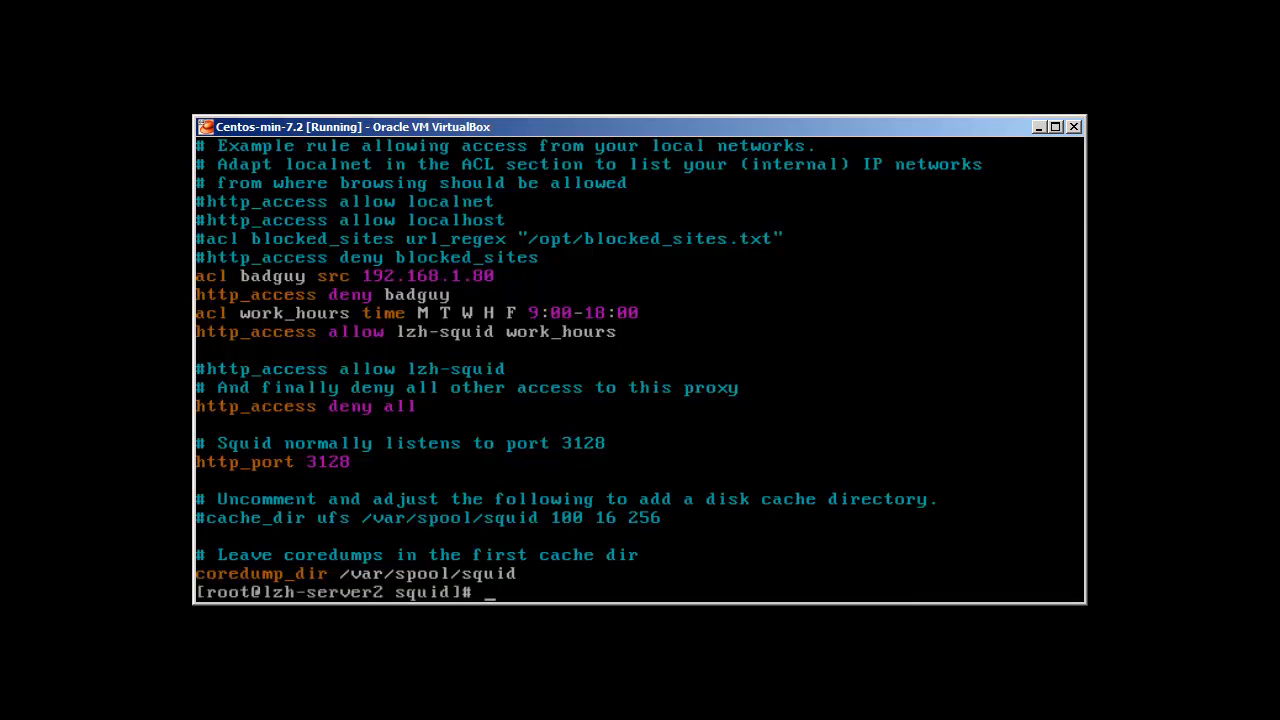
Step: Go to /usr/lib64/squid and list the basic_ncsa_auth helper with ls -ltr
type("cd /")
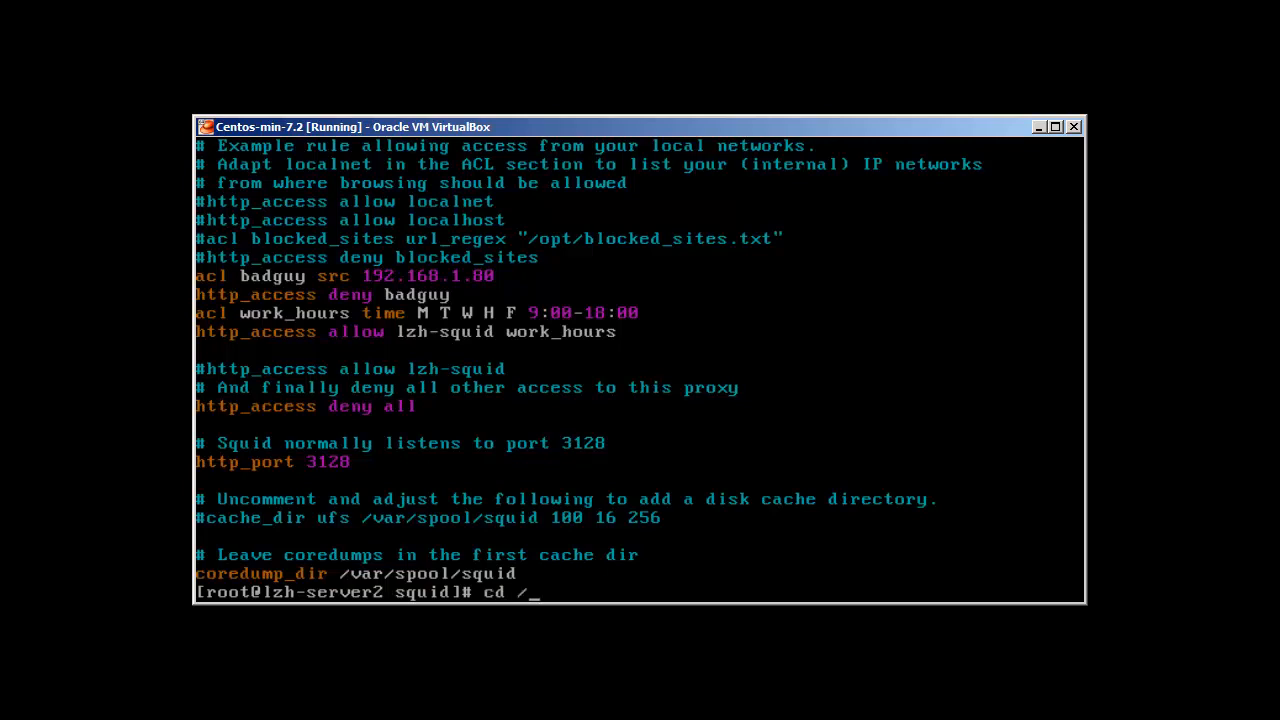
type("usr/li")
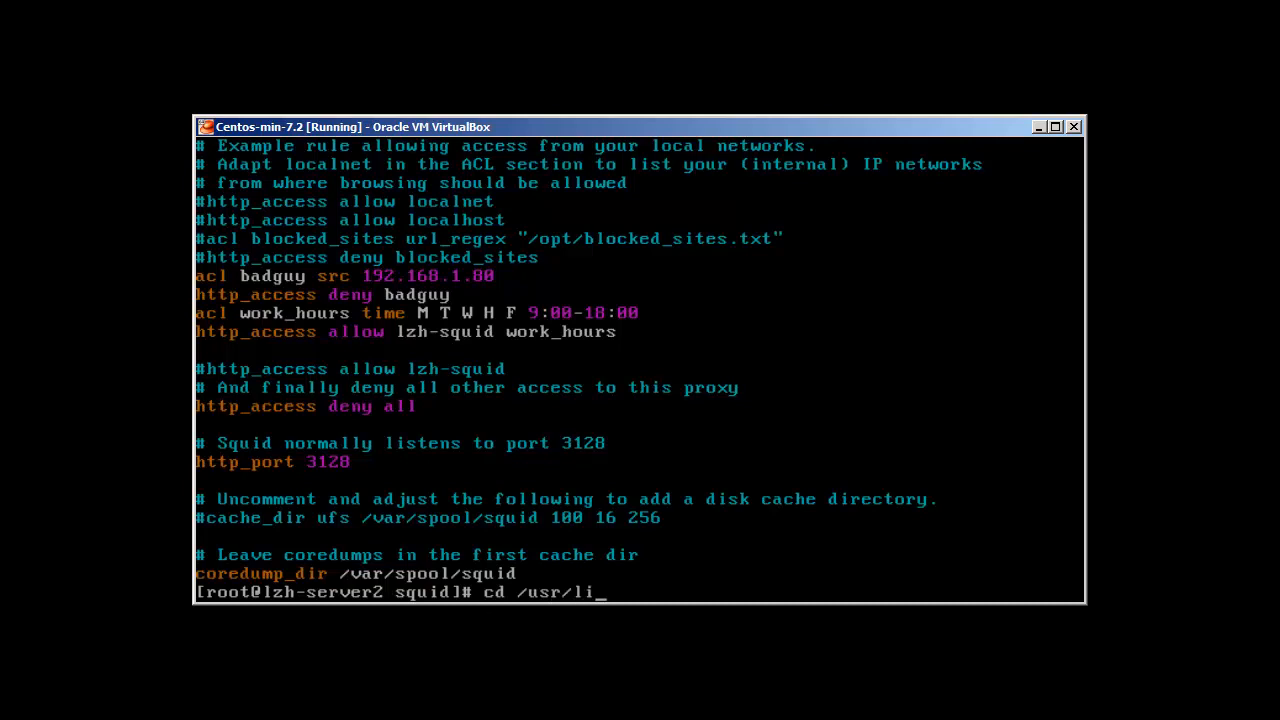
type("b")
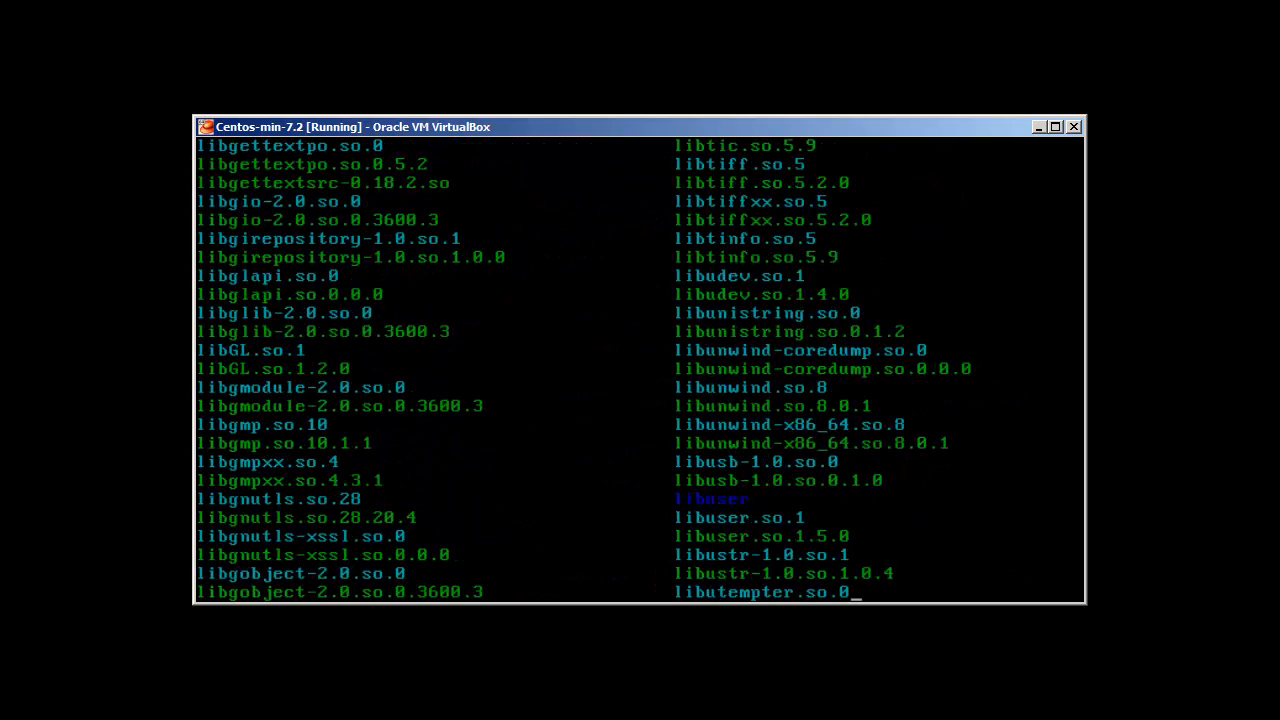
type("cd squid/")
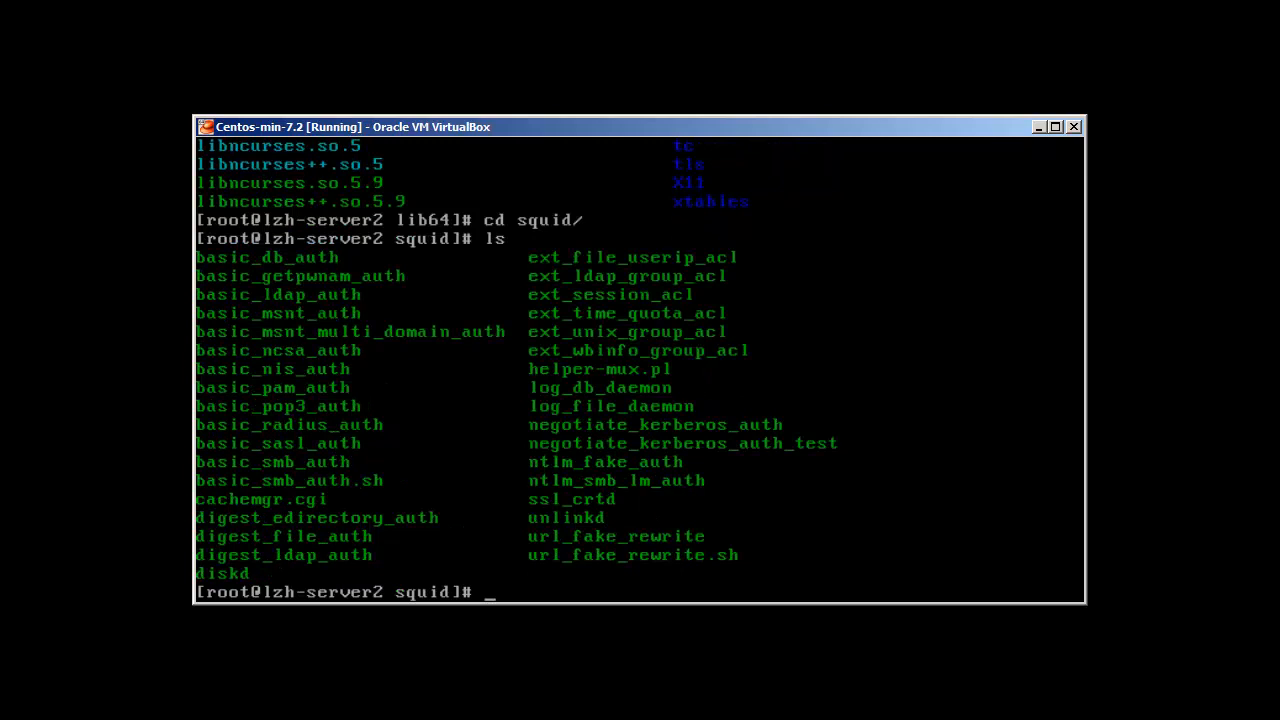
type("l")
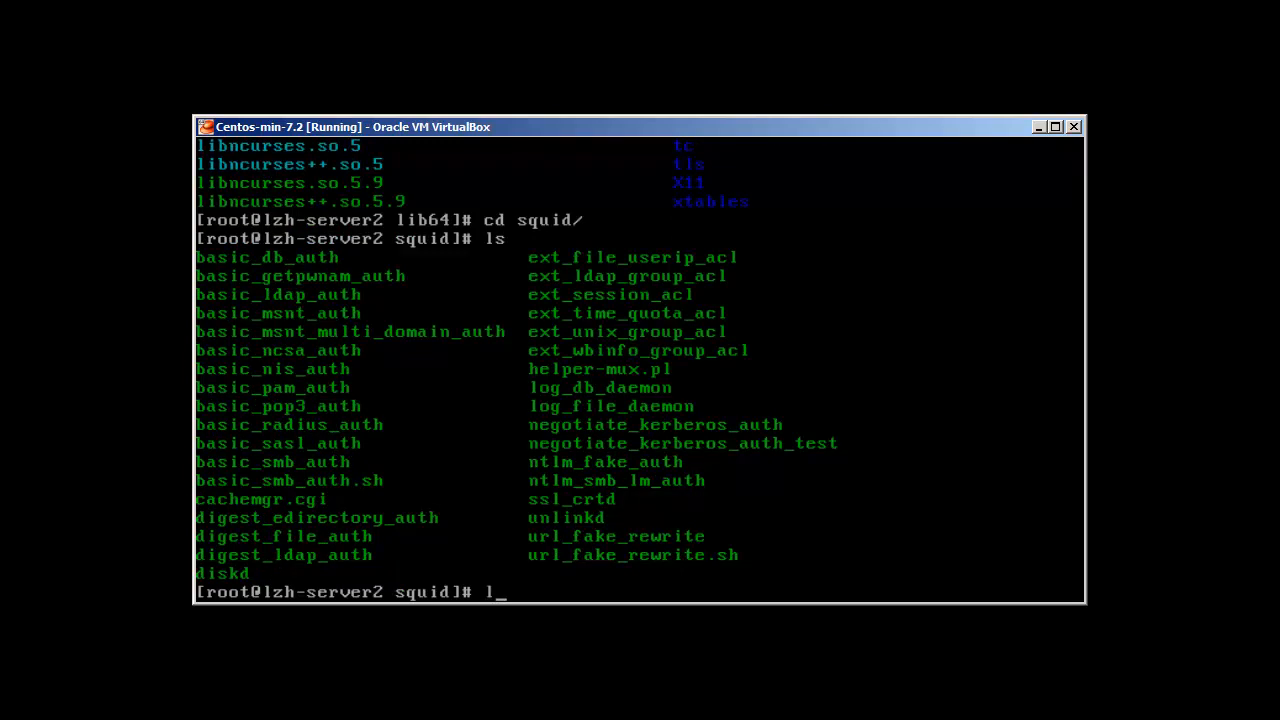
type("s")
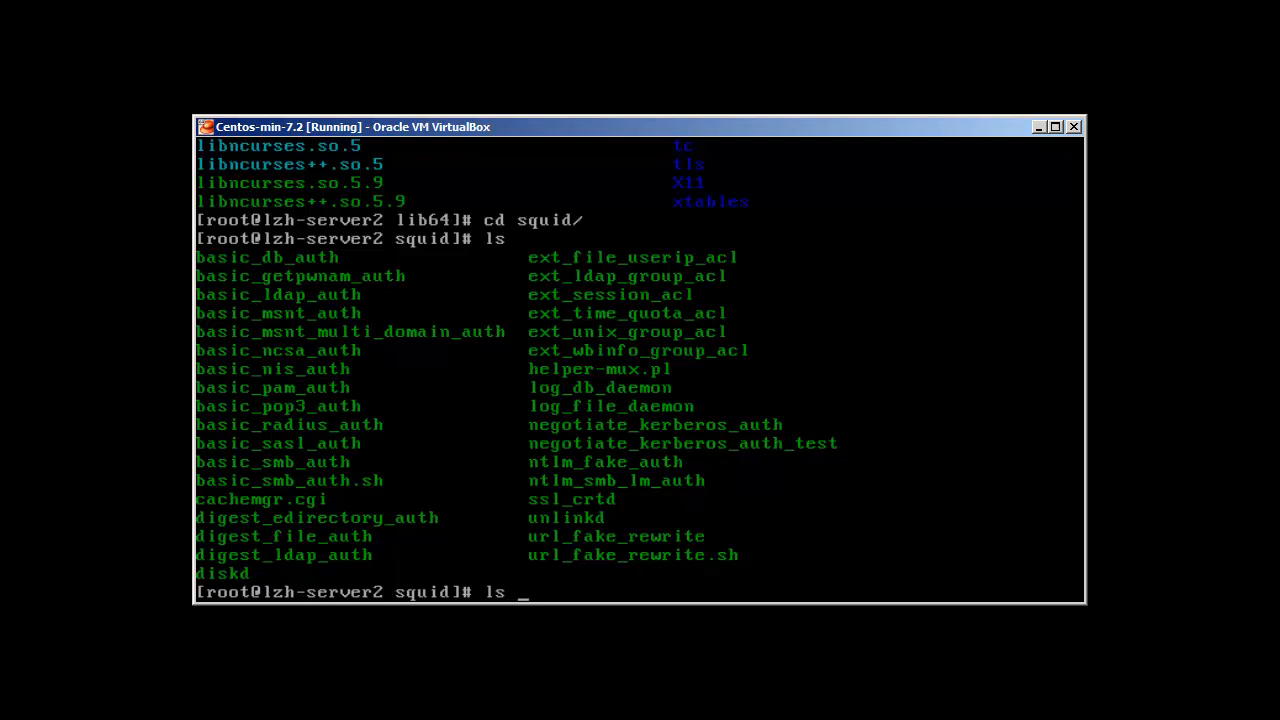
type("-")
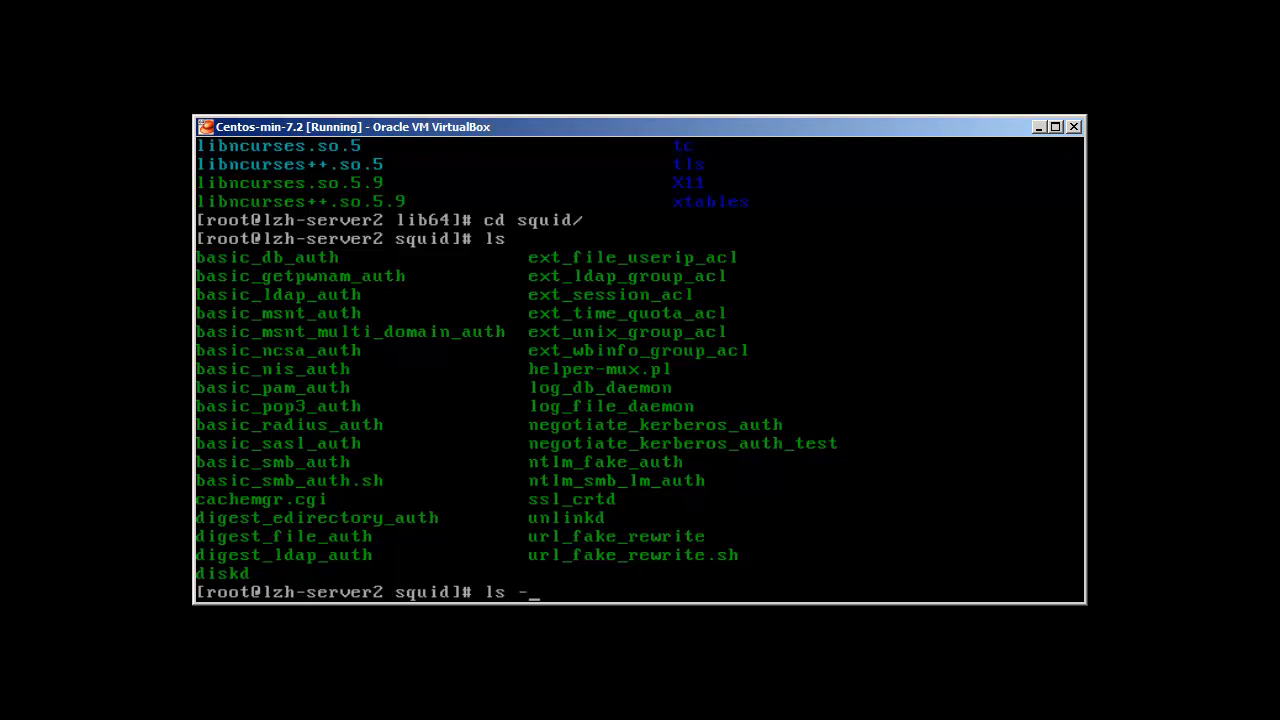
type("ltr")
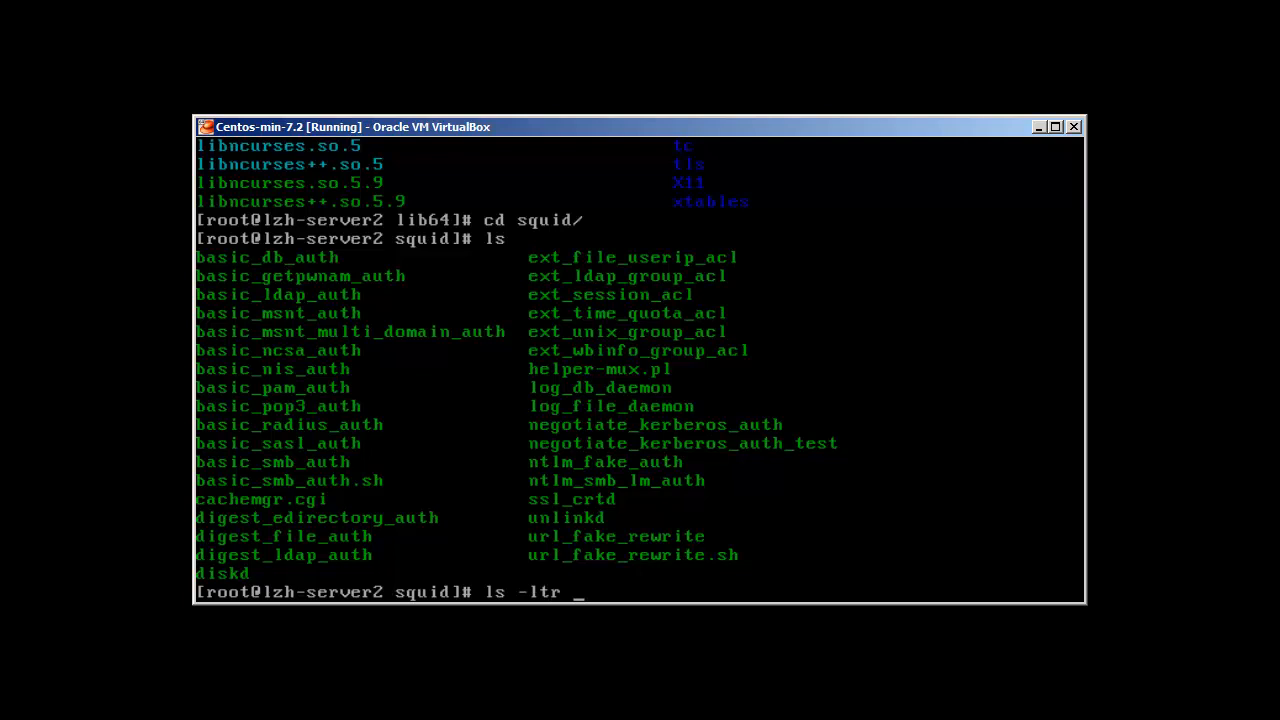
type("basic_ncsa_auth")
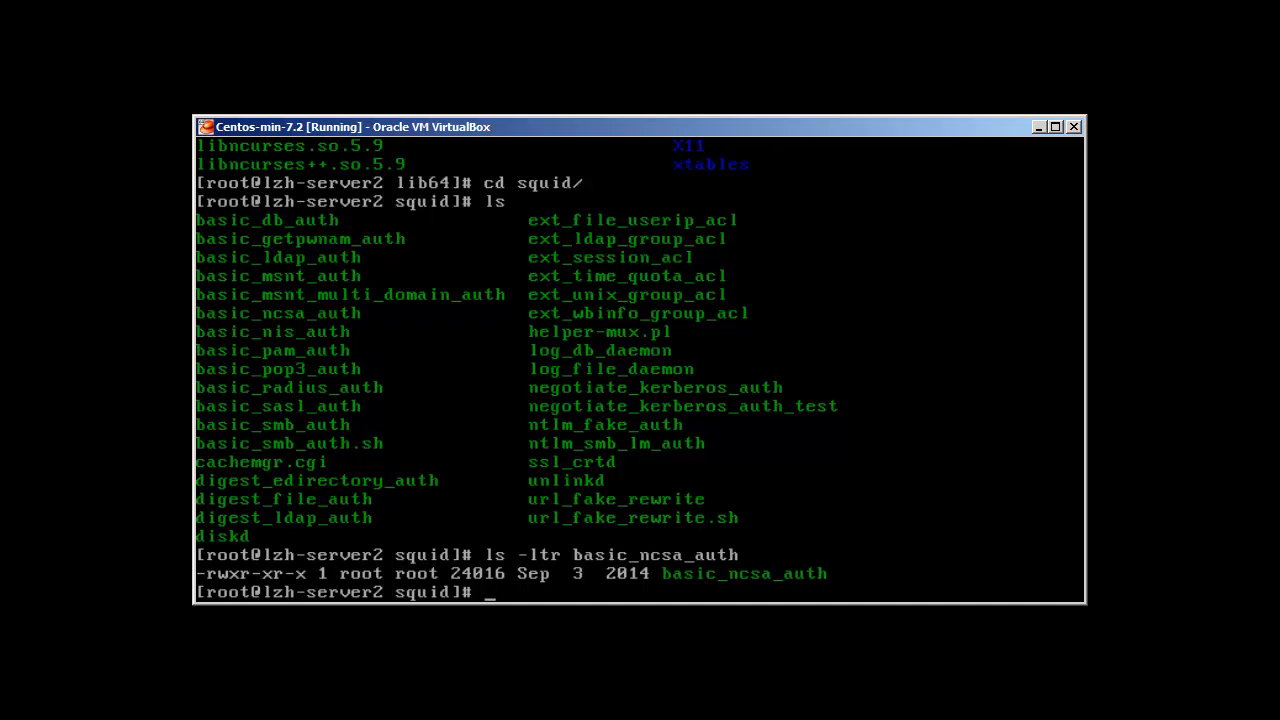
Step: Return to the Squid config folder and reopen squid.conf in vim
type("v")
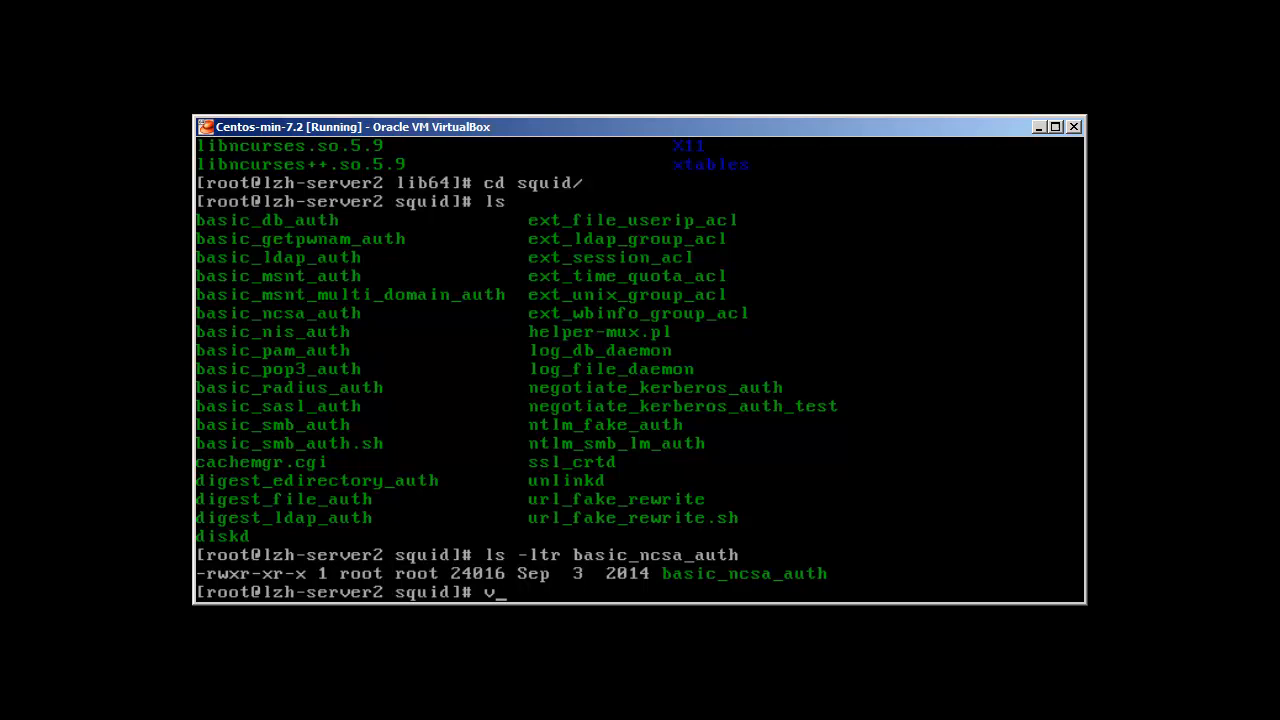
type("im squ")
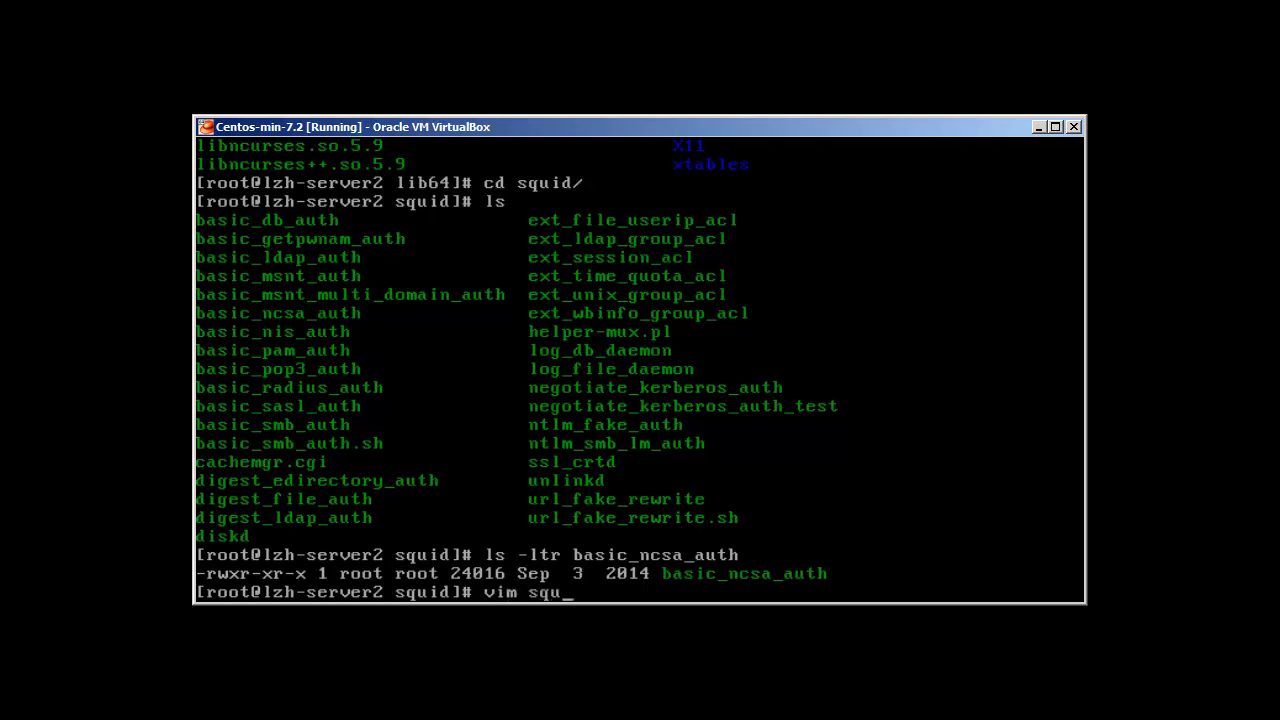
key("BackSpace")
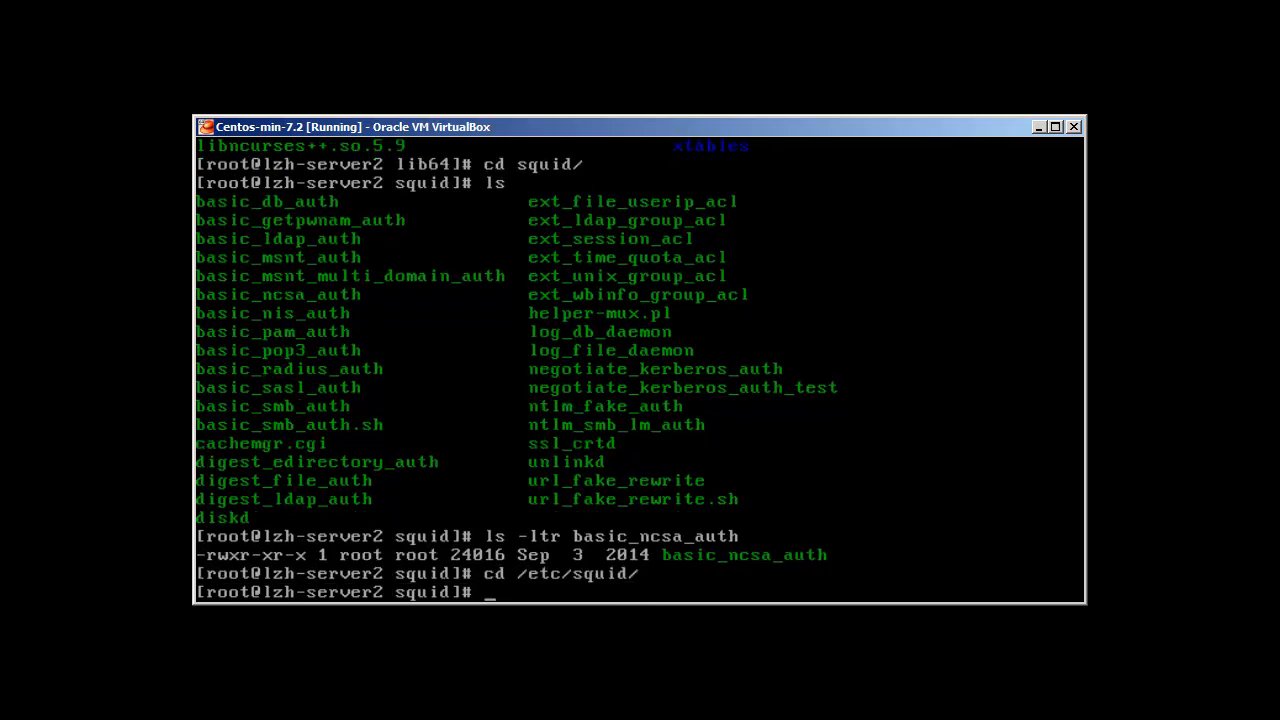
type("vim squid.conf")
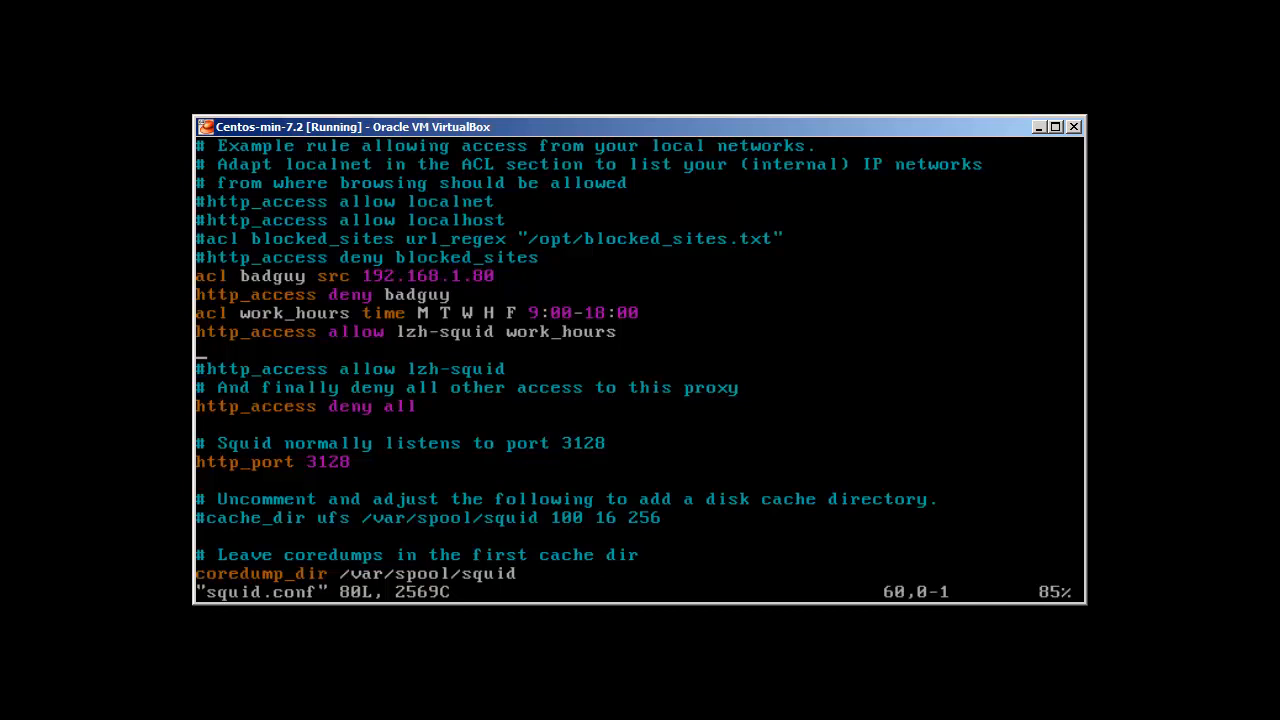
Step: Insert the line auth_param basic program /usr/lib64/squid/basic_ncsa_auth
key("i")
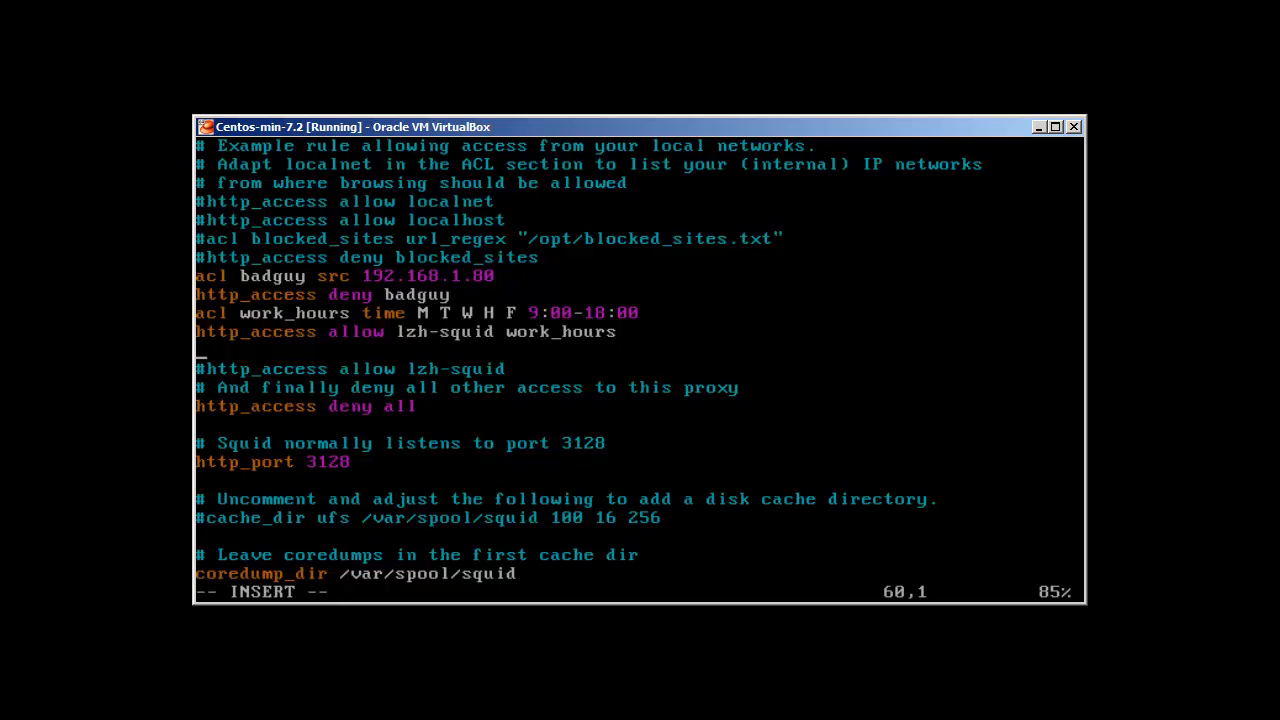
type("auth_")
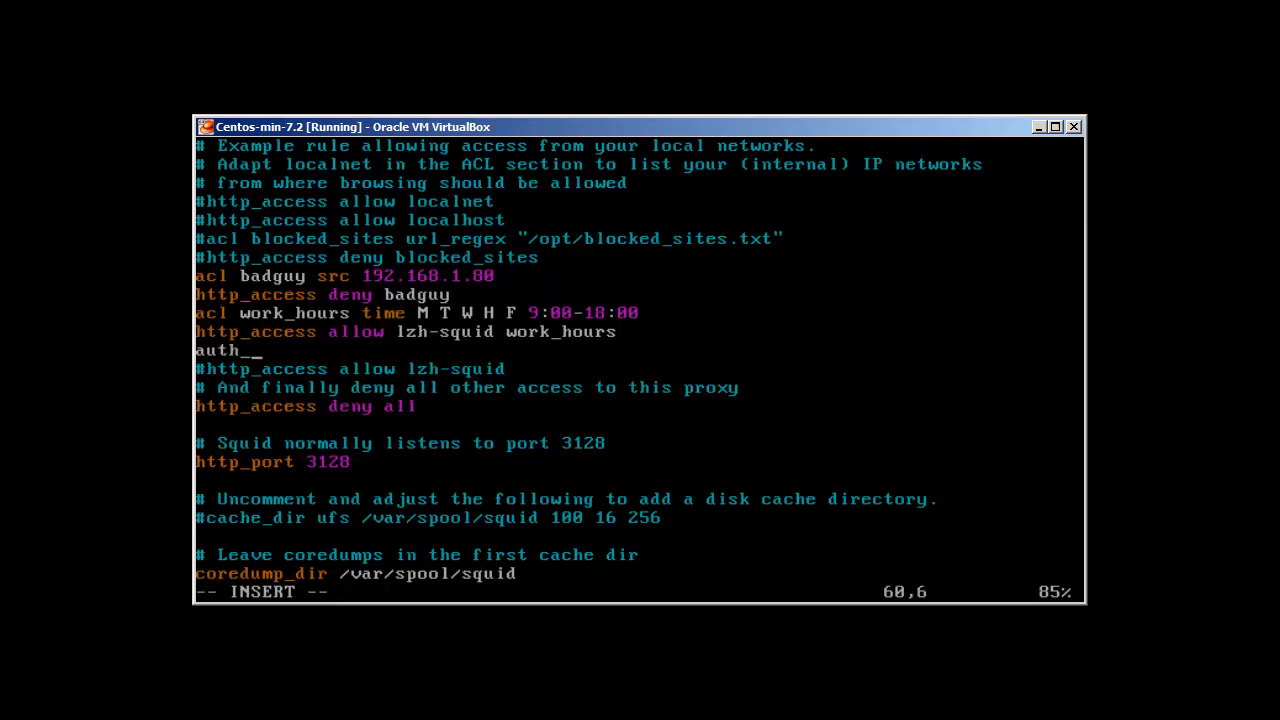
type("par")
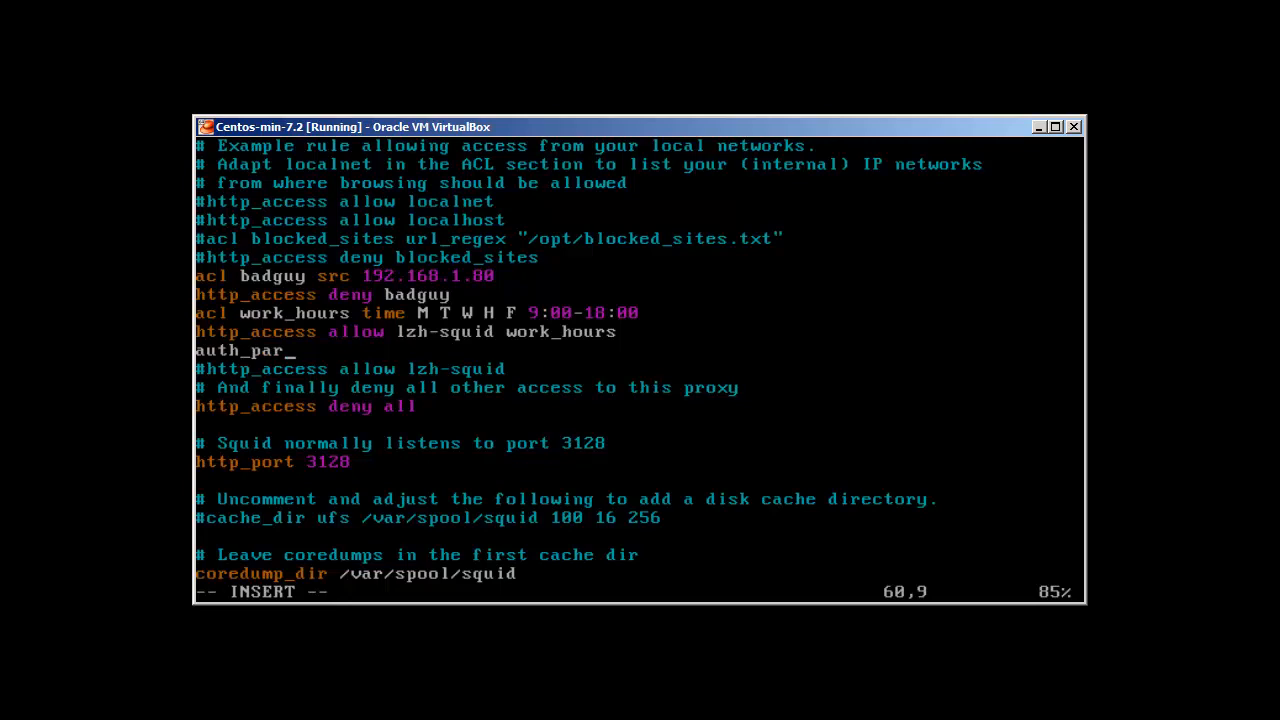
type("am bs")
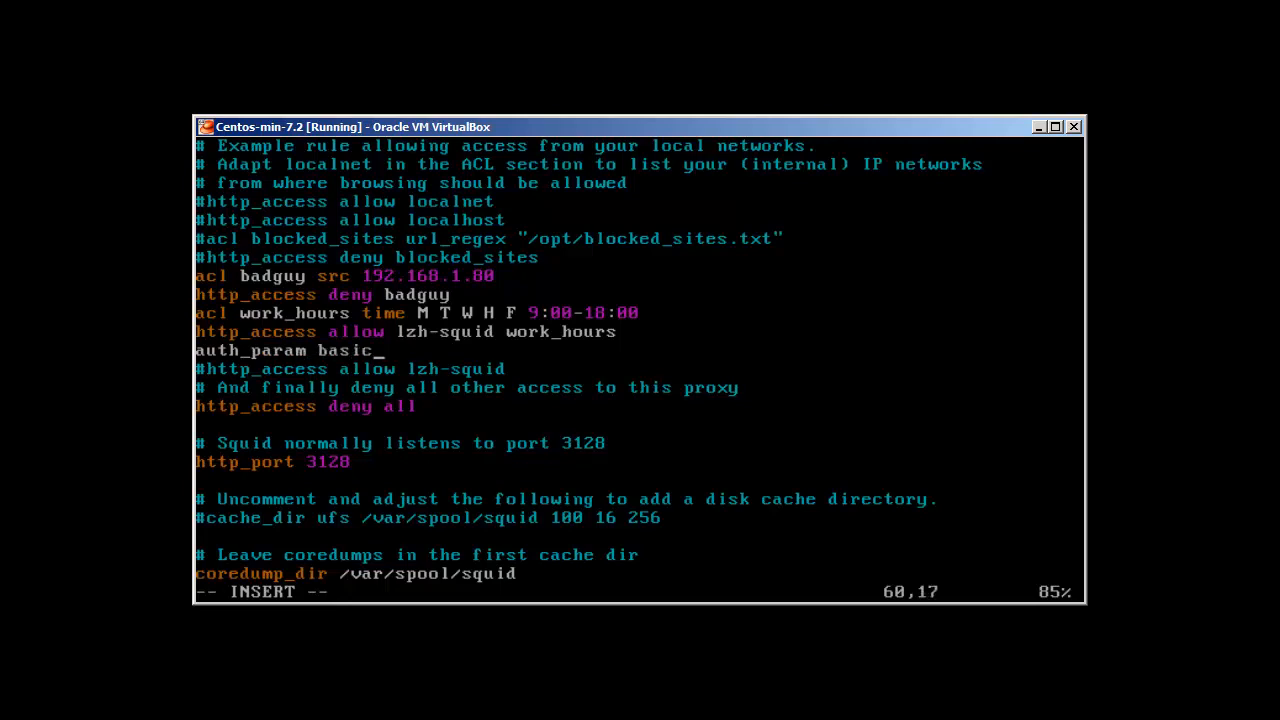
type("program")
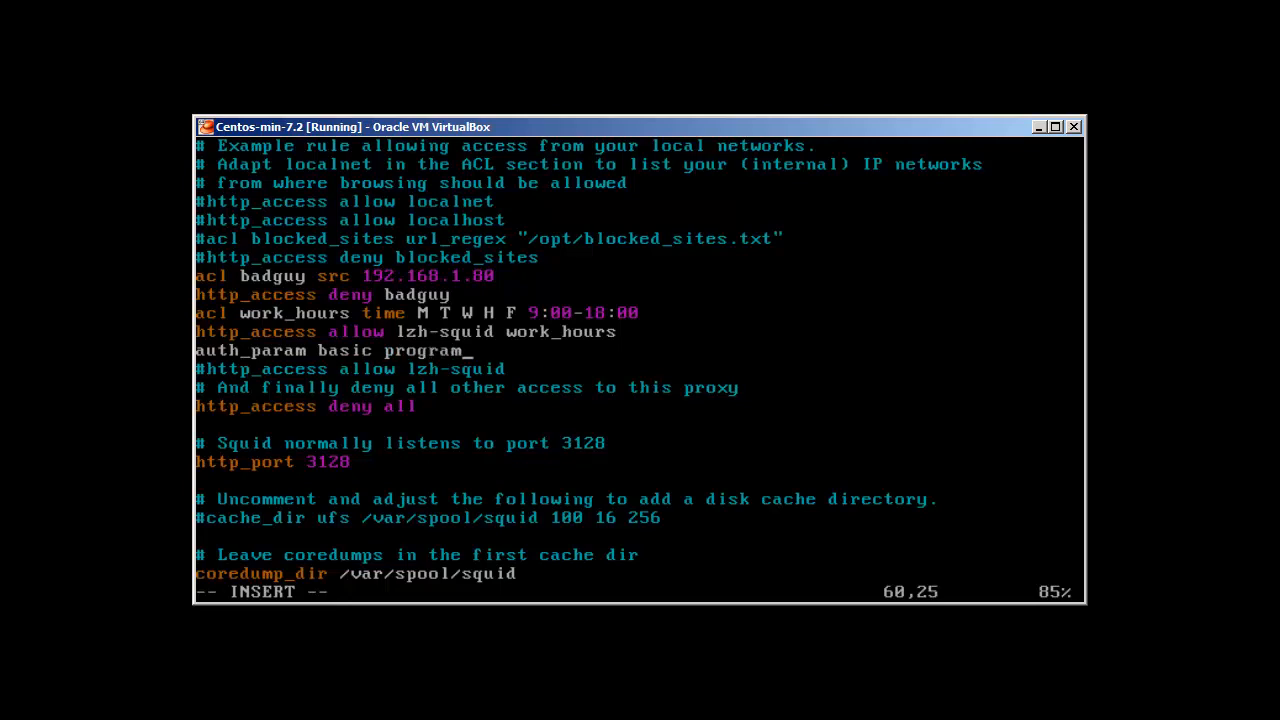
type("/")
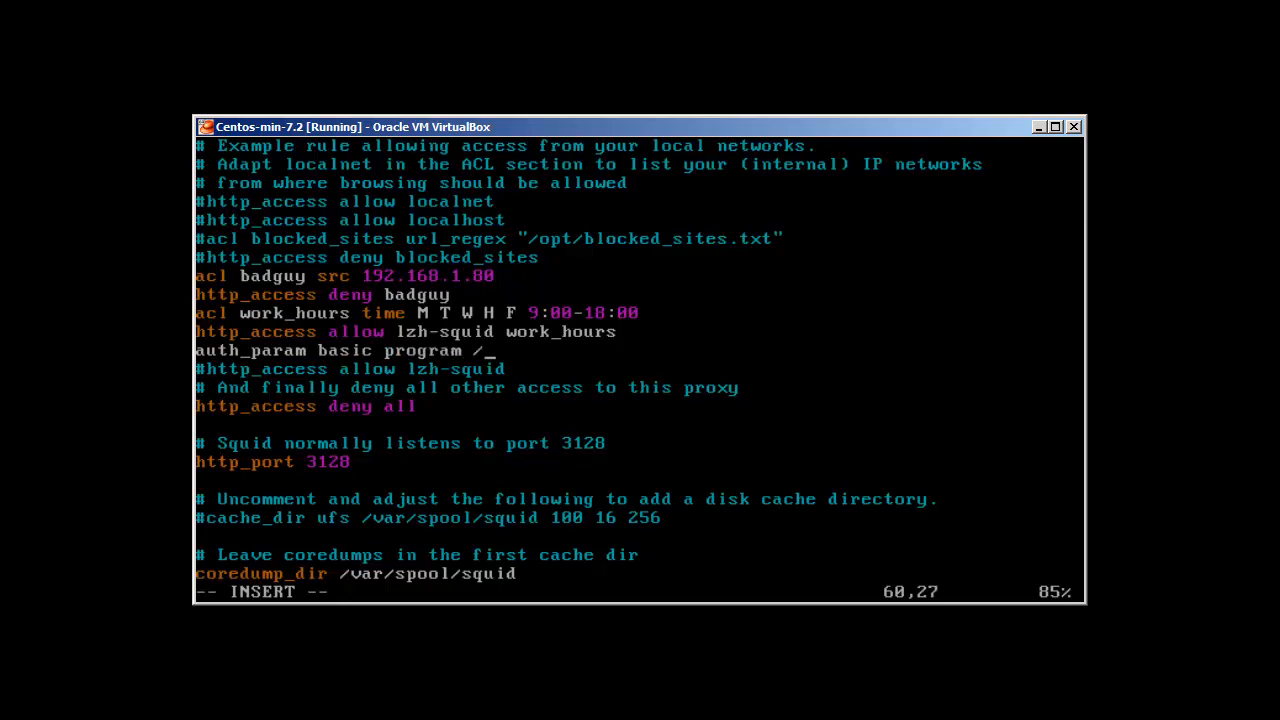
type("usr")
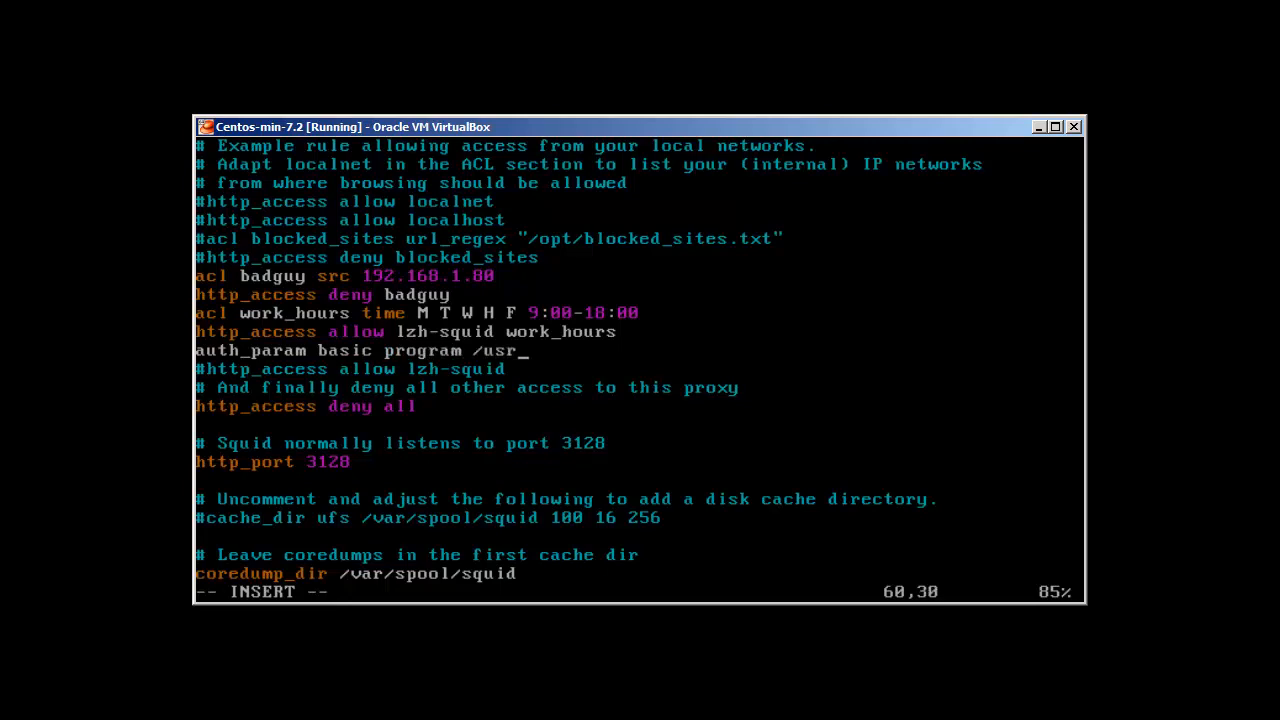
type("lib")
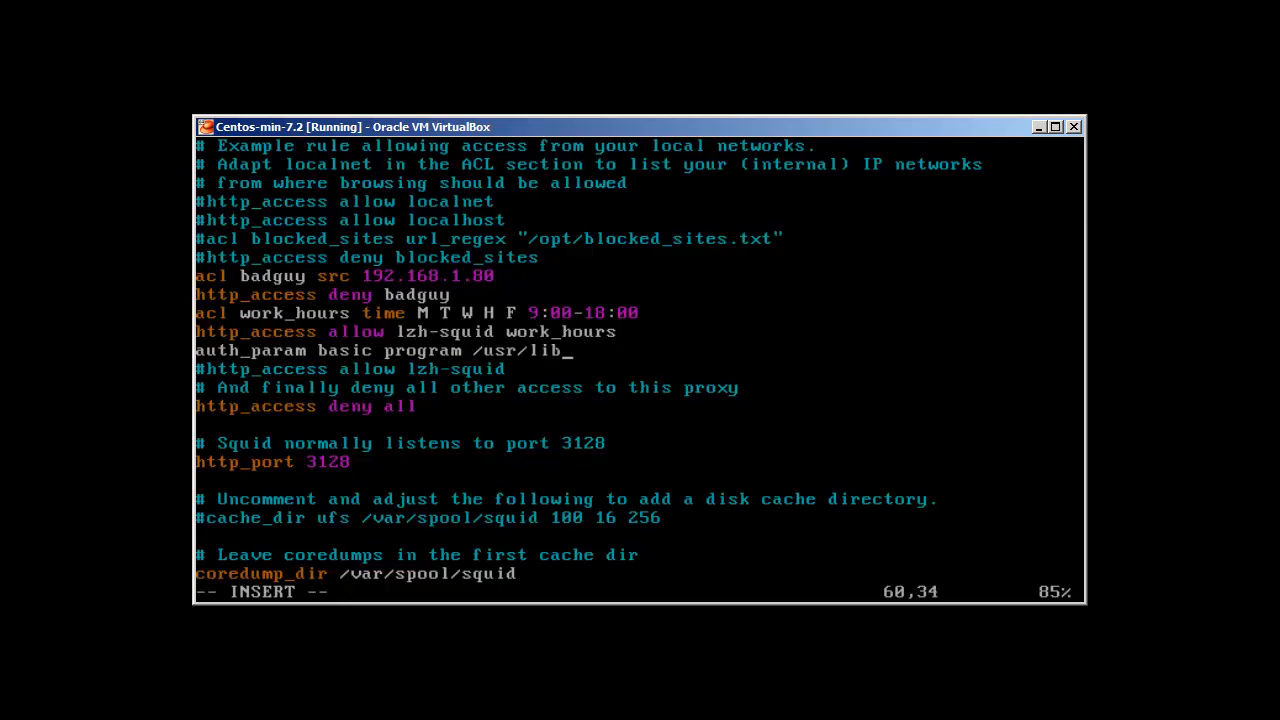
type("64/")
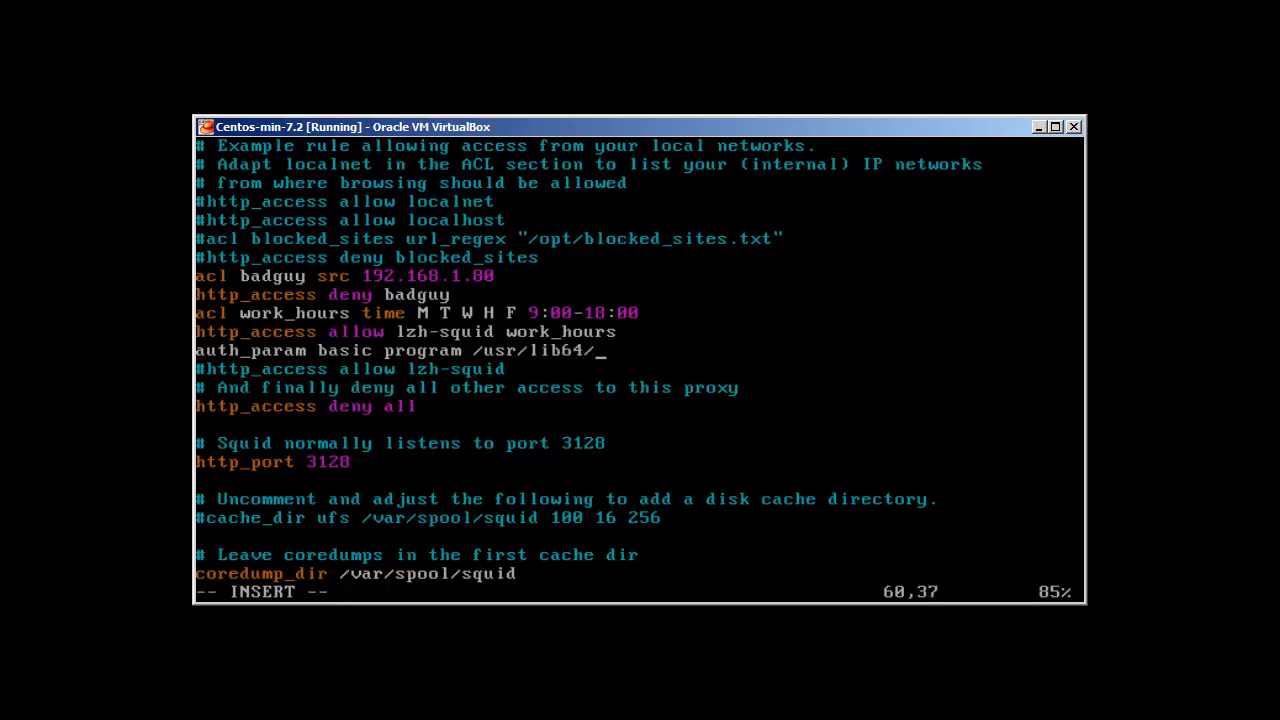
type("squu")
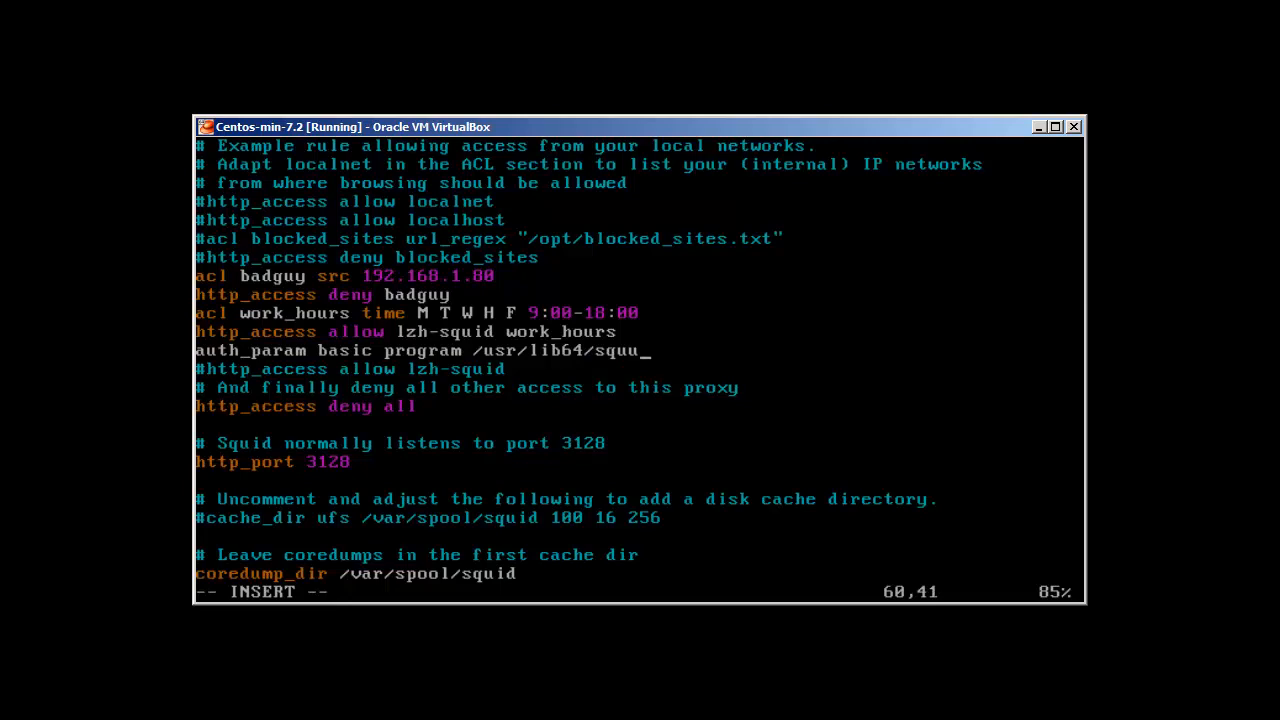
type("d/")
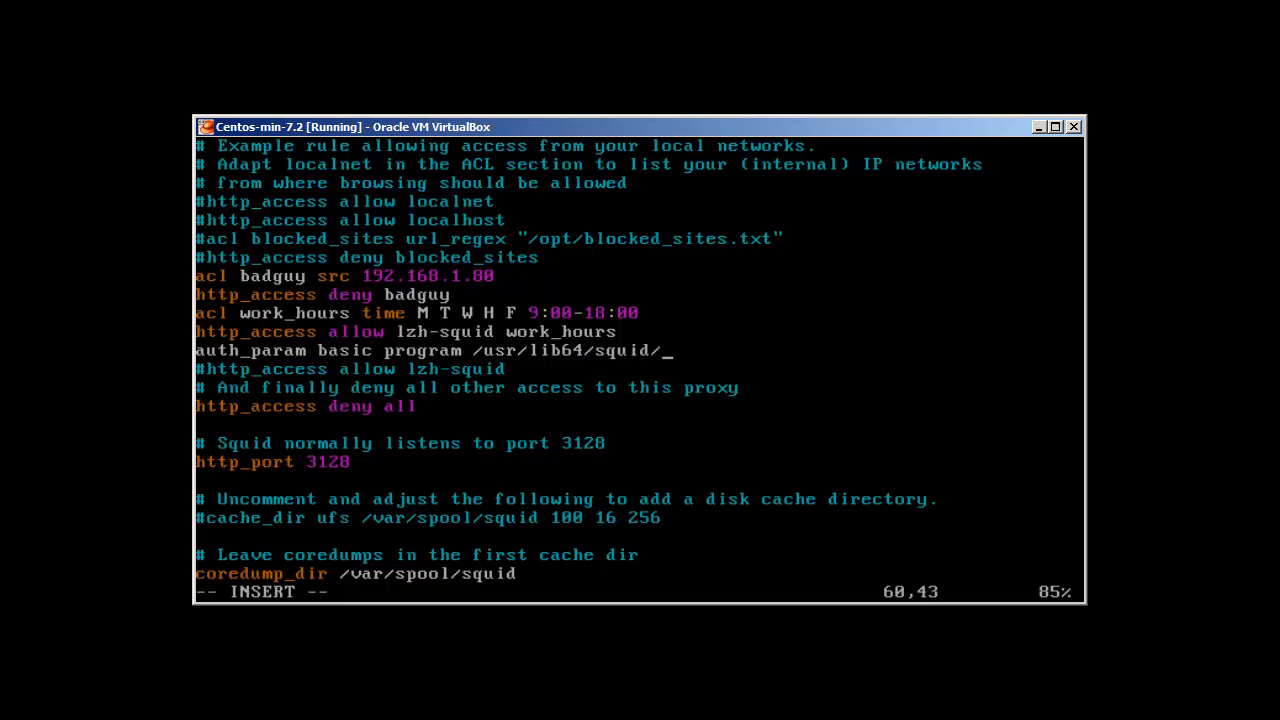
type("b")
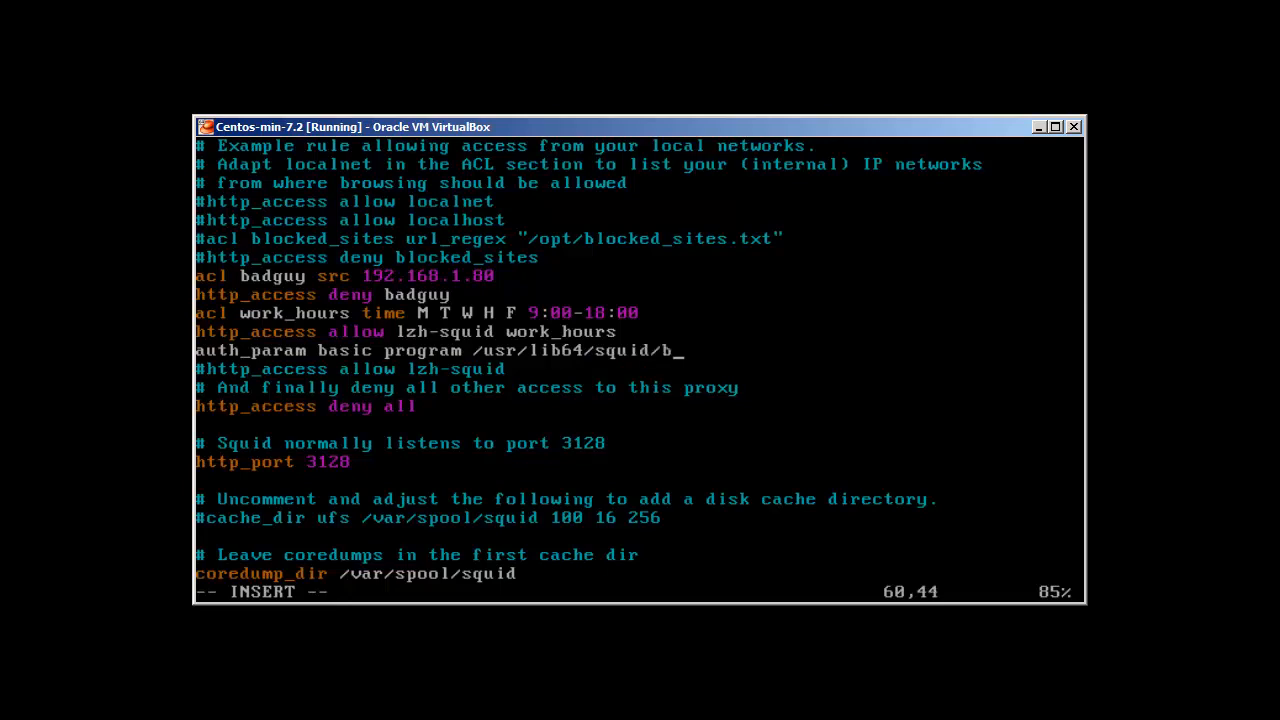
type("asic_")
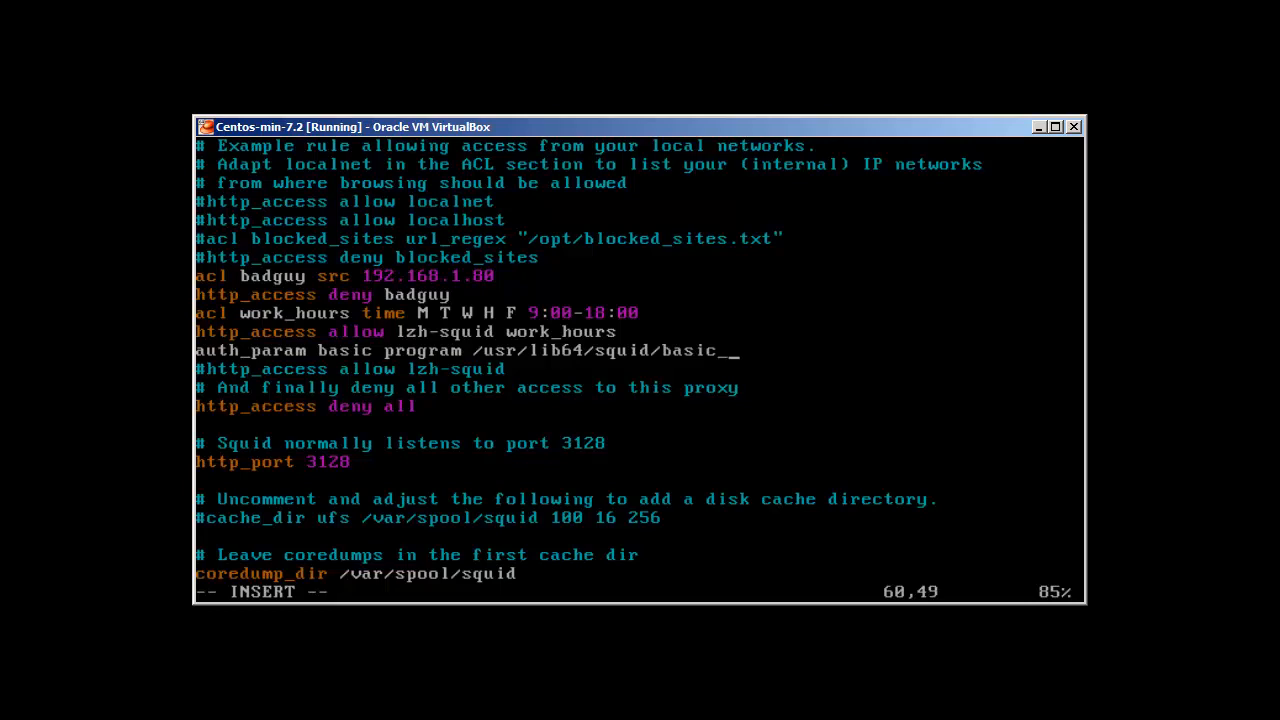
type("n")
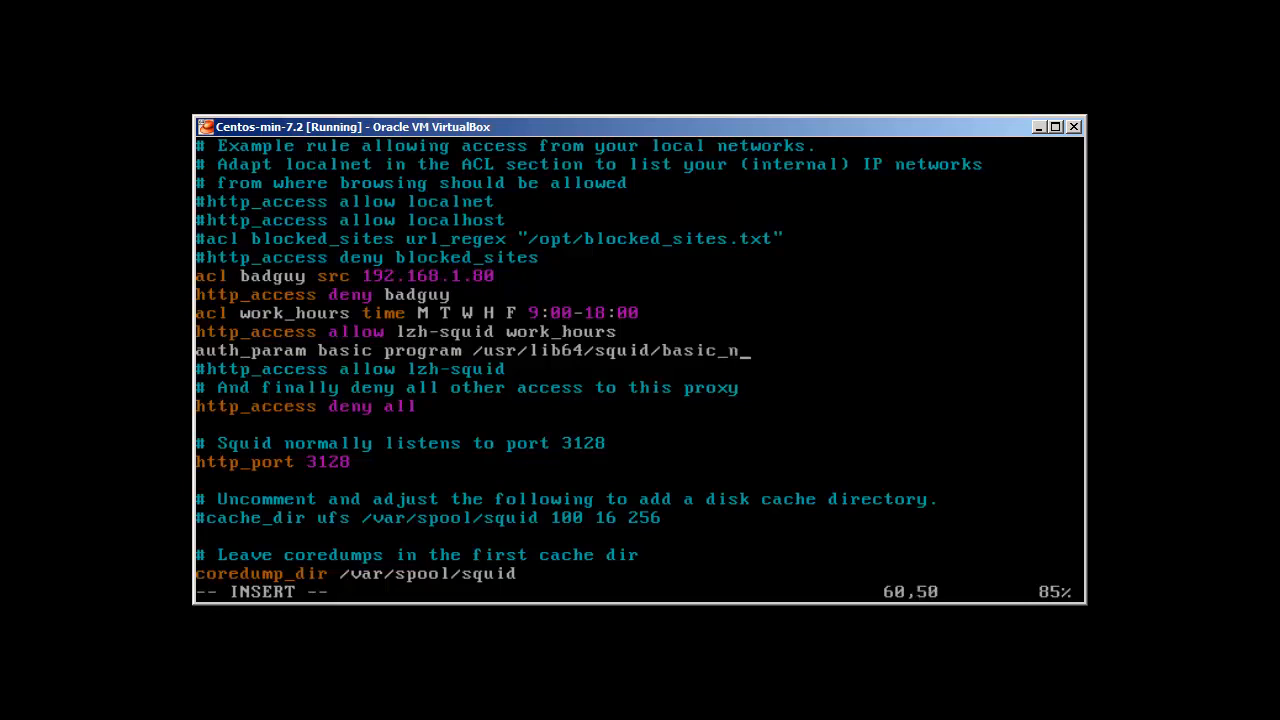
type("csa")
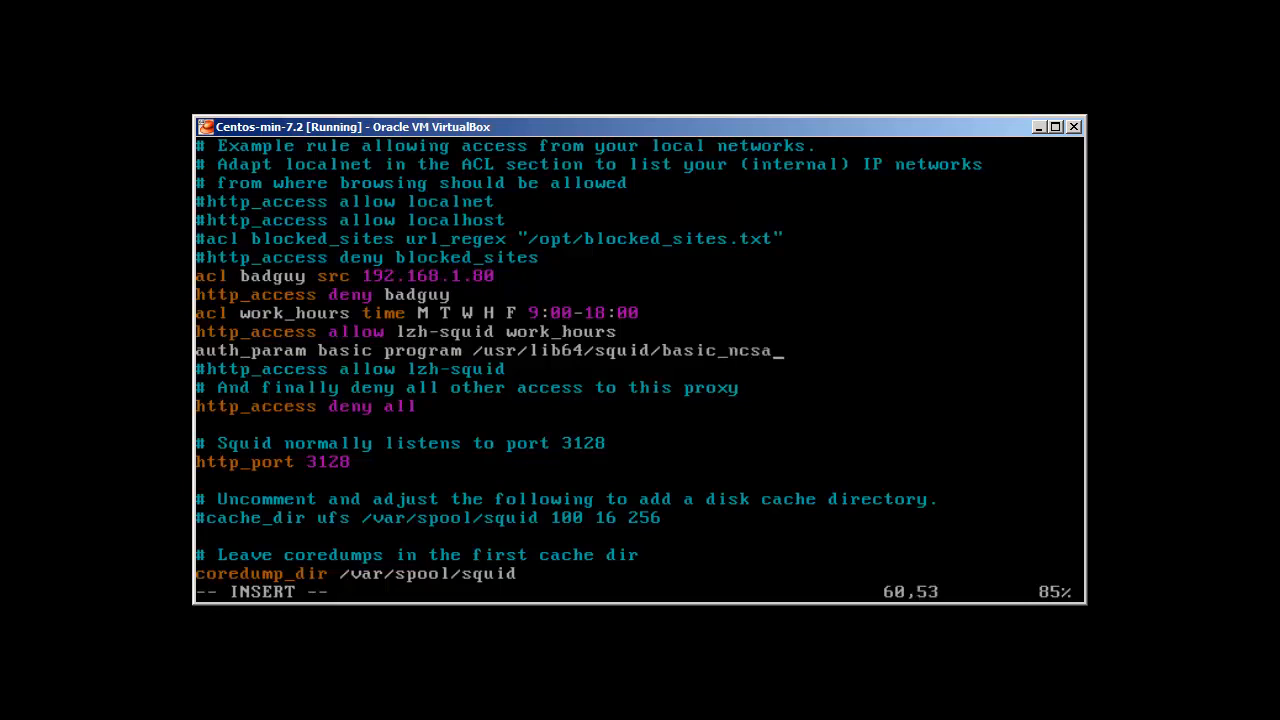
type("auth")
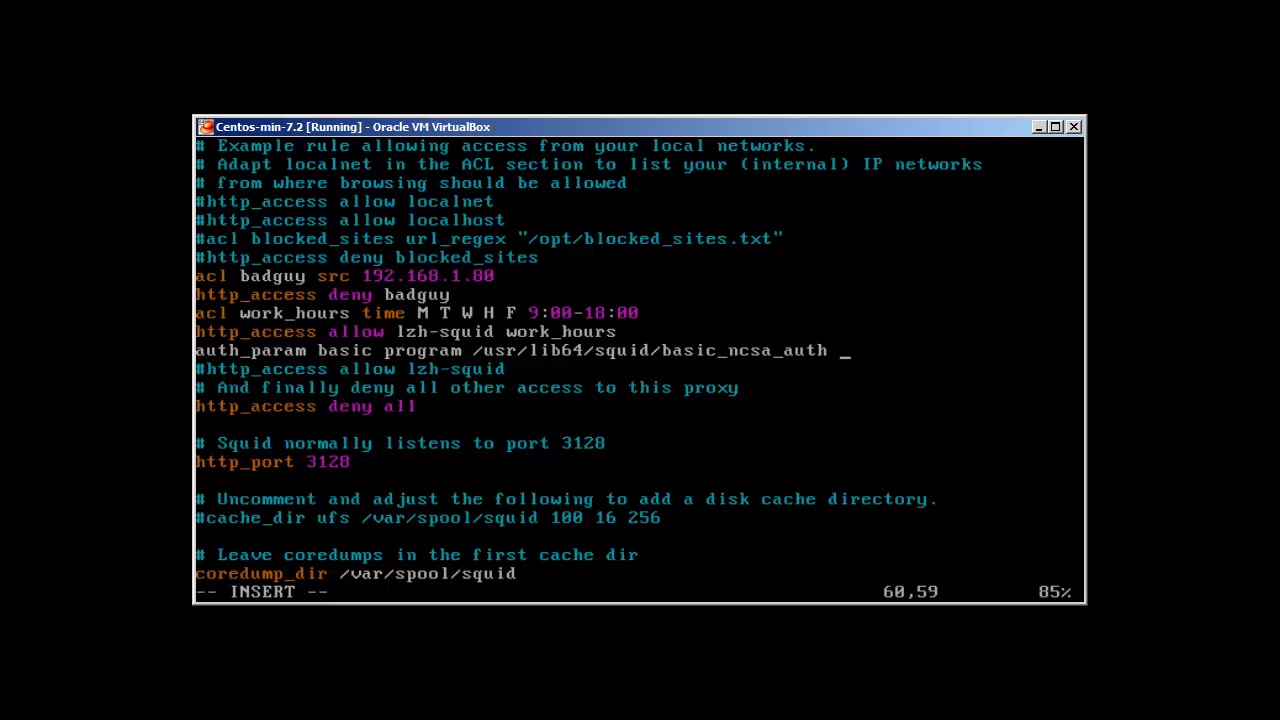
Step: Append the password file path /etc/squid/squid_passwd to the auth_param line
type("/")
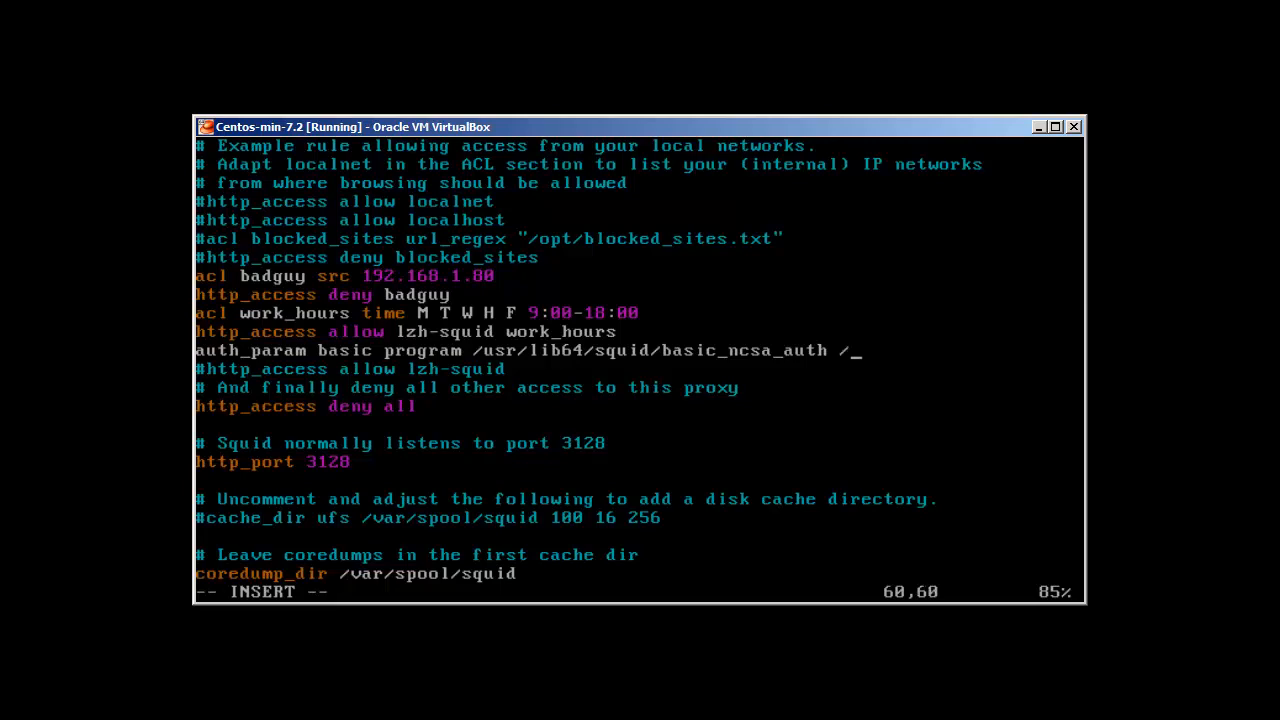
type("etc/")
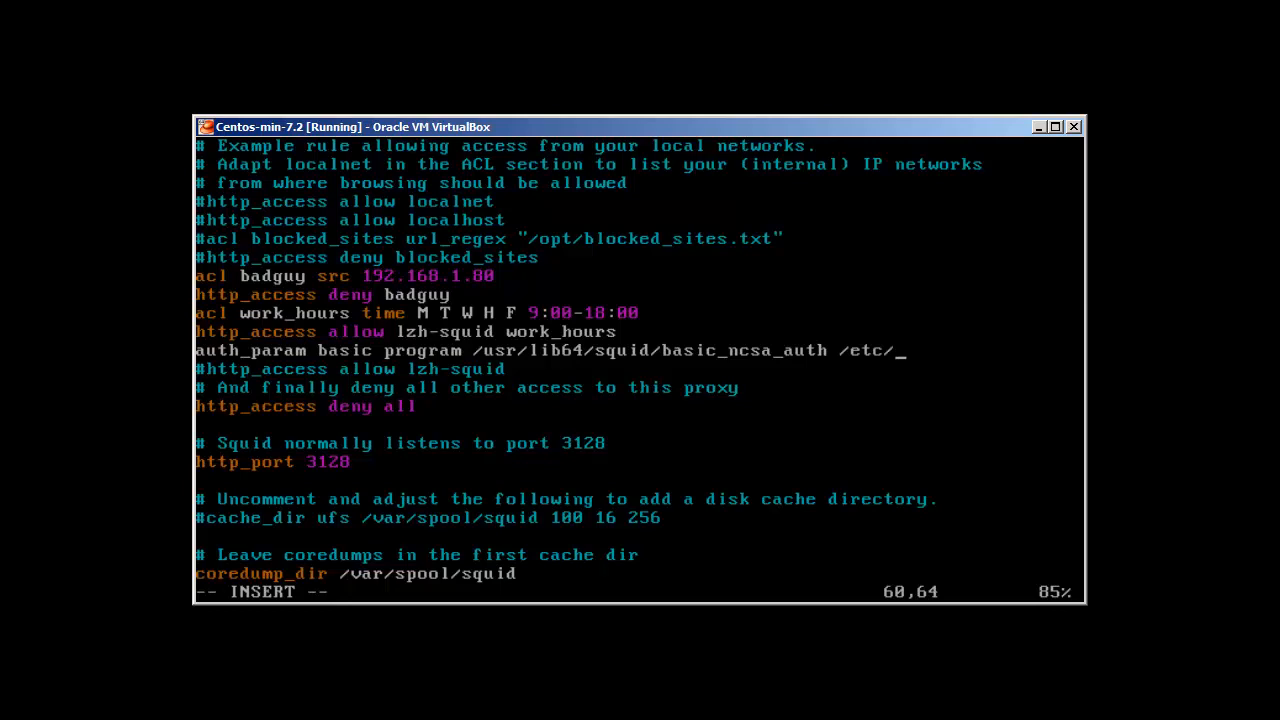
type("squid")
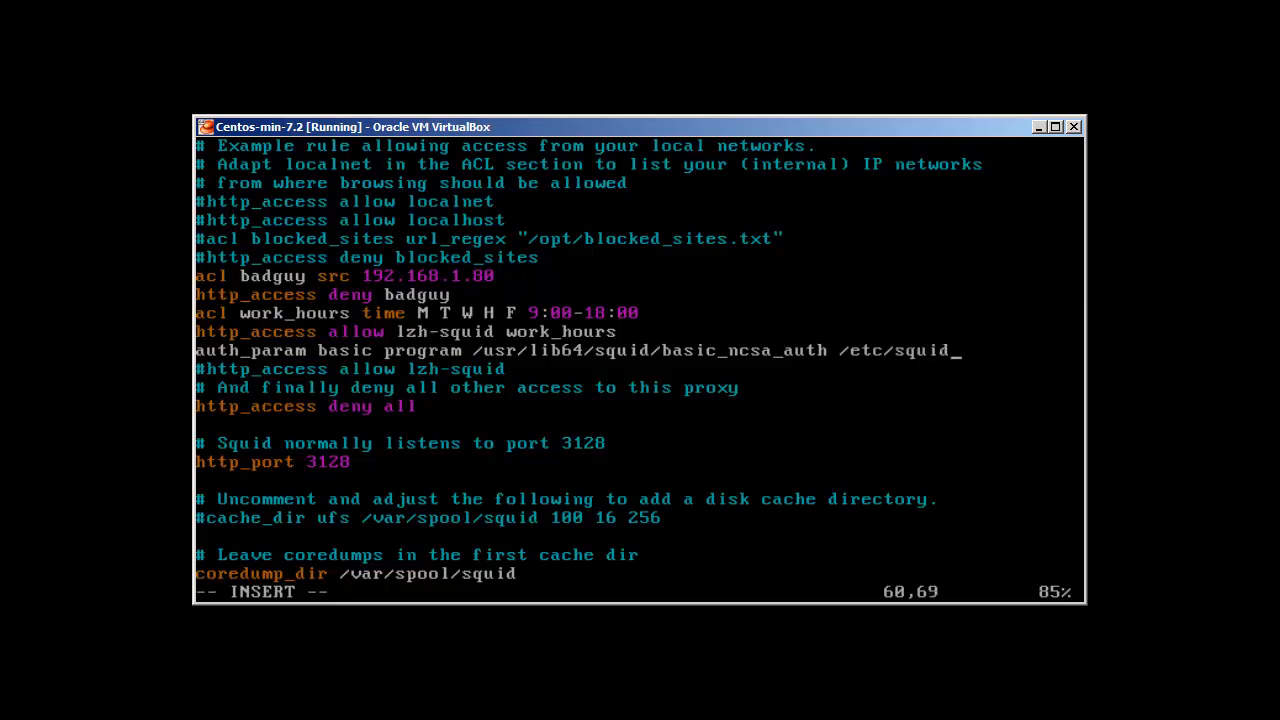
type("sq")
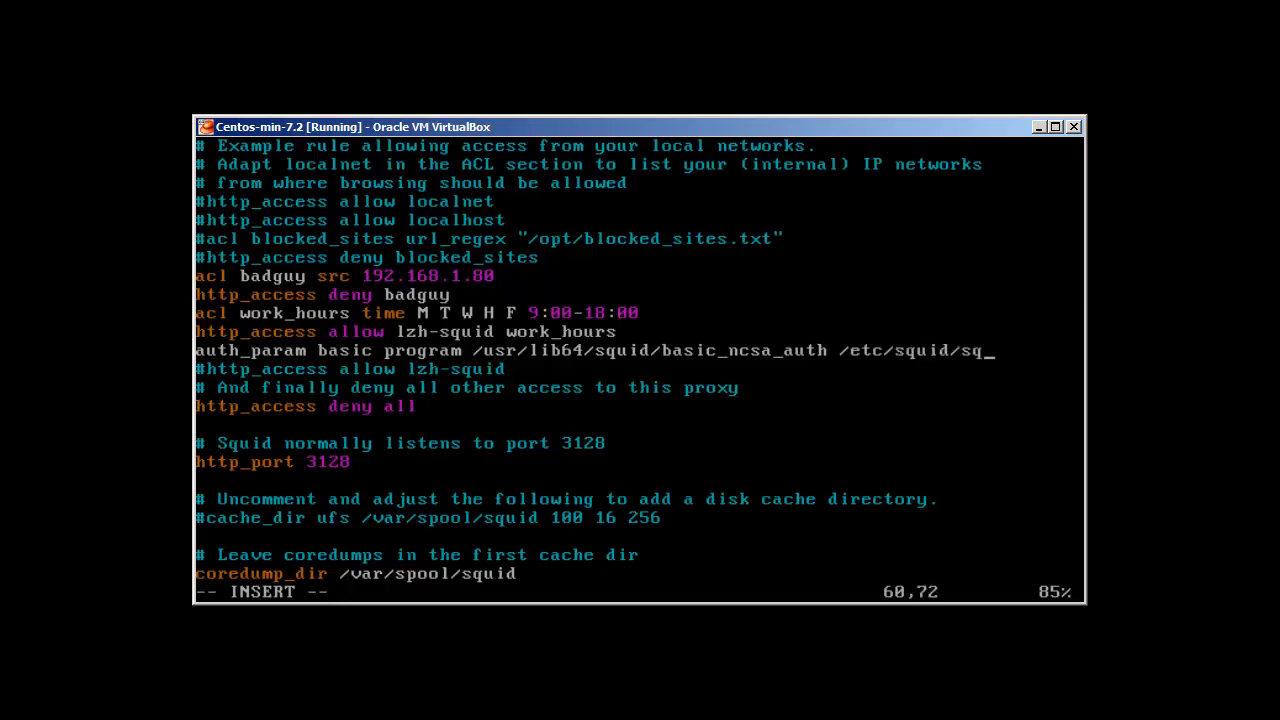
type("uid_passwd")
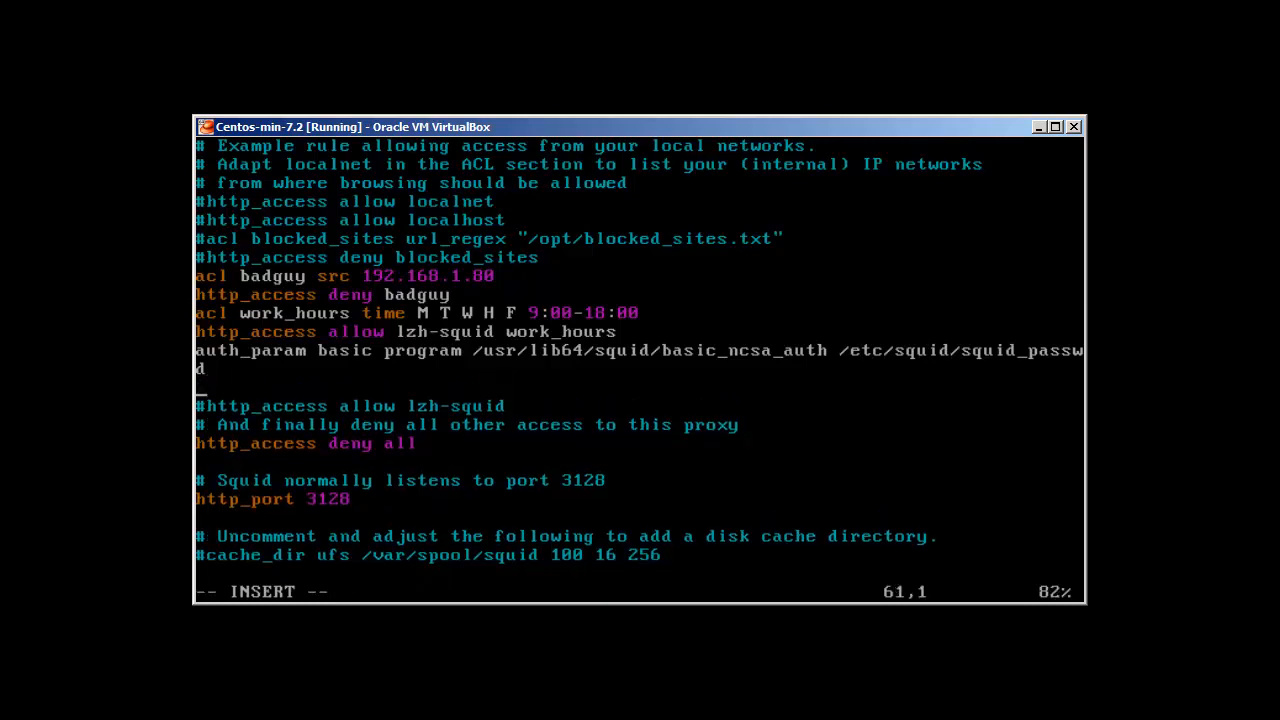
Step: Add the rule acl ncsa_acl proxy_auth REQUIRED and start a new line below it
type("acl")
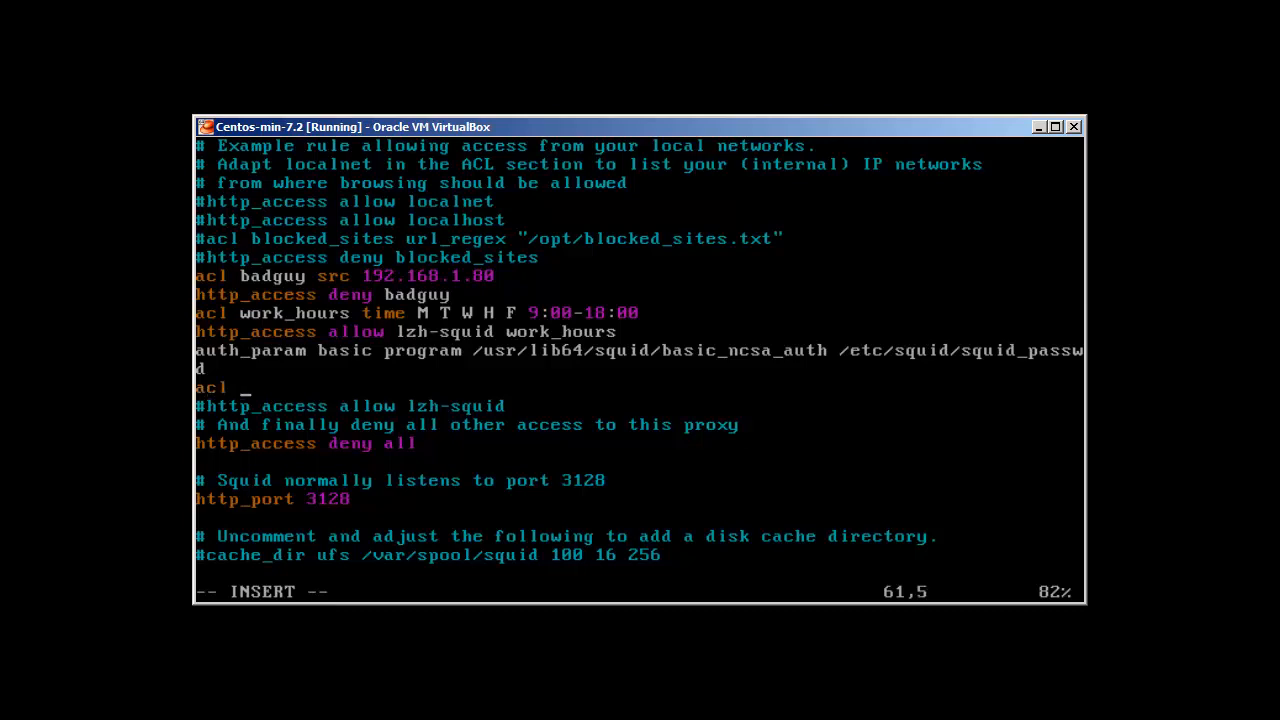
type("ncsa")
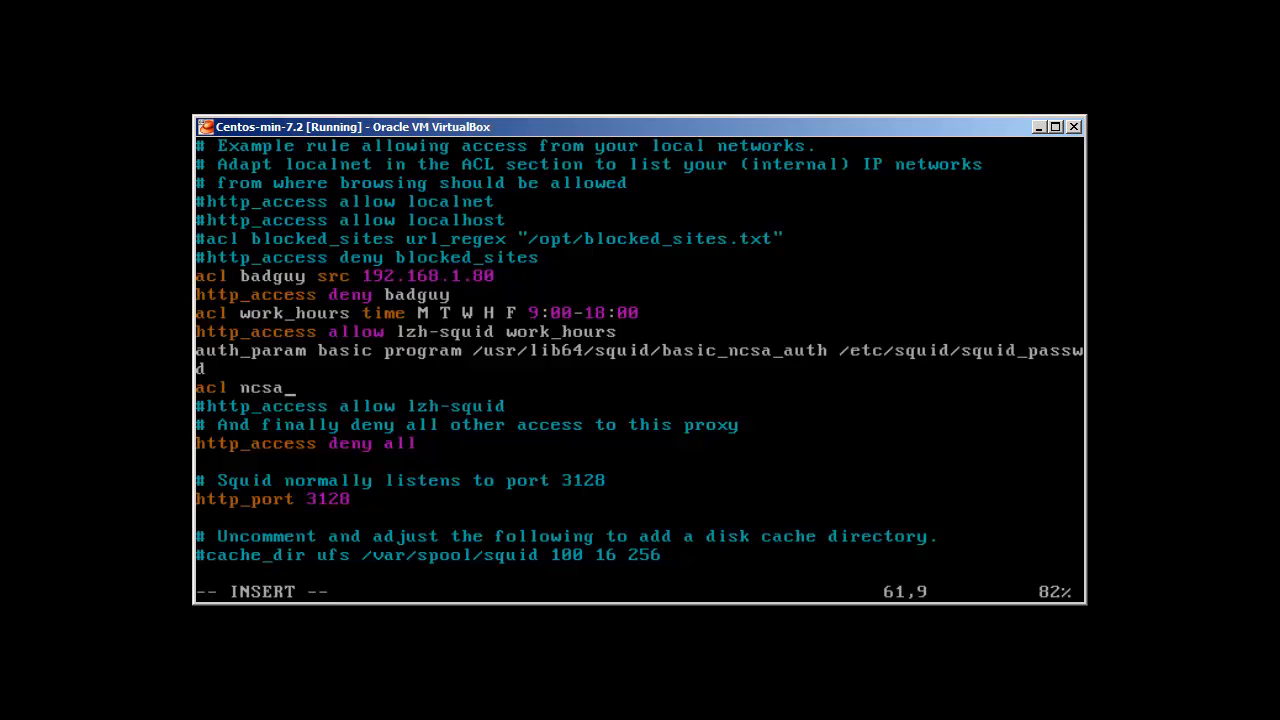
type("acl")
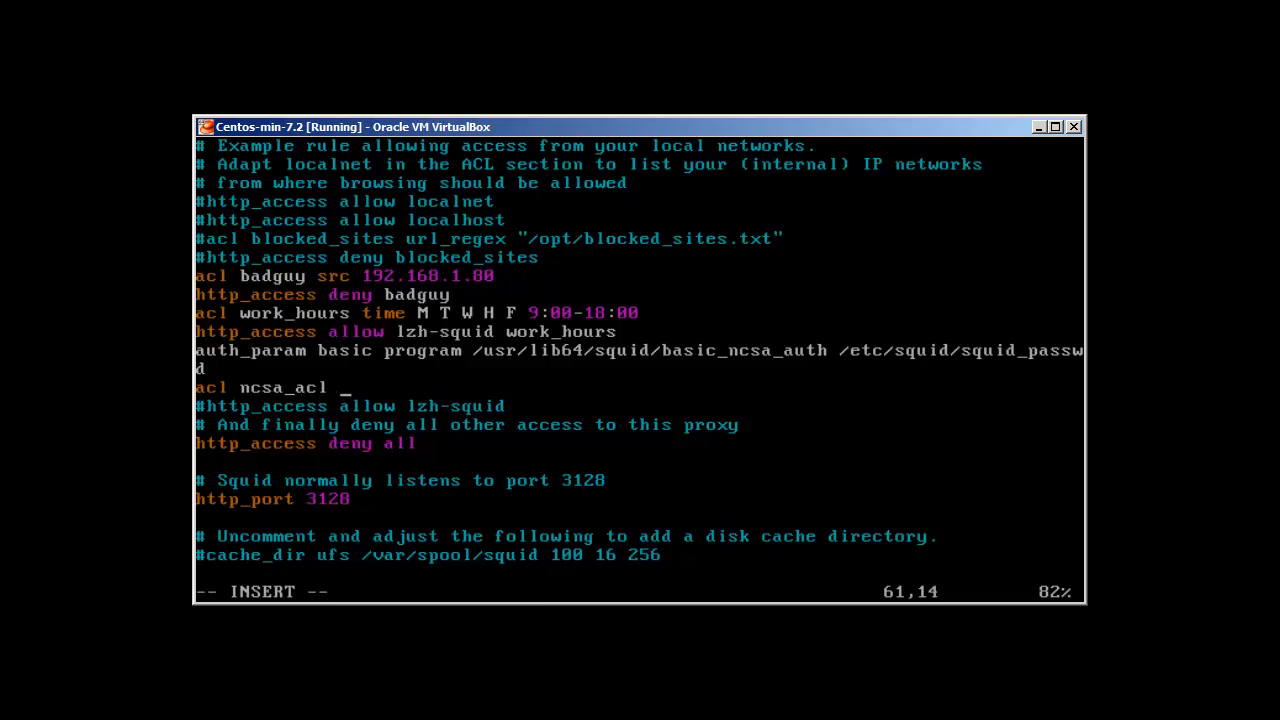
type("proxy_a")
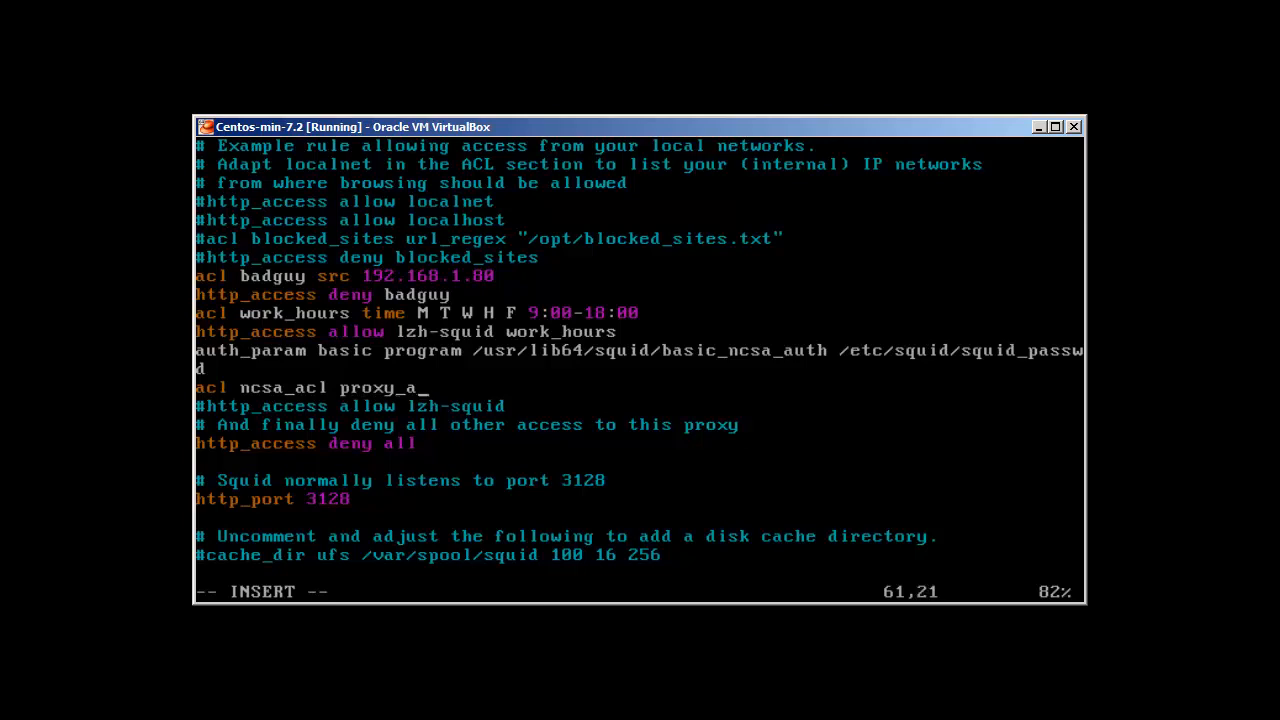
type("uth")
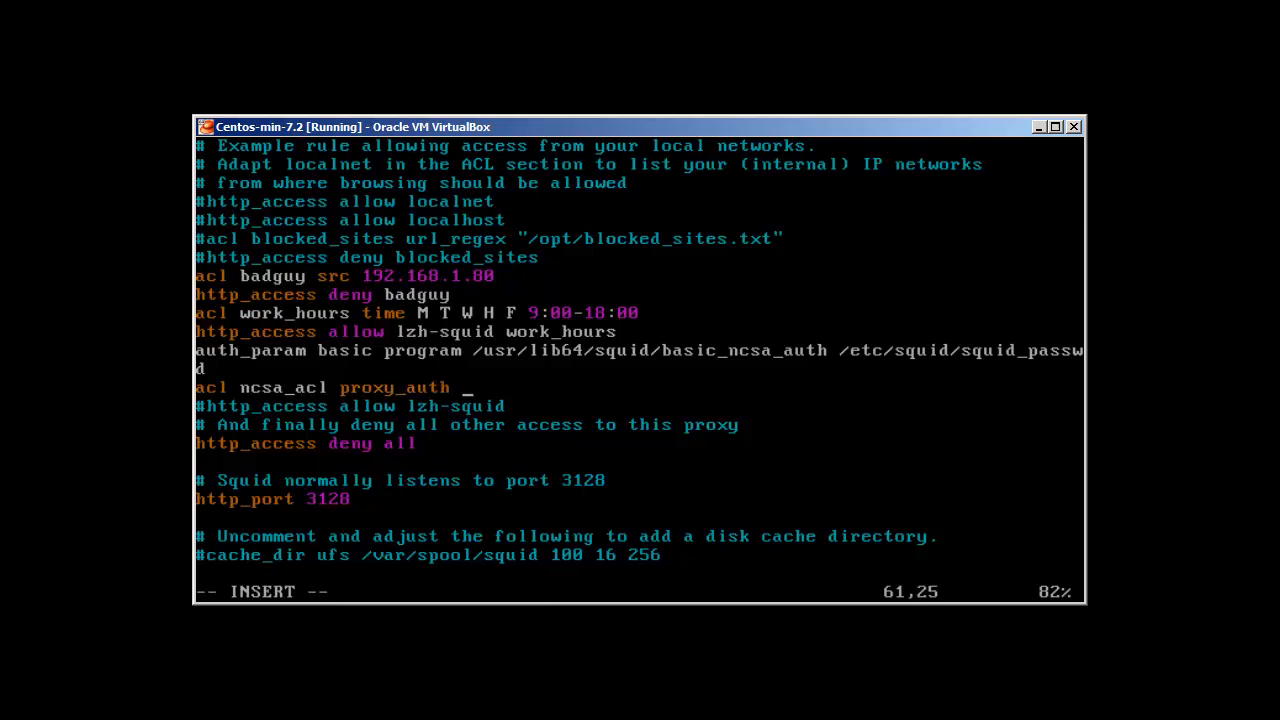
type("RE")
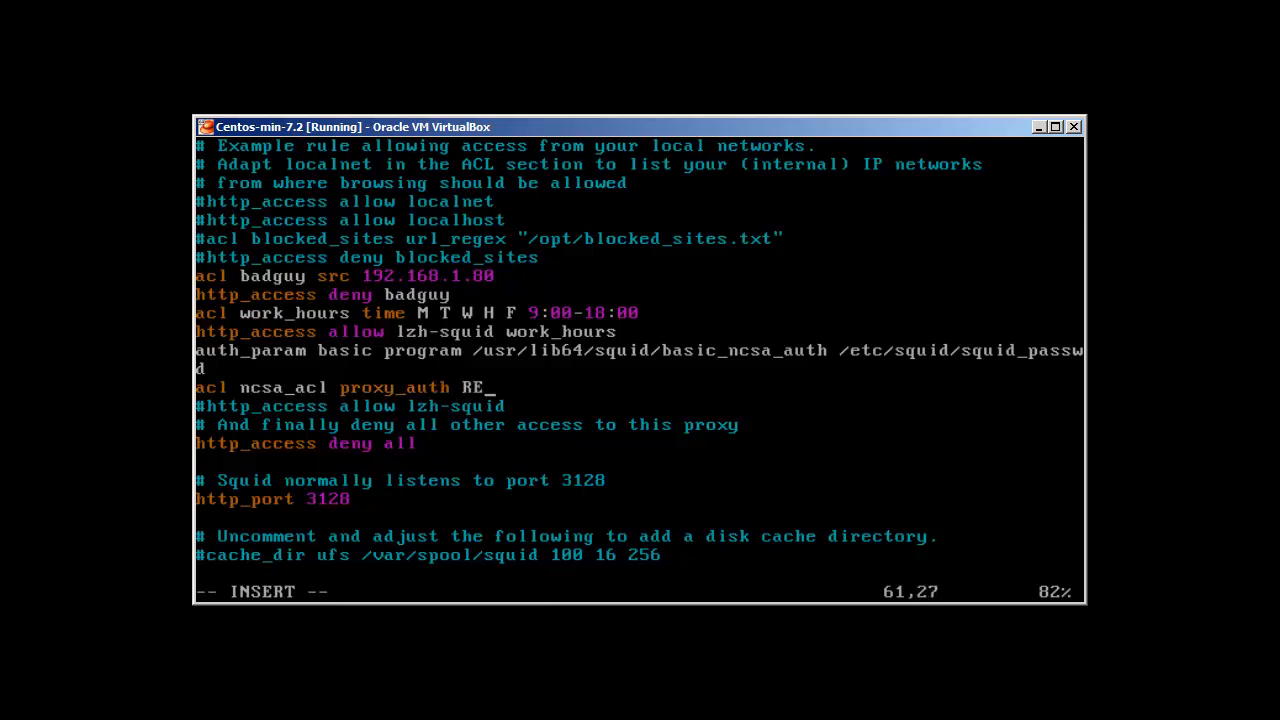
type("QUIRED")
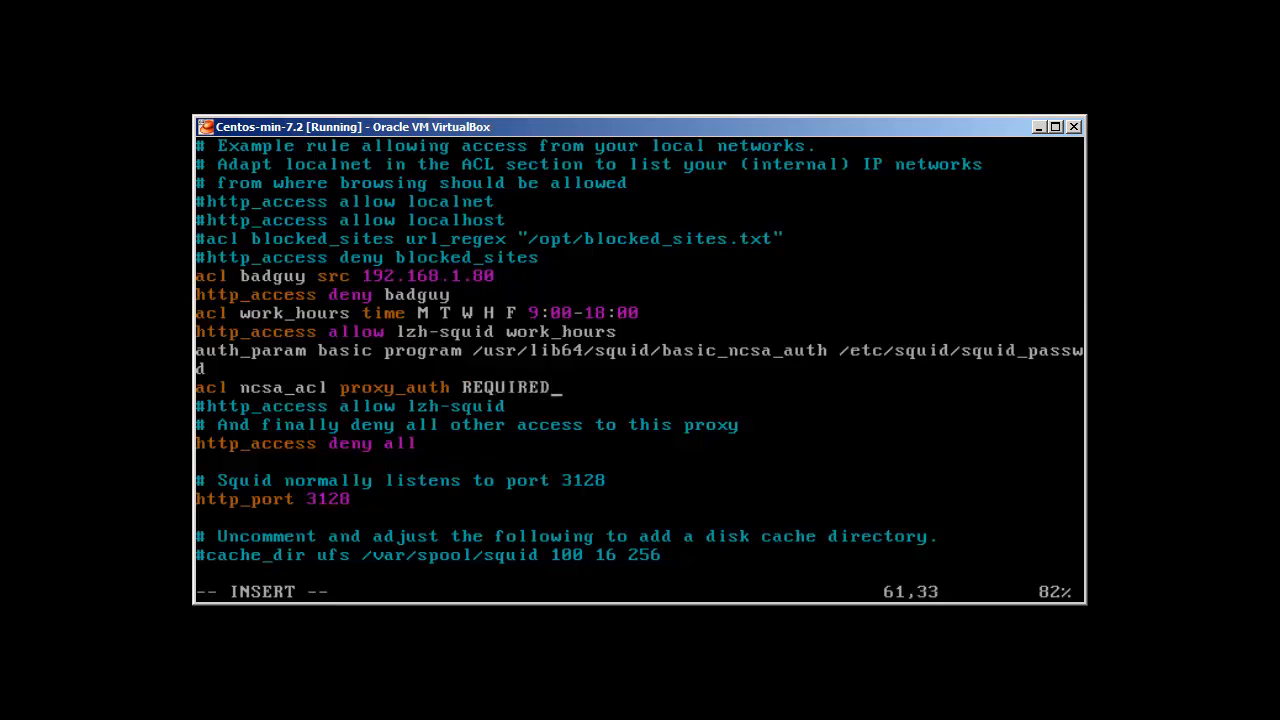
key("Enter")
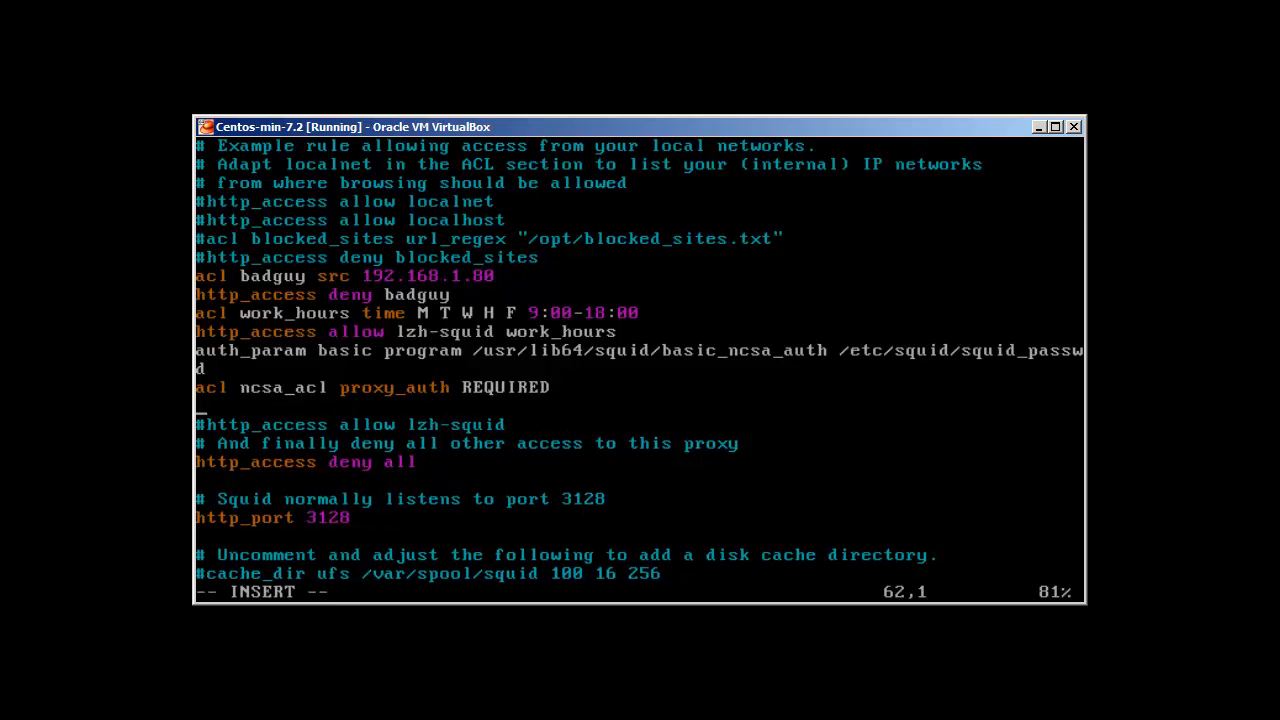
Step: Add the http_access allow line for the ncsa ACL
type("http_access a")
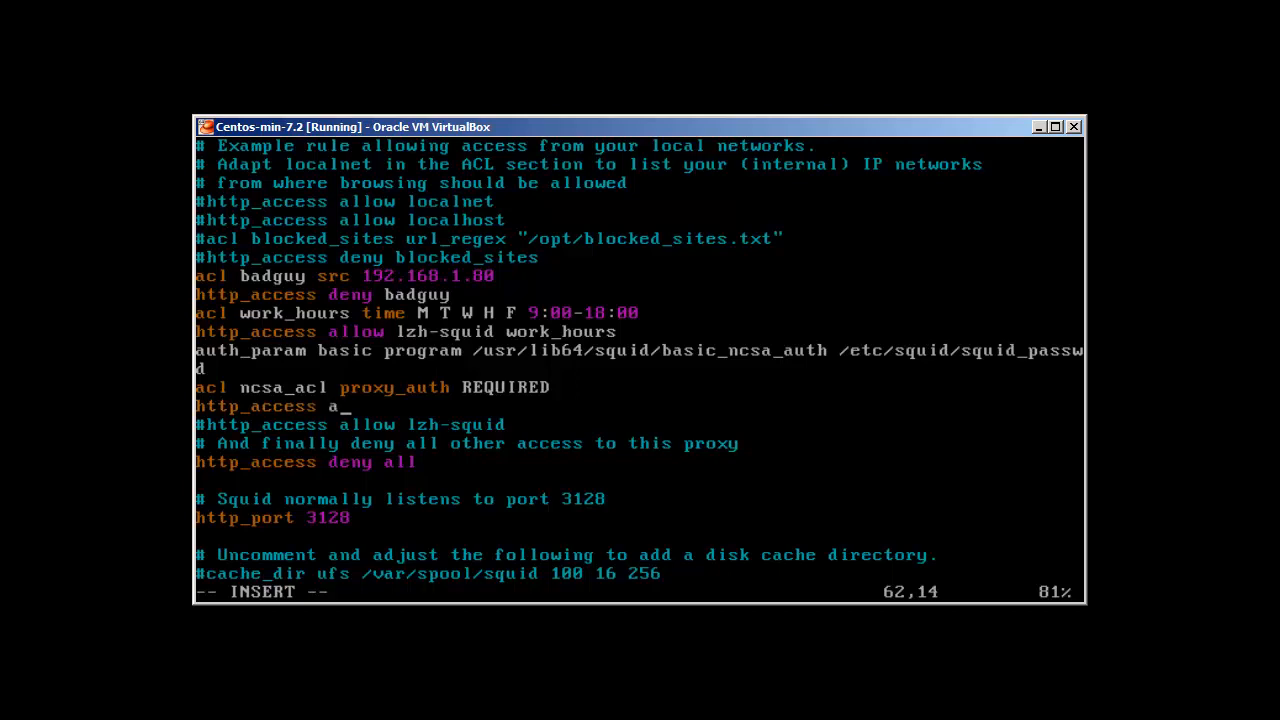
type("llow ncsa_ac")
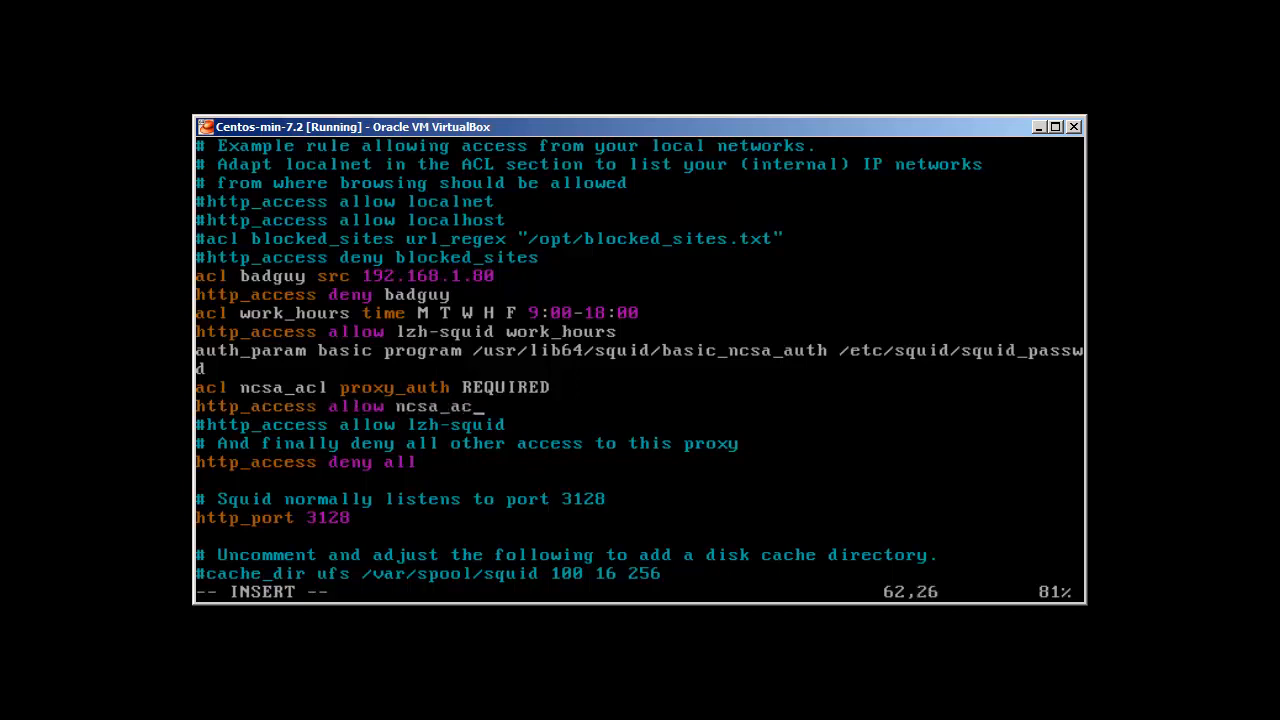
type("l")
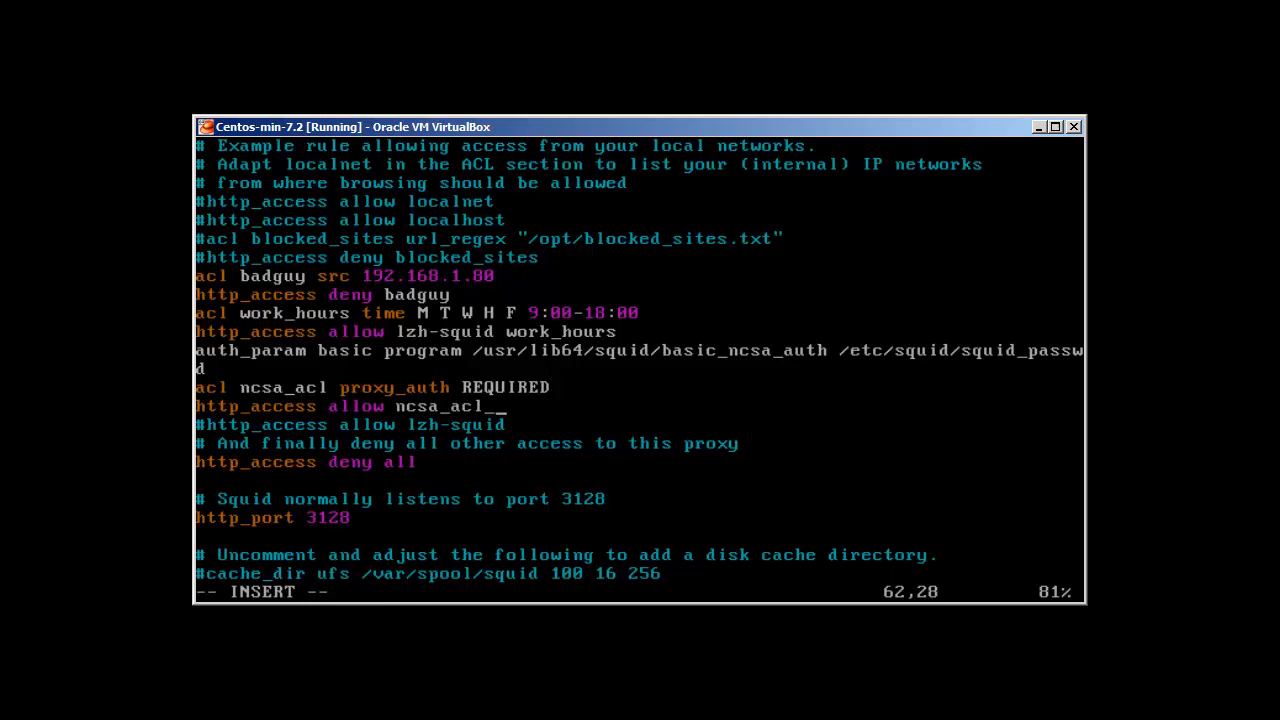
key("BackSpace")
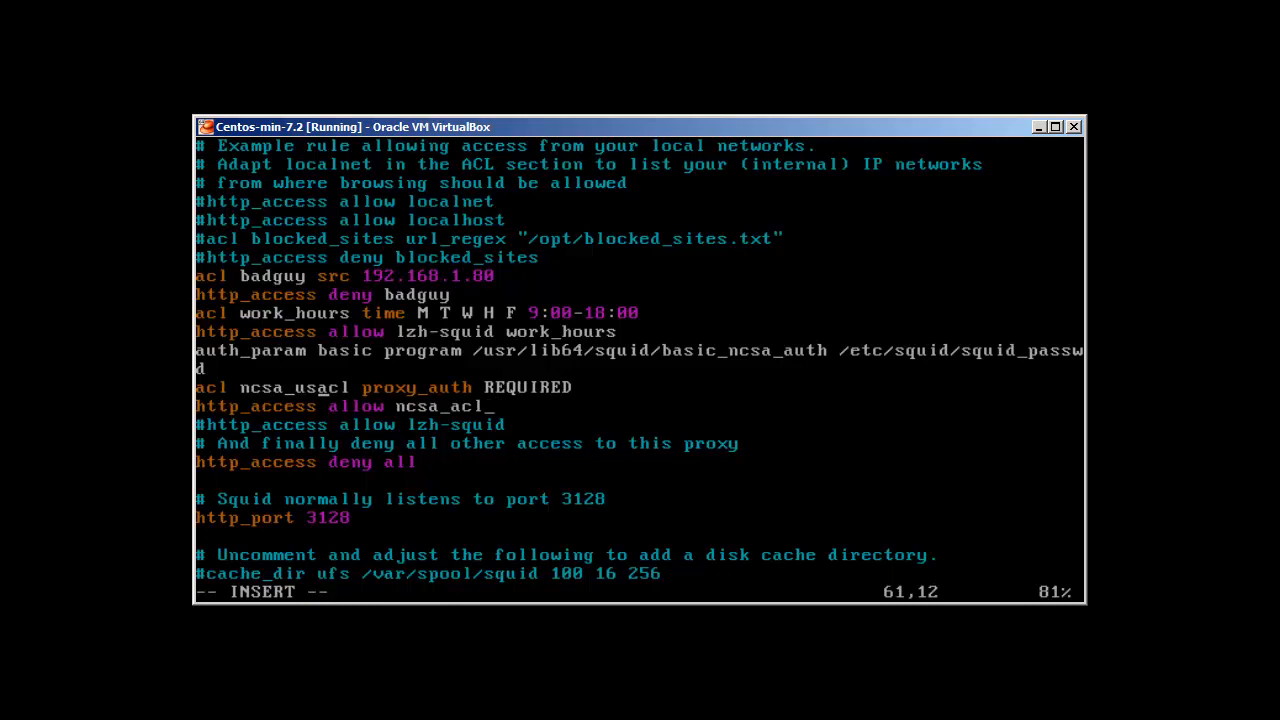
Step: Rename the ACL to ncsa_user_acl on both lines and save squid.conf with :wq
type("er_")
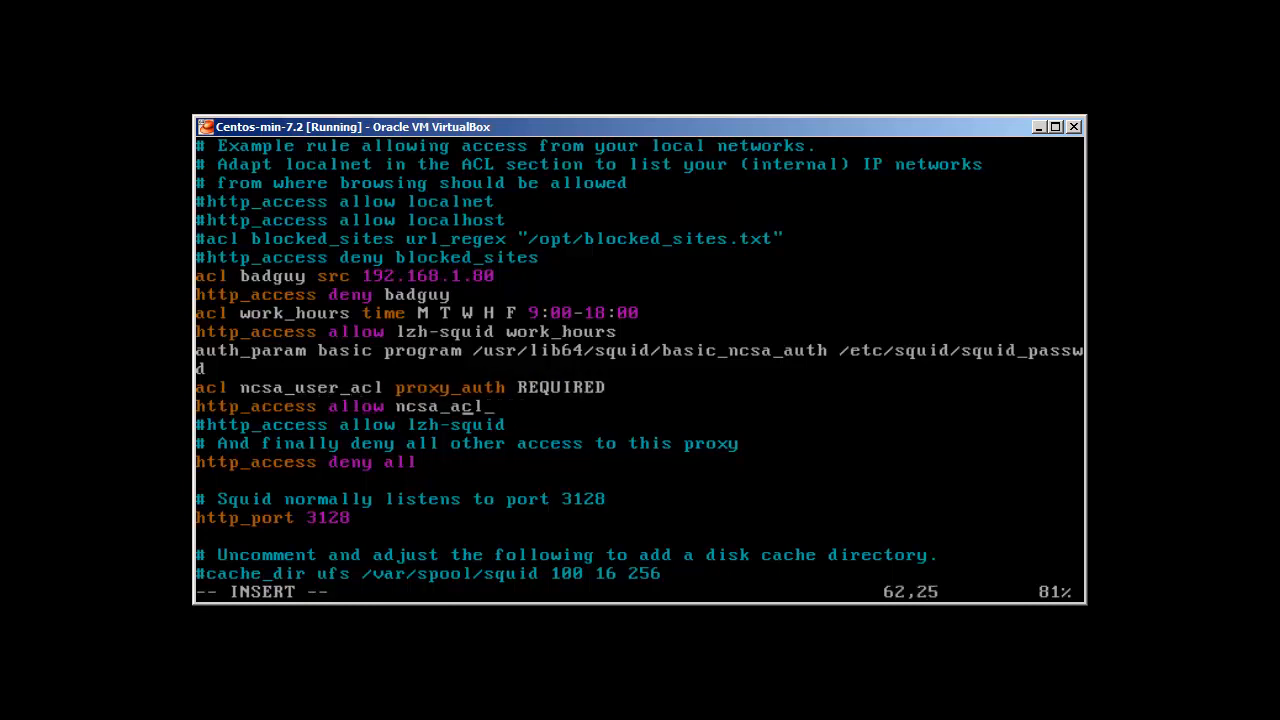
type("user_")
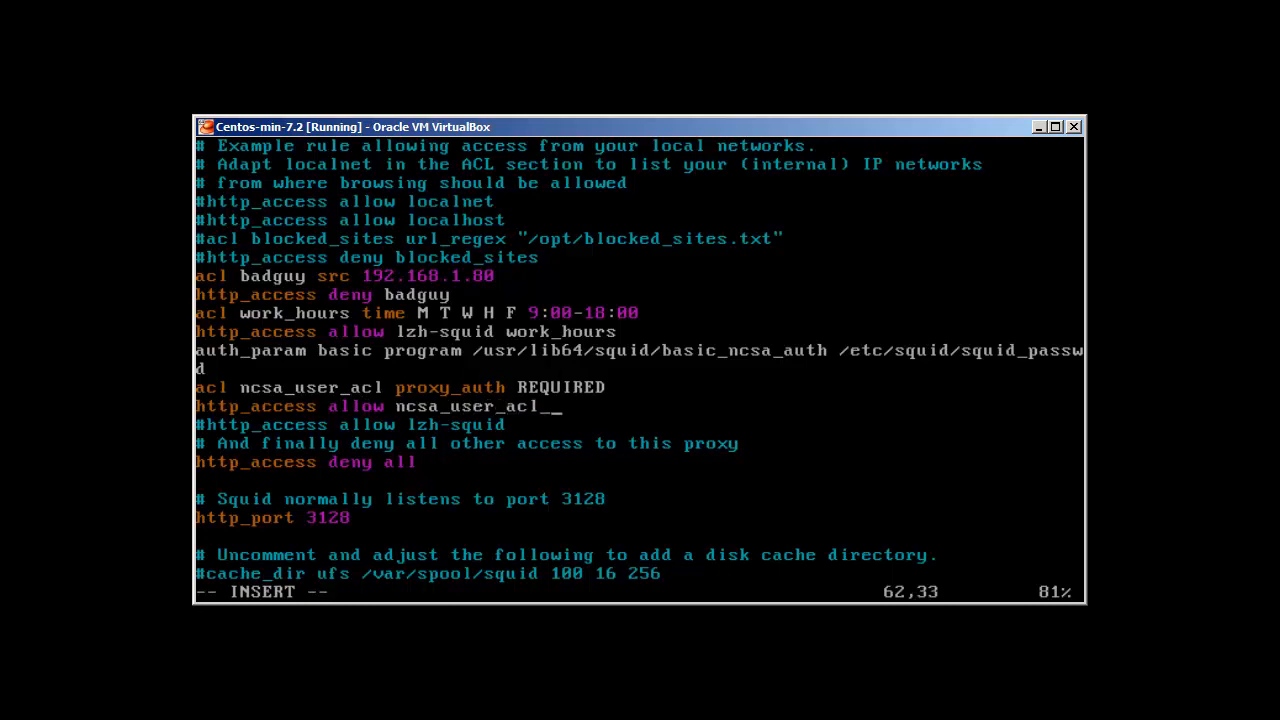
key("BackSpace")
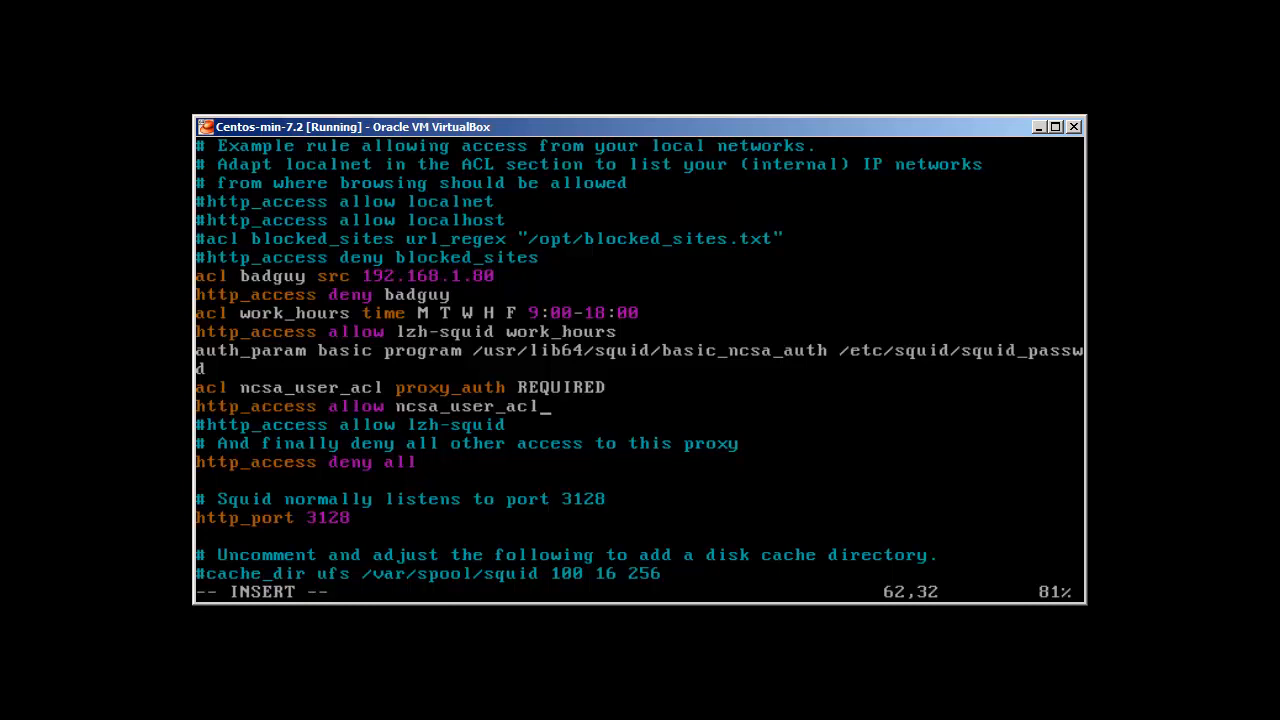
key("Escape")
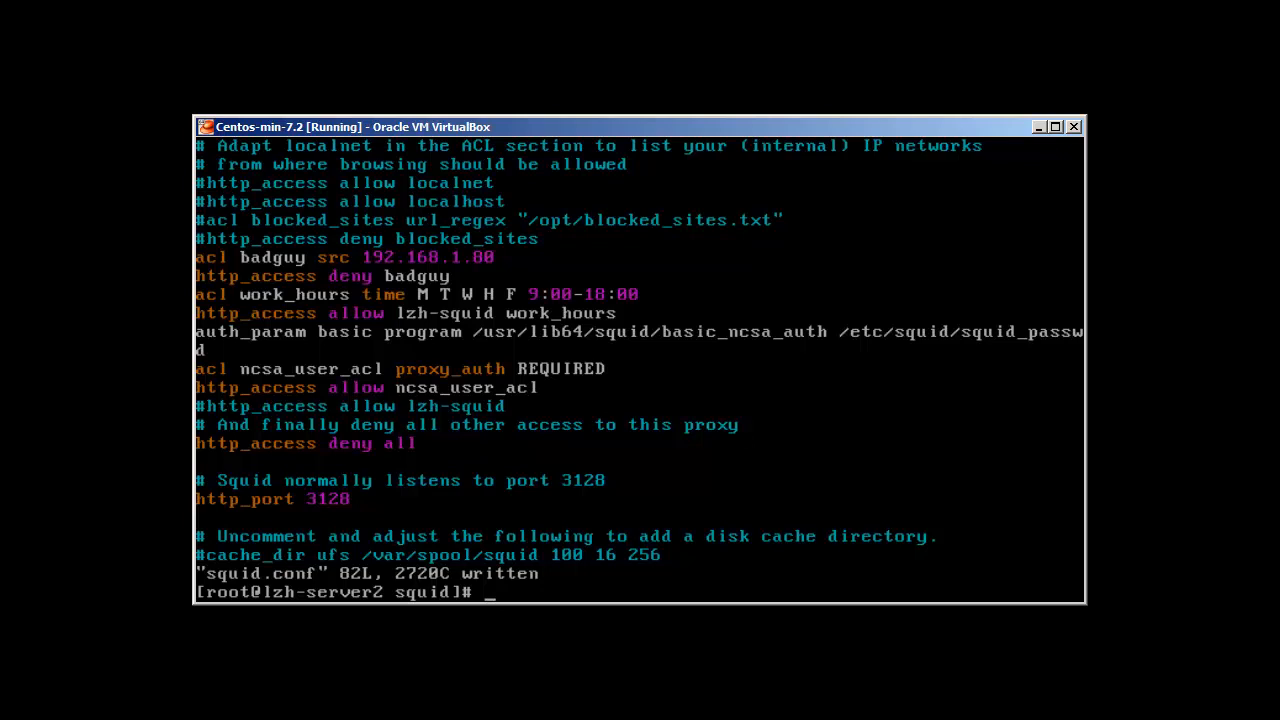
type("ht")
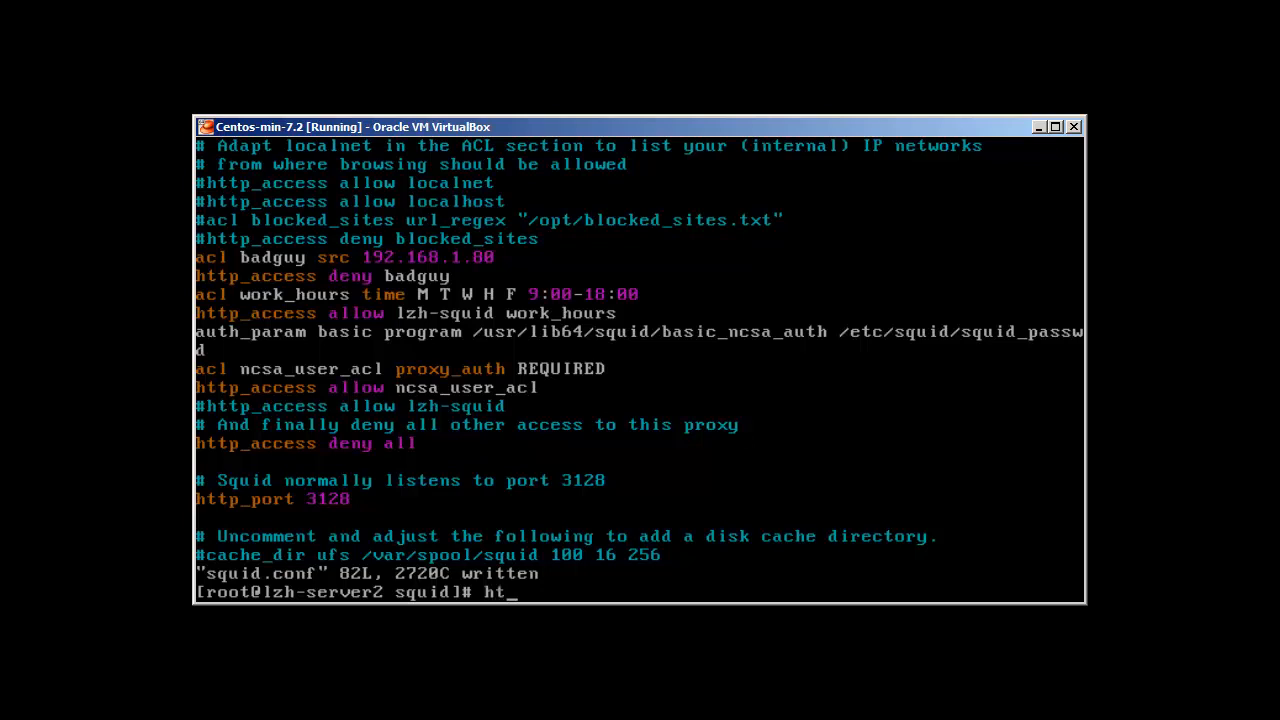
type("passwd")
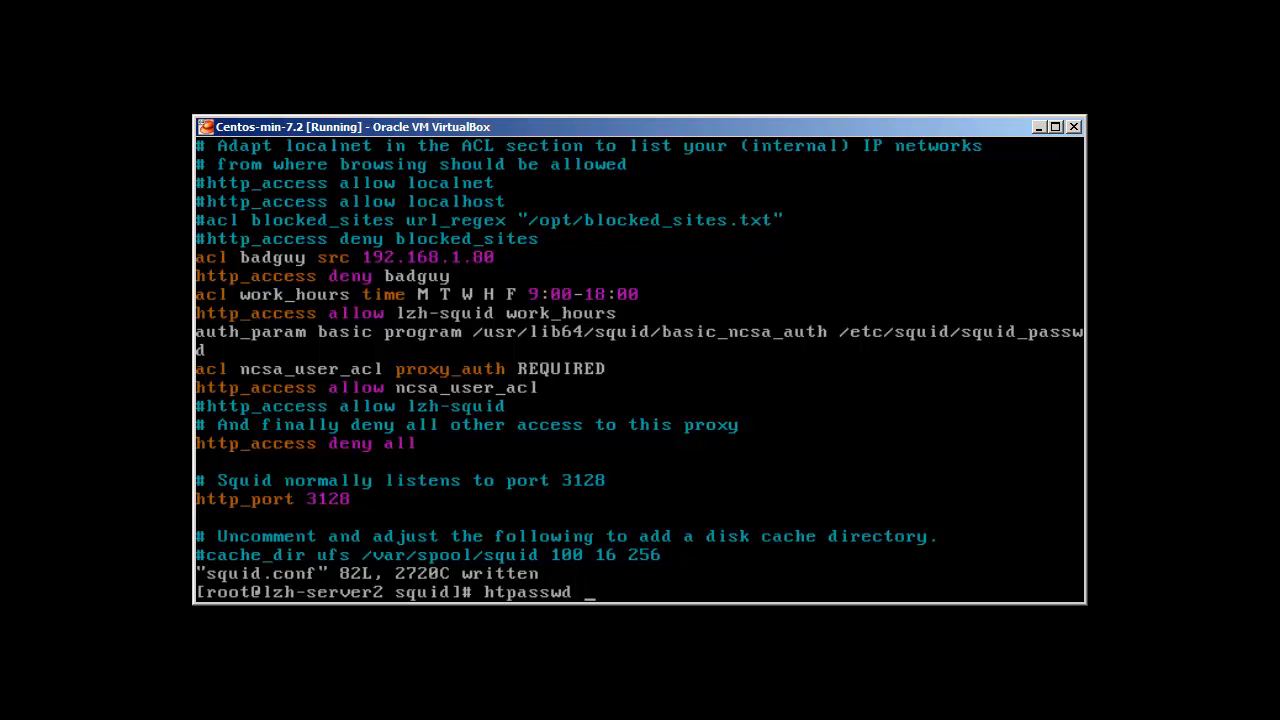
type("-c")
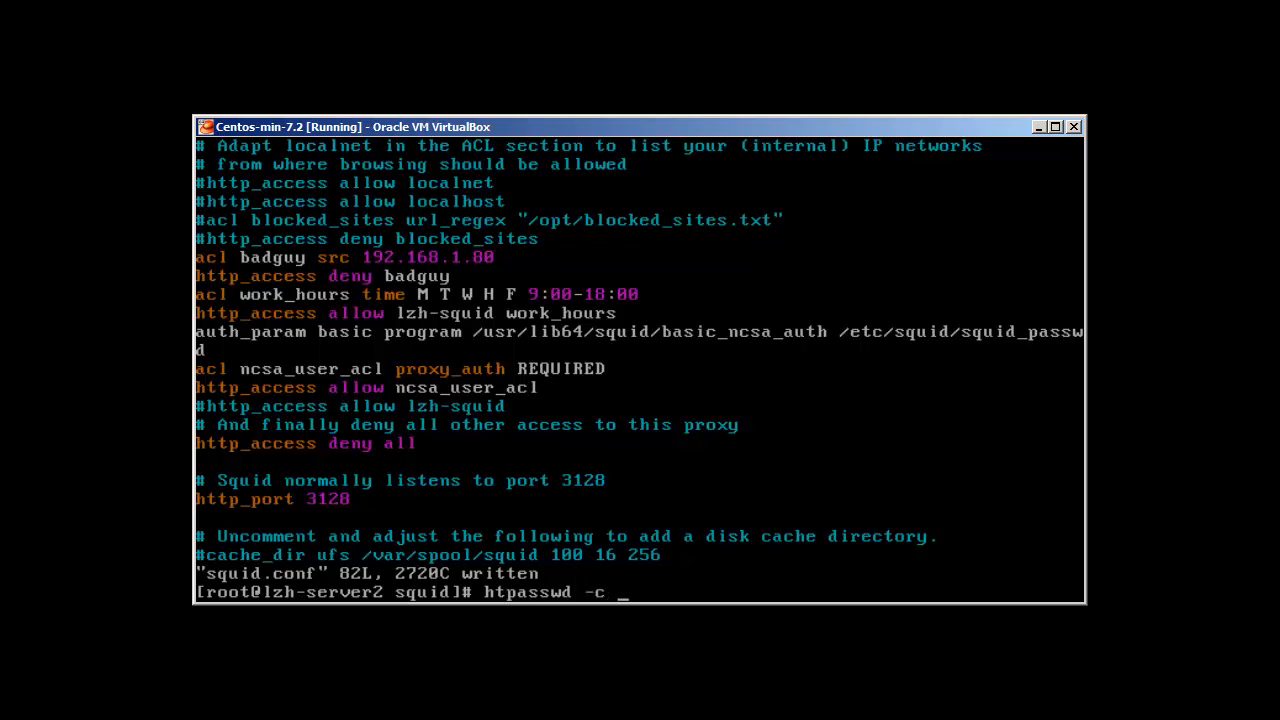
type("/etc/squ")
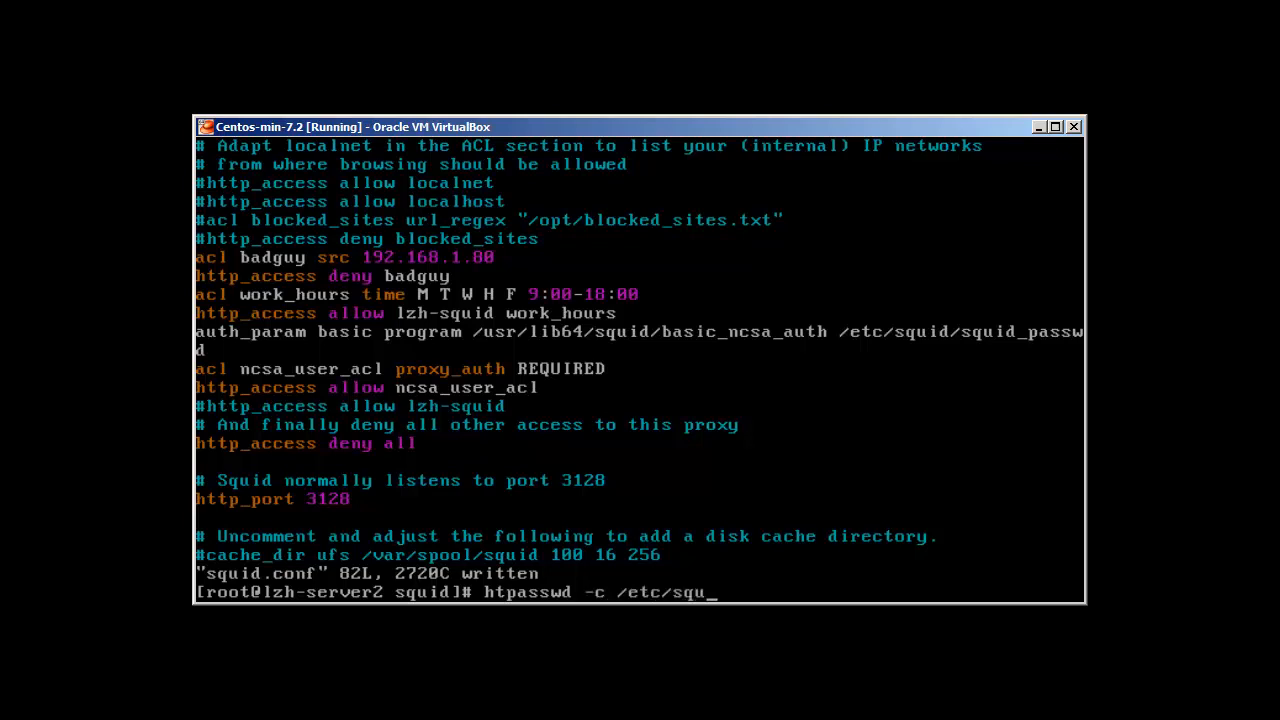
type("id/squ")
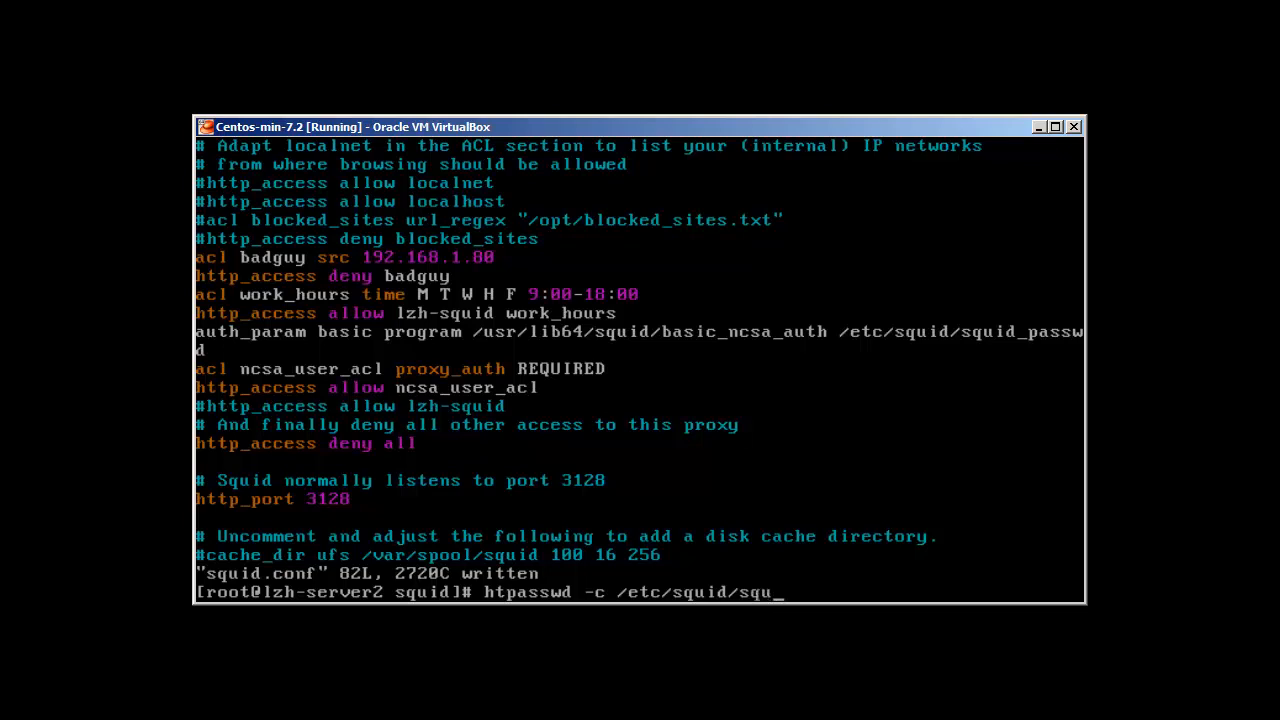
type("id_")
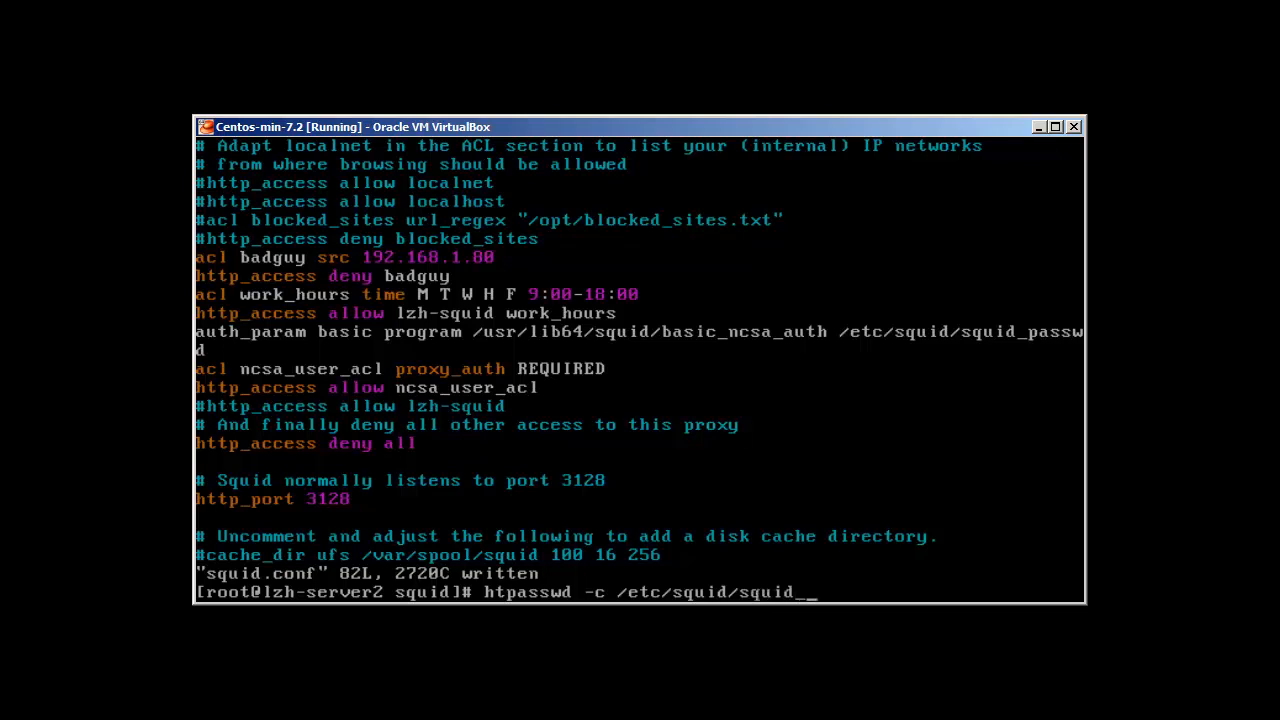
type("passwd")
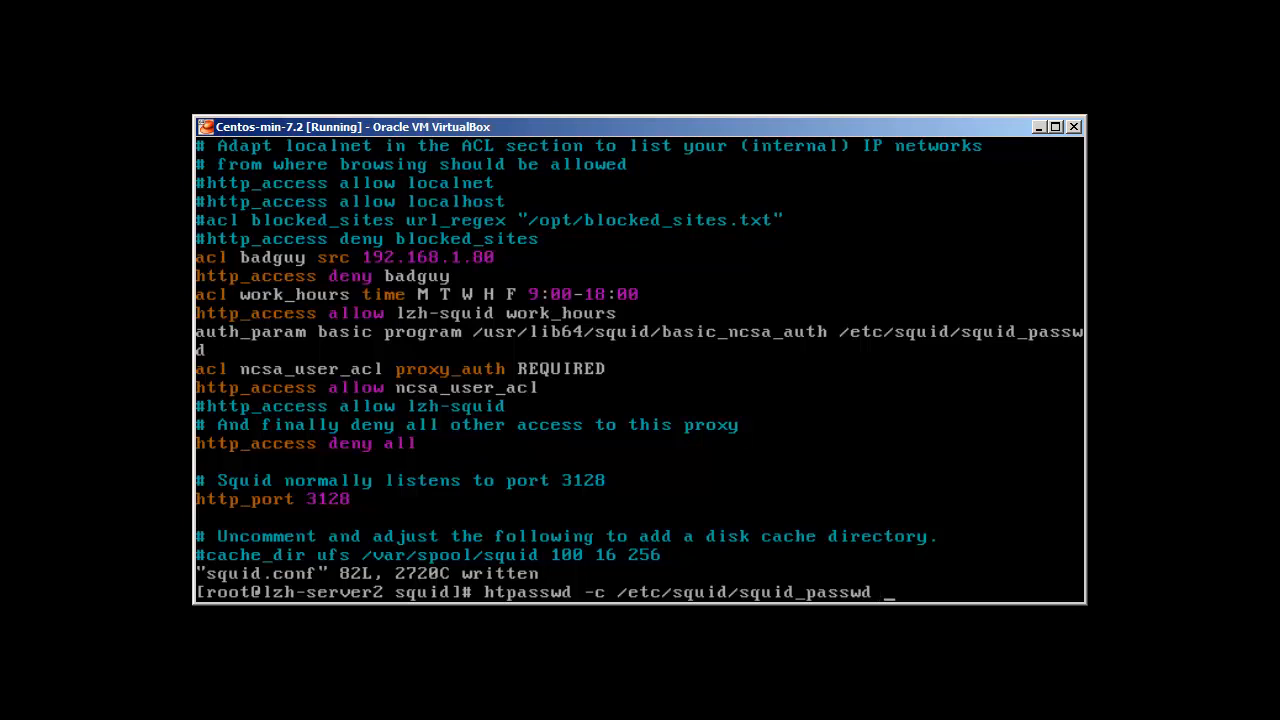
type("sal")
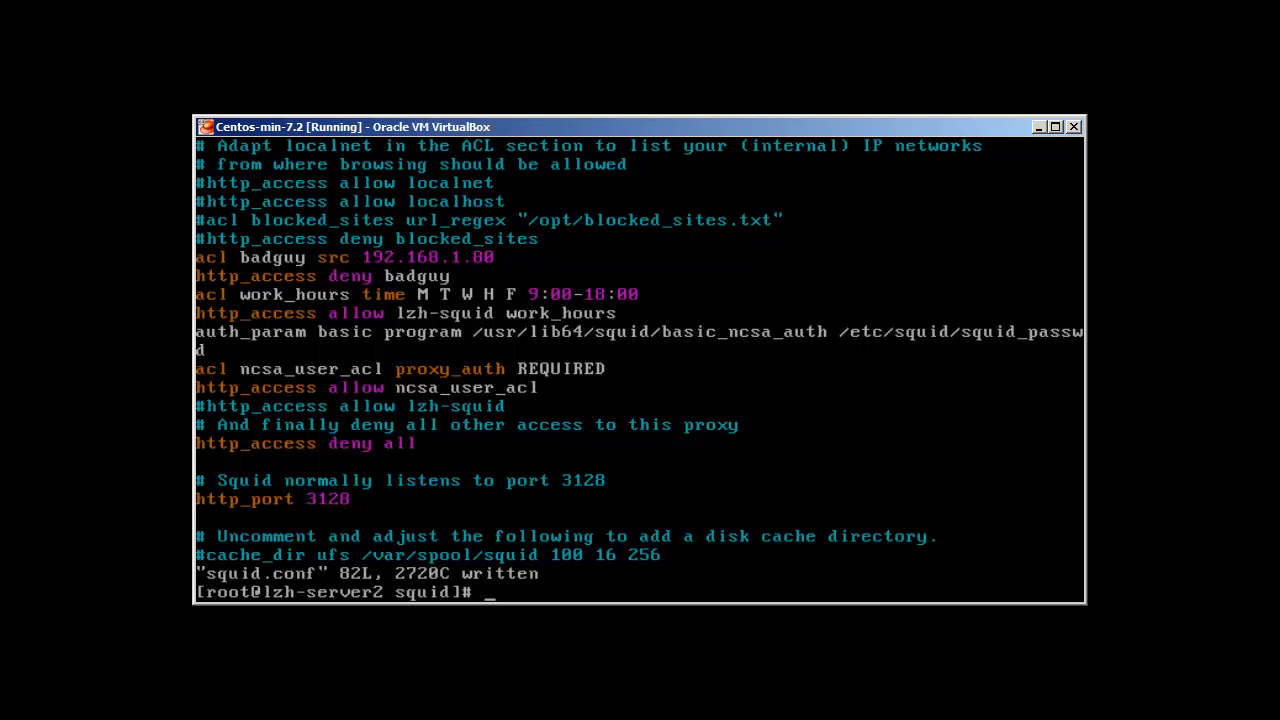
Step: Check the working directory with pwd and reference /usr/lib64
type("pwd")
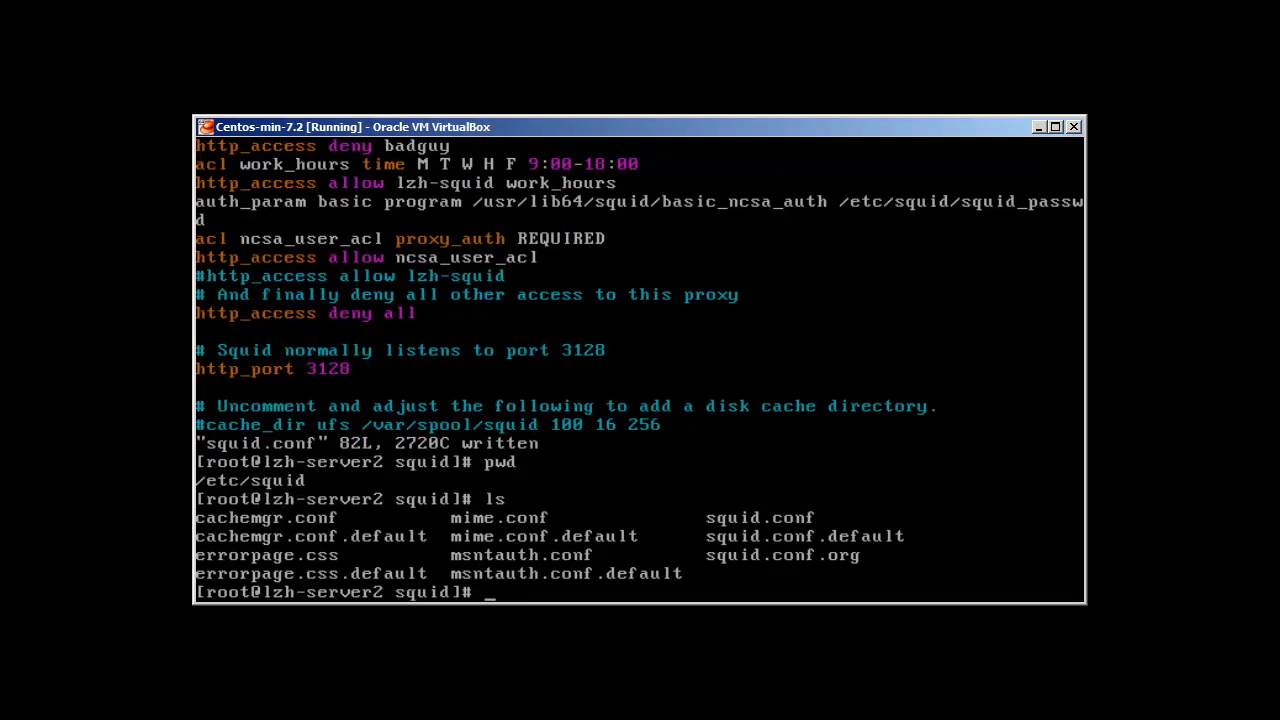
type("pwd")
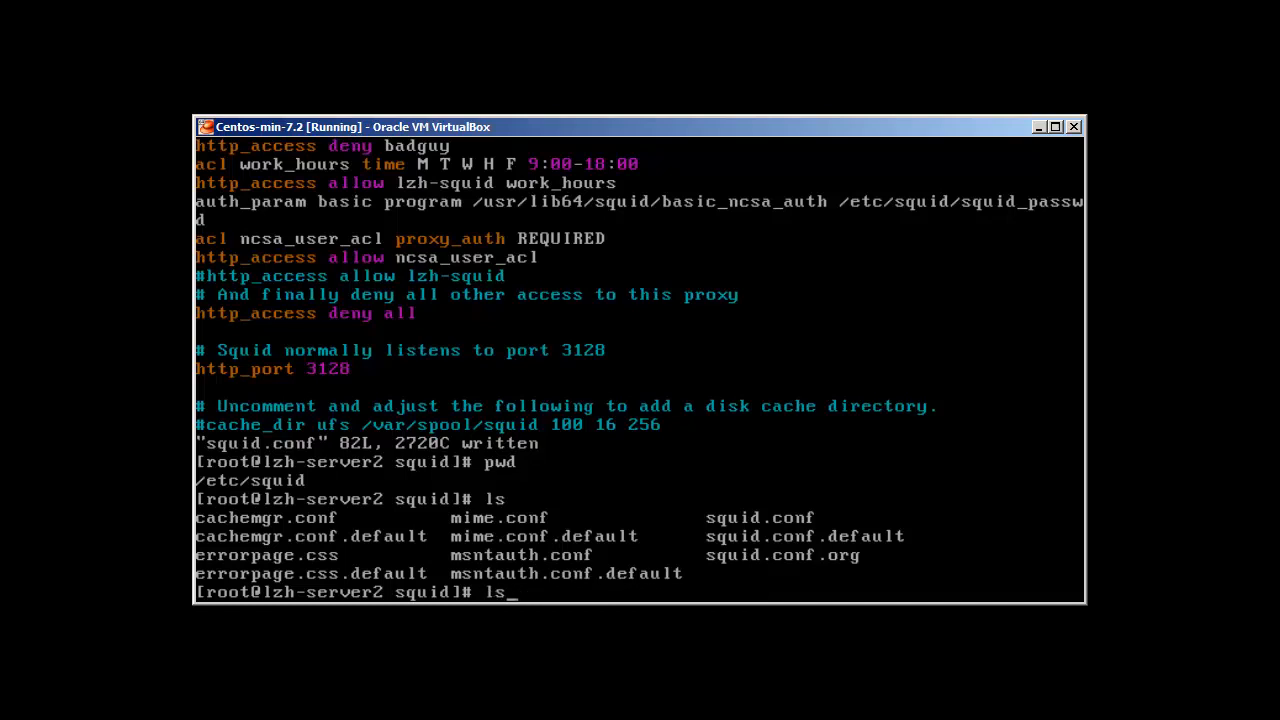
type("cd /usr/lib64")
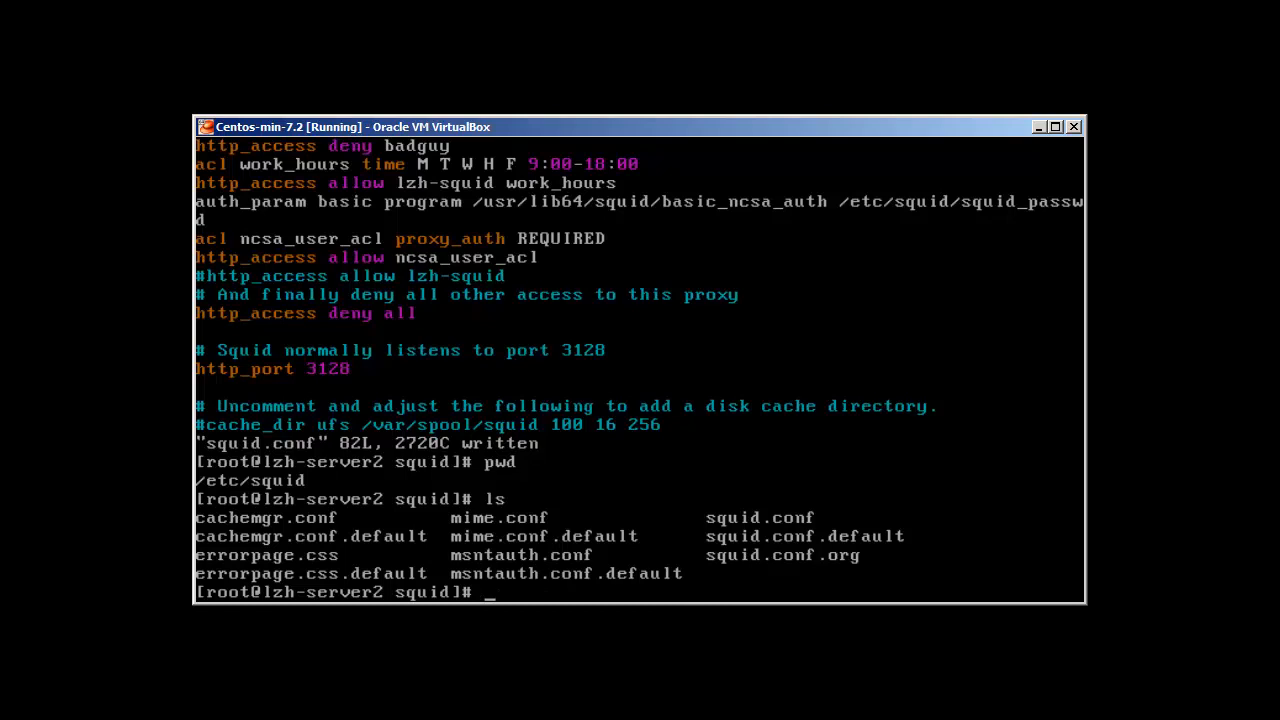
Step: Run htpasswd -c /etc/squid/squid_passwd sal and enter the password twice
type("htpasswd")
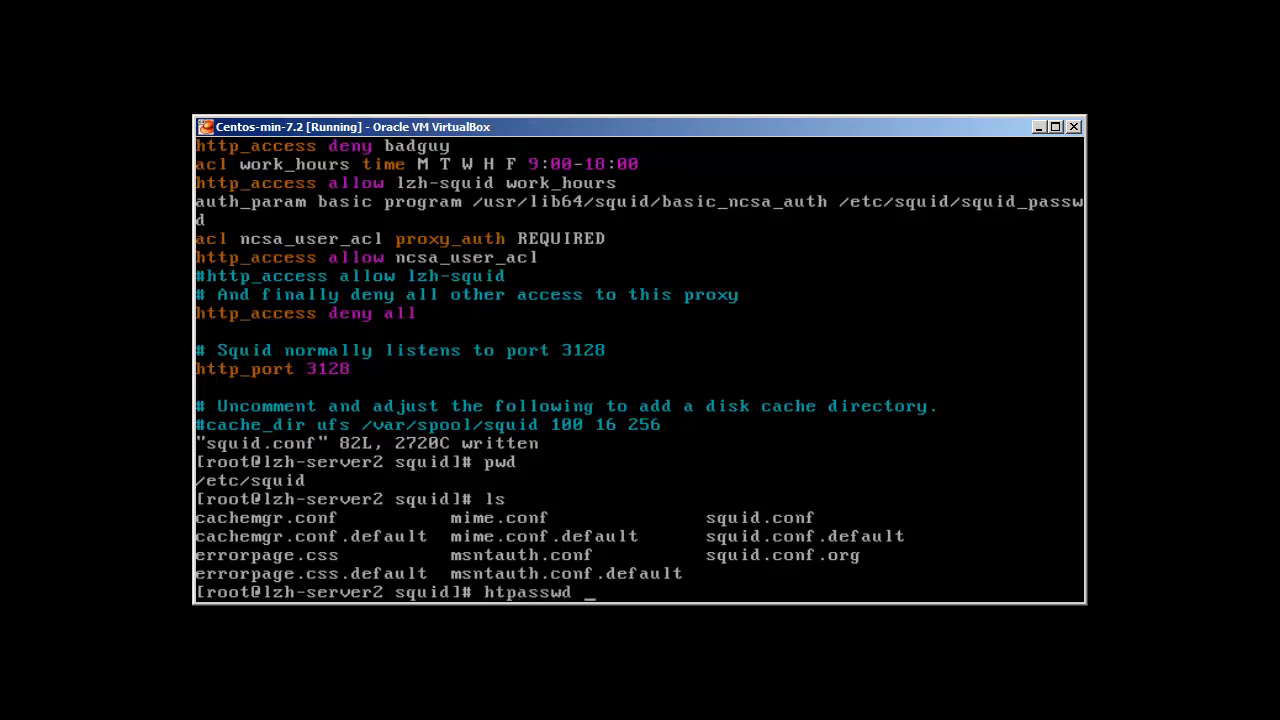
type("-c")
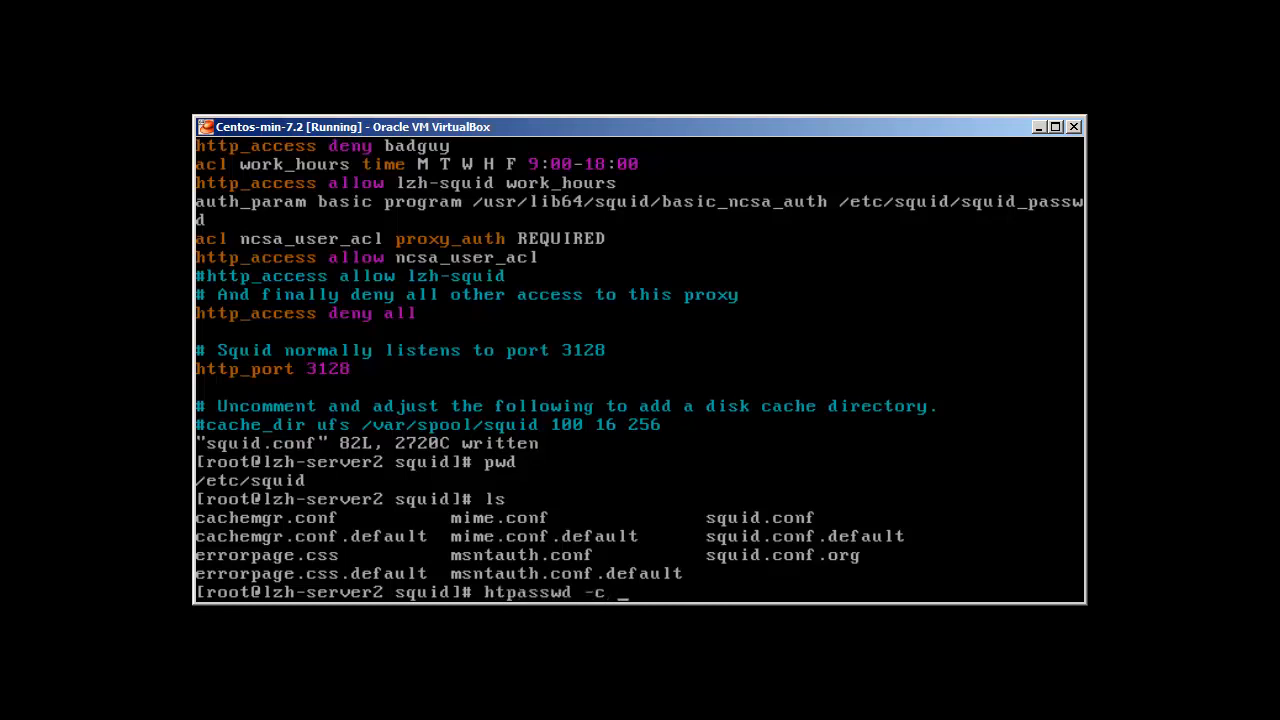
type("/etc/")
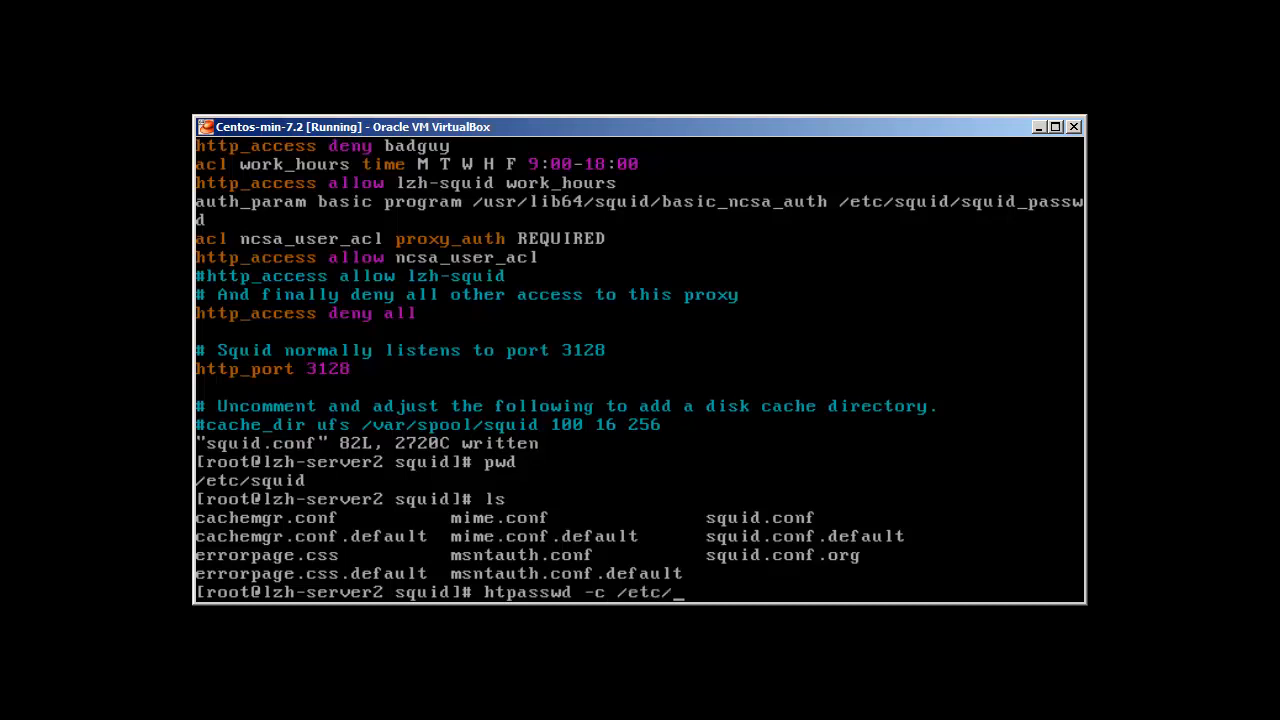
type("squid/")
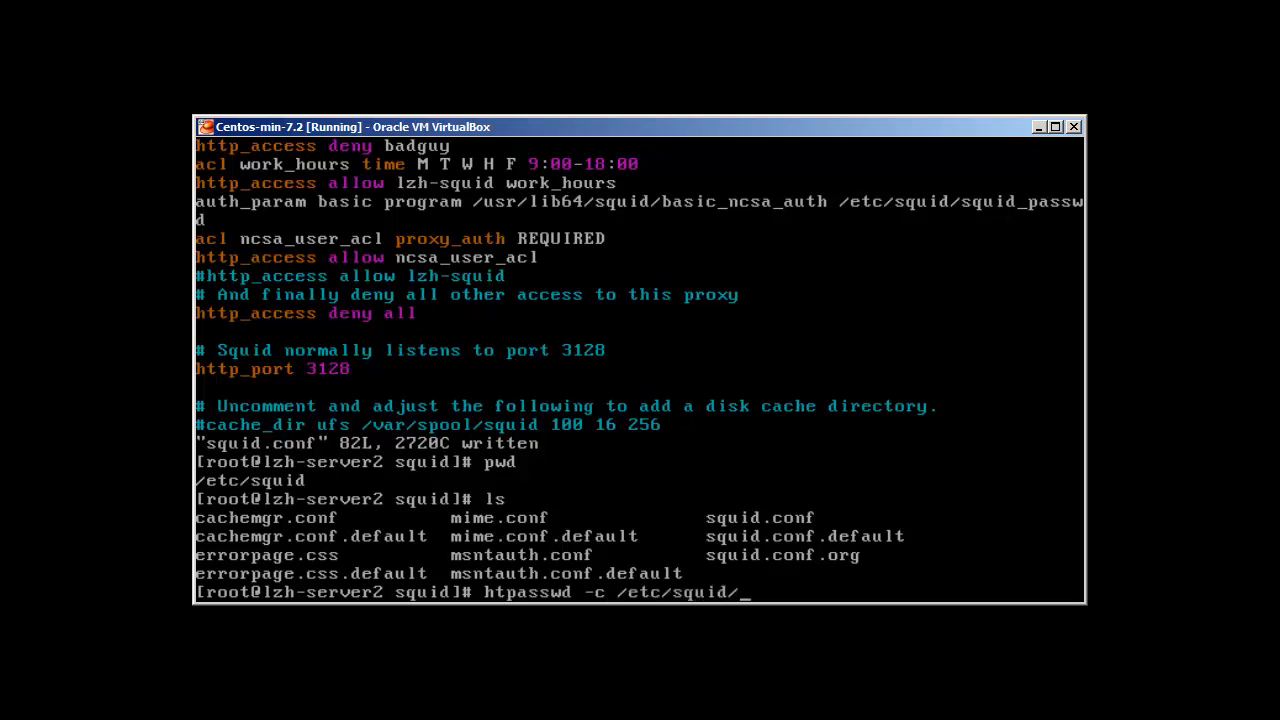
type("squid.conf")
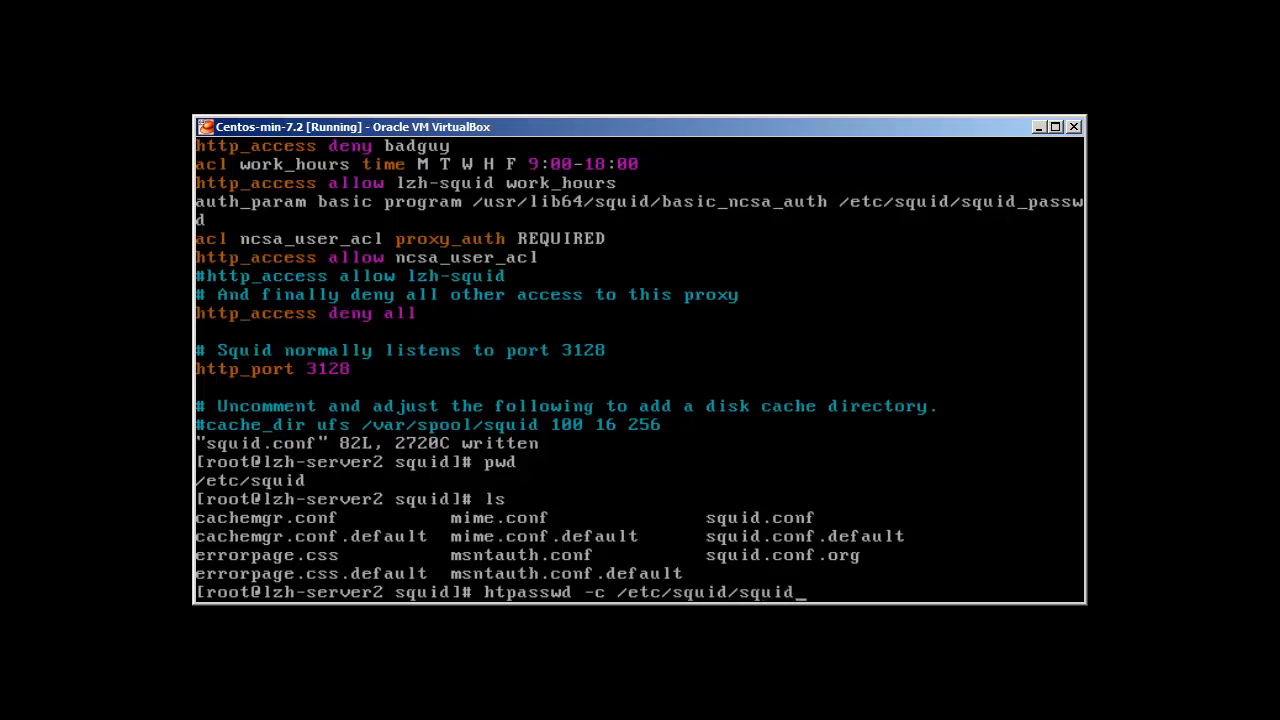
type("passwd")
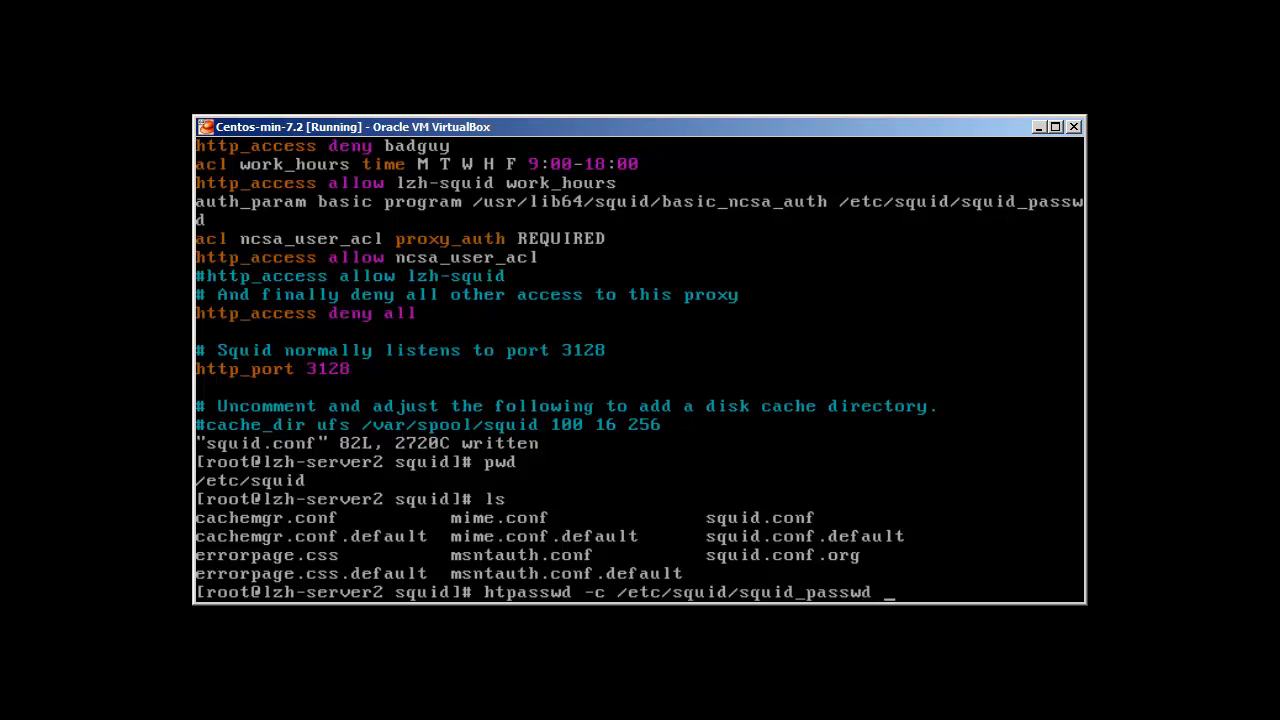
type("sal")
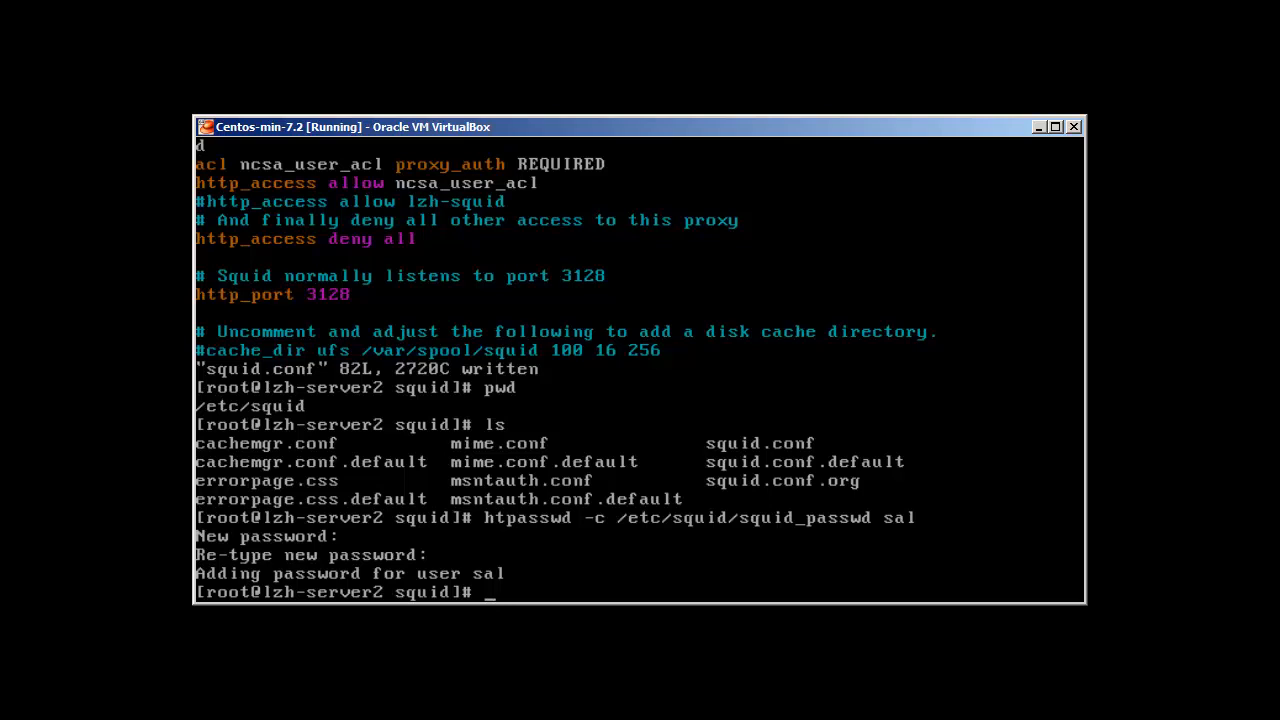
Step: List /etc/squid to confirm squid_passwd now exists
type("vim")
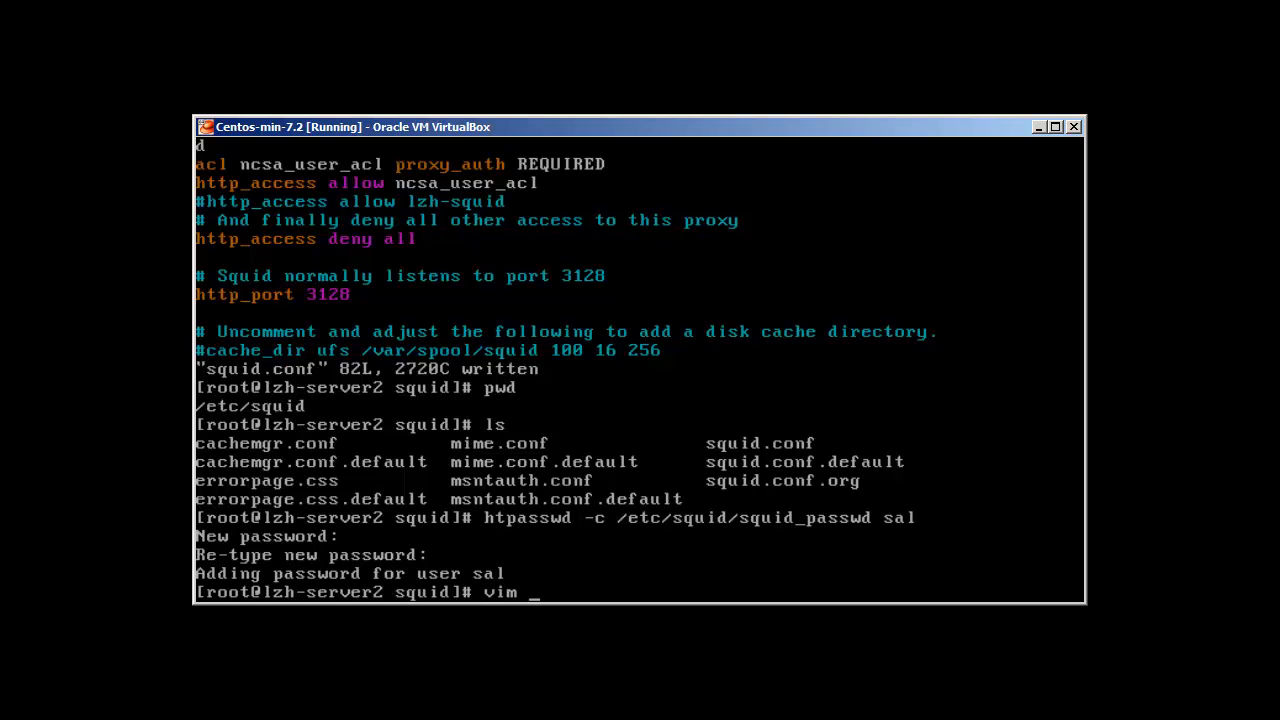
type("s")
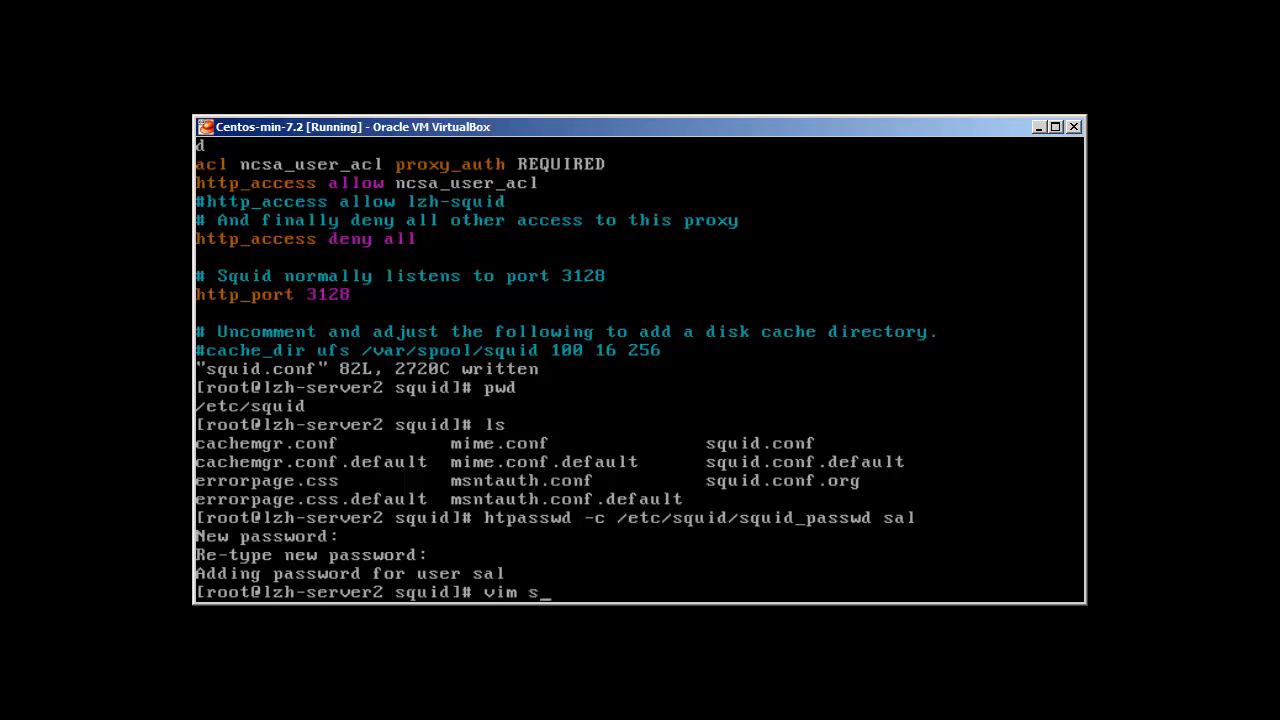
type("ls -a")
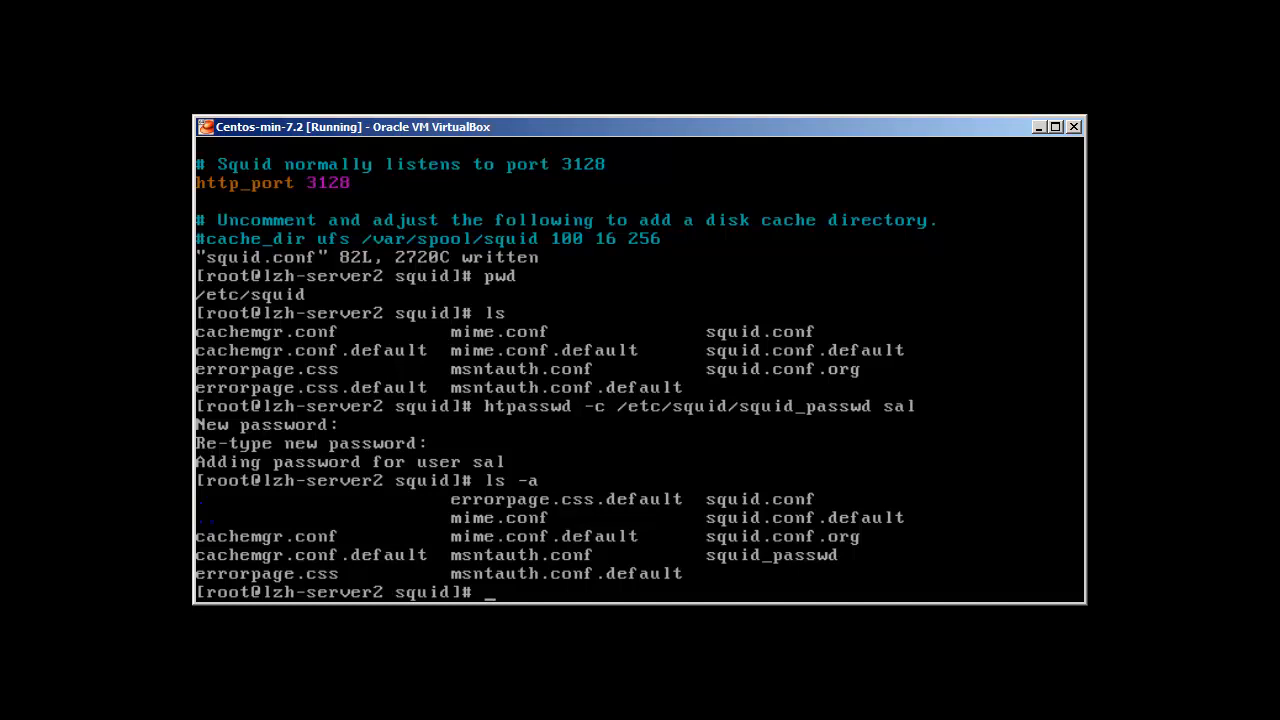
type("ls")
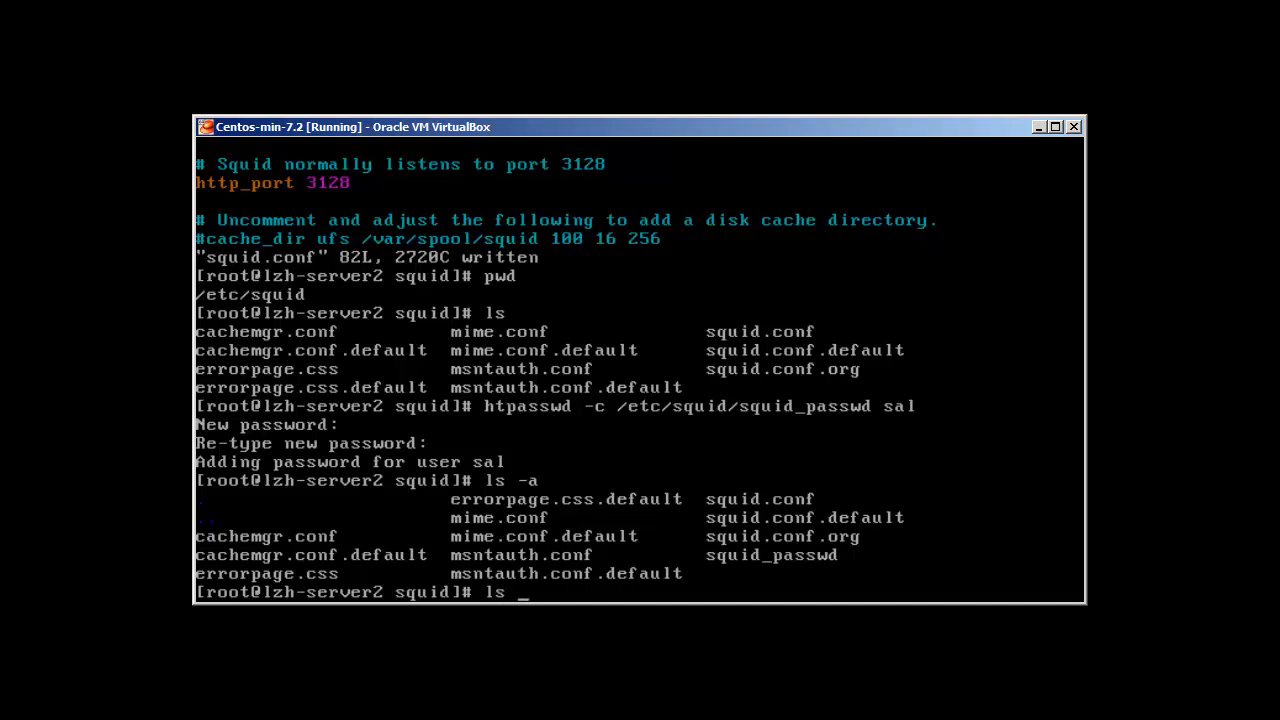
Step: Open squid_passwd in vim to view sal's hashed entry
type("vim sq")
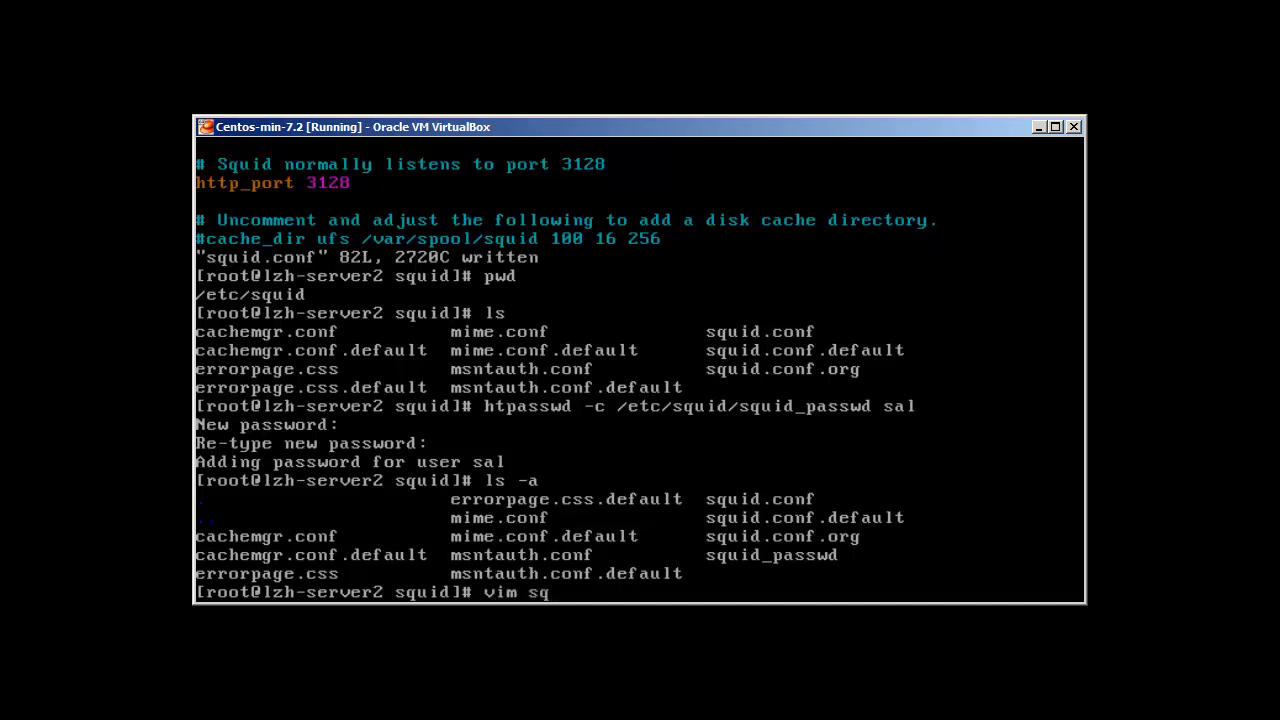
type("uid_passwd")
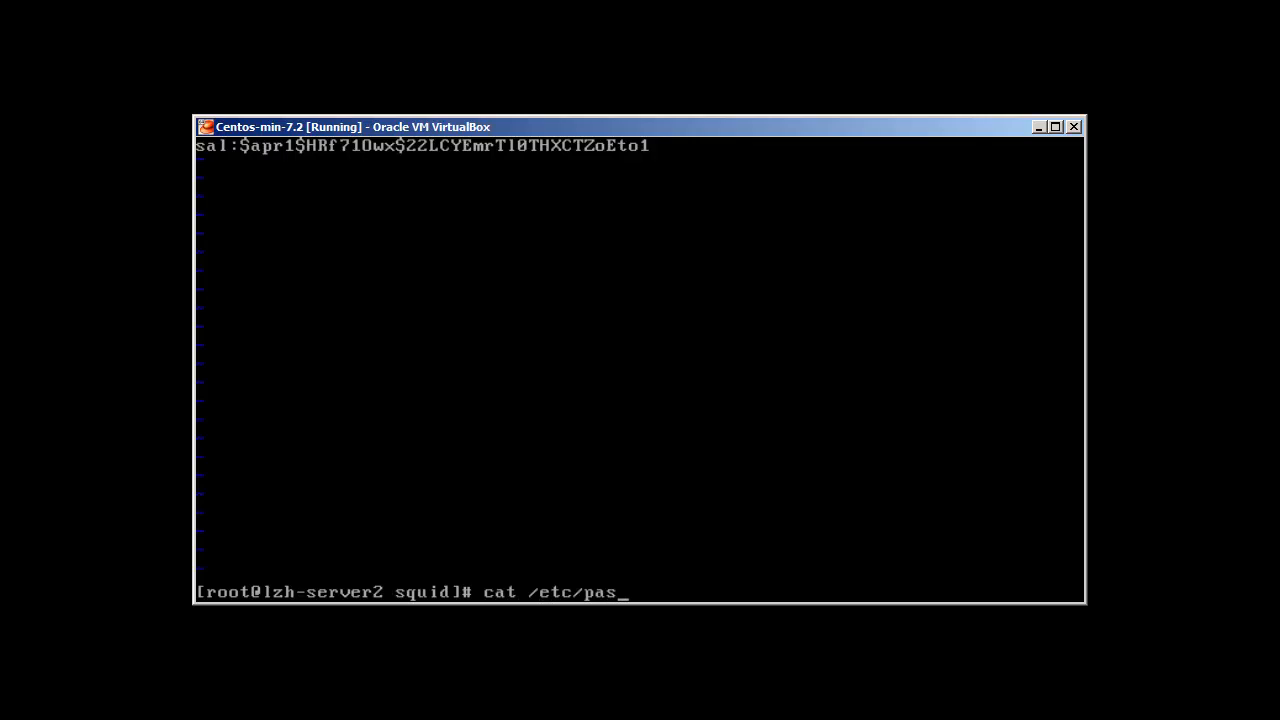
Step: Grep /etc/passwd for sal to confirm sal is not a system account
type("swd |")
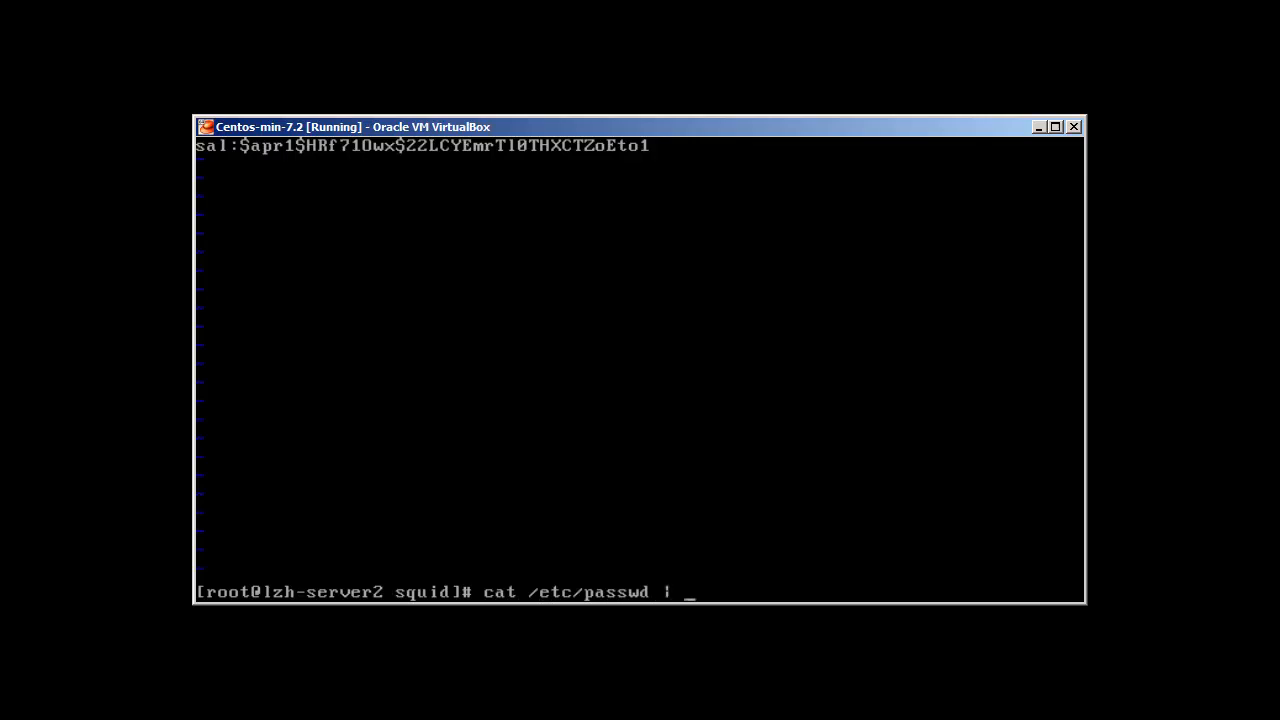
type("grep sal")
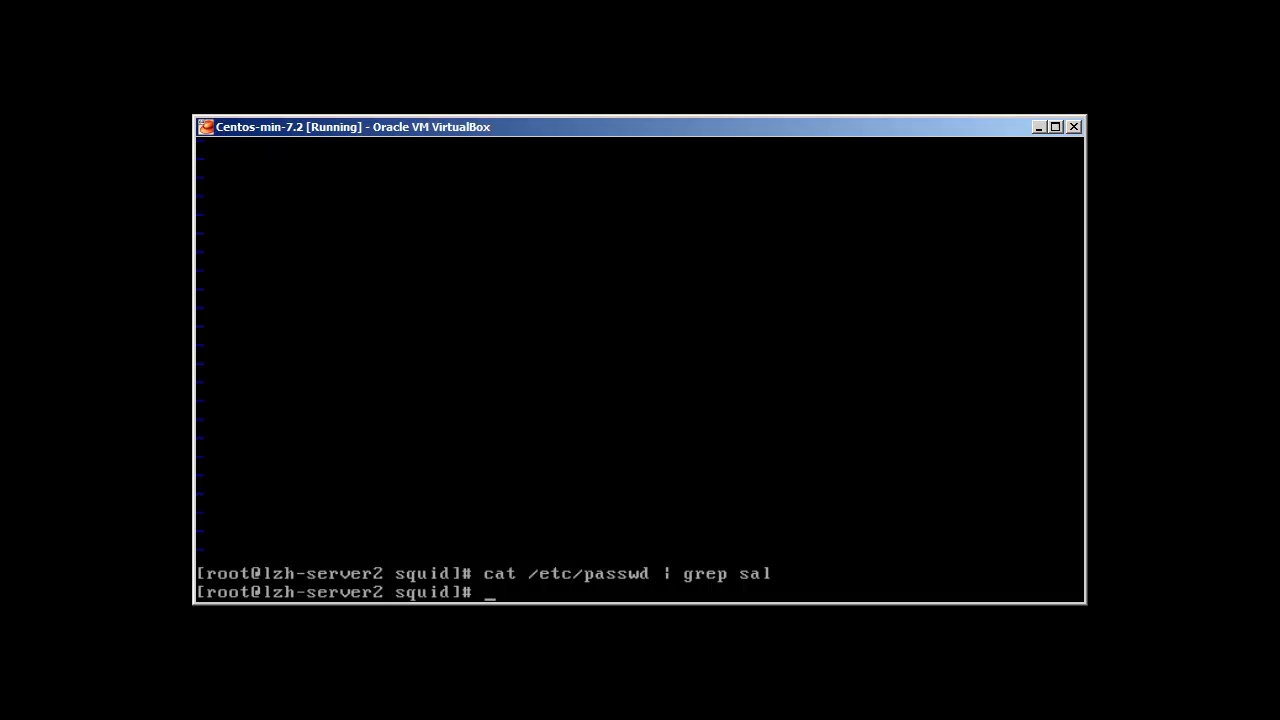
type("syst")
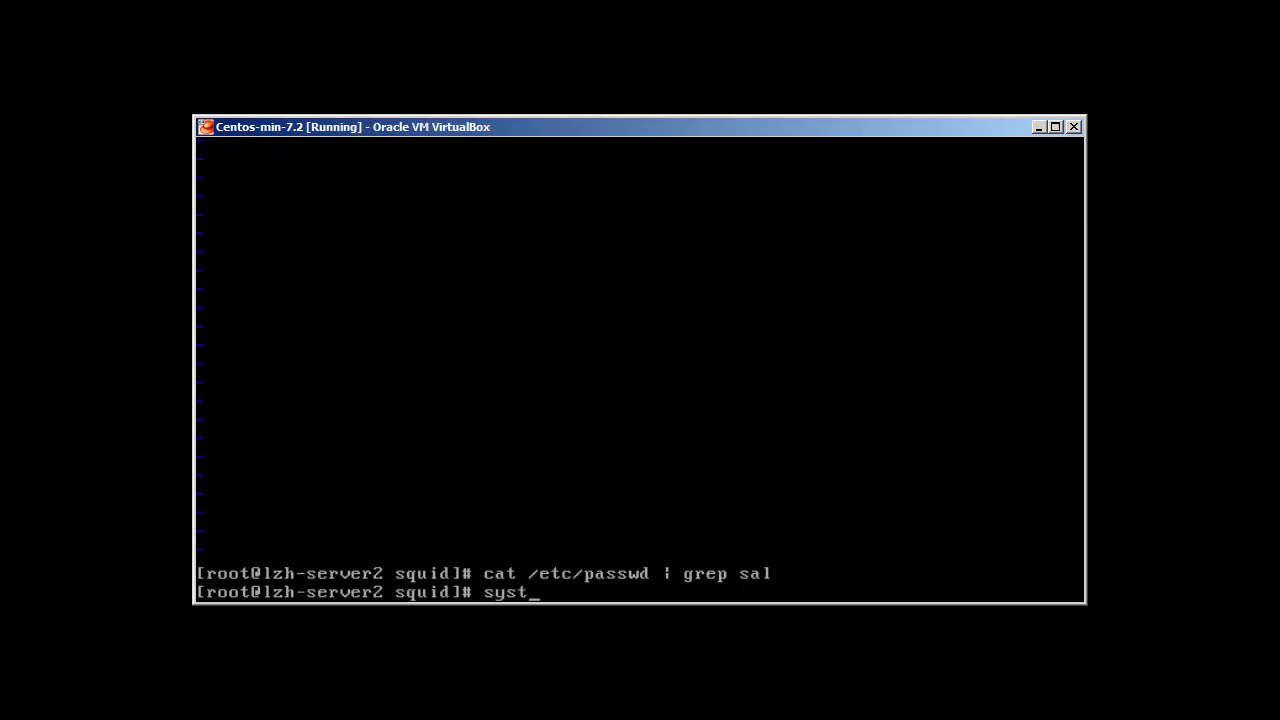
Step: Run systemctl status squid to check the proxy service state
type("emctl")
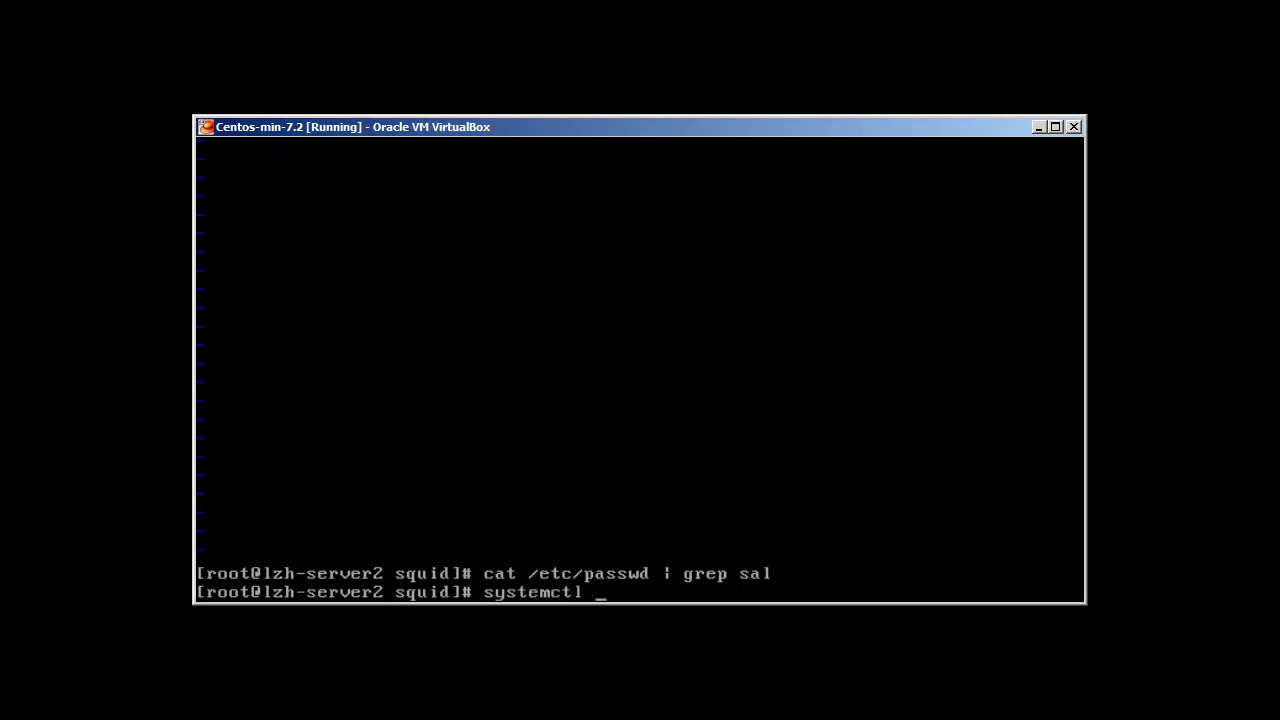
type("status s")
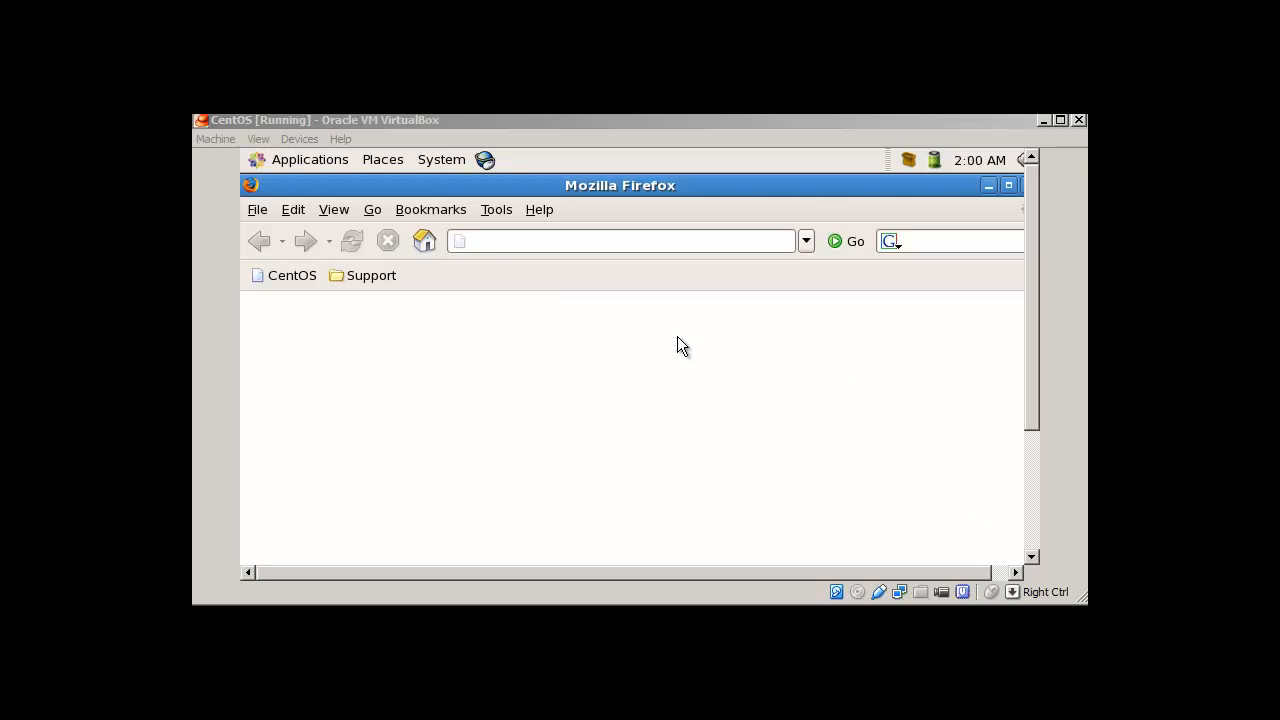
mouse_move(508, 264)
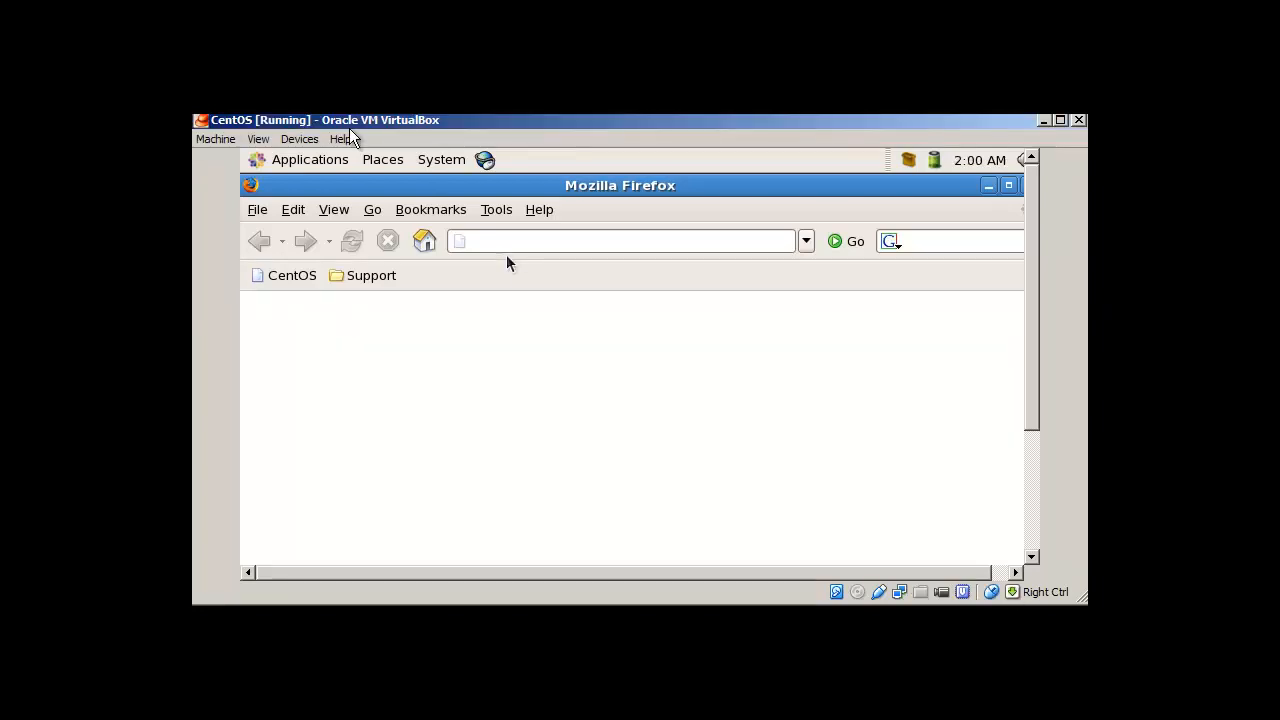
mouse_move(544, 332)
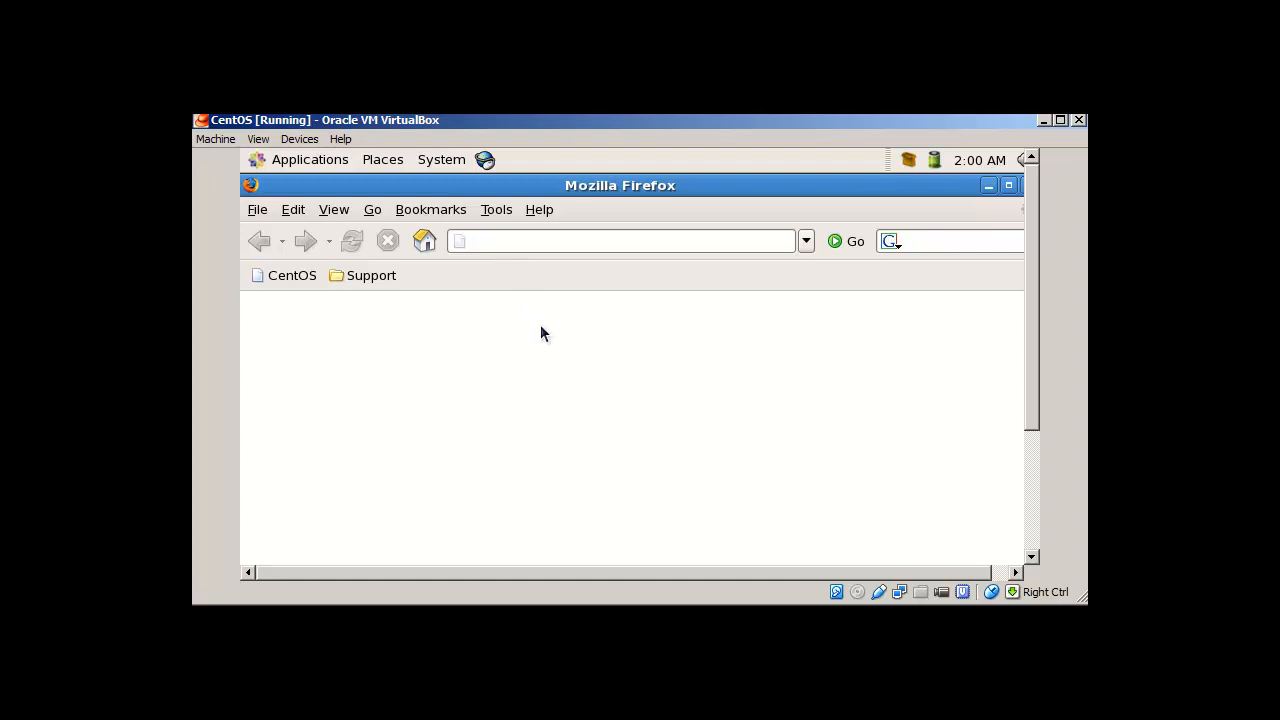
mouse_move(752, 338)
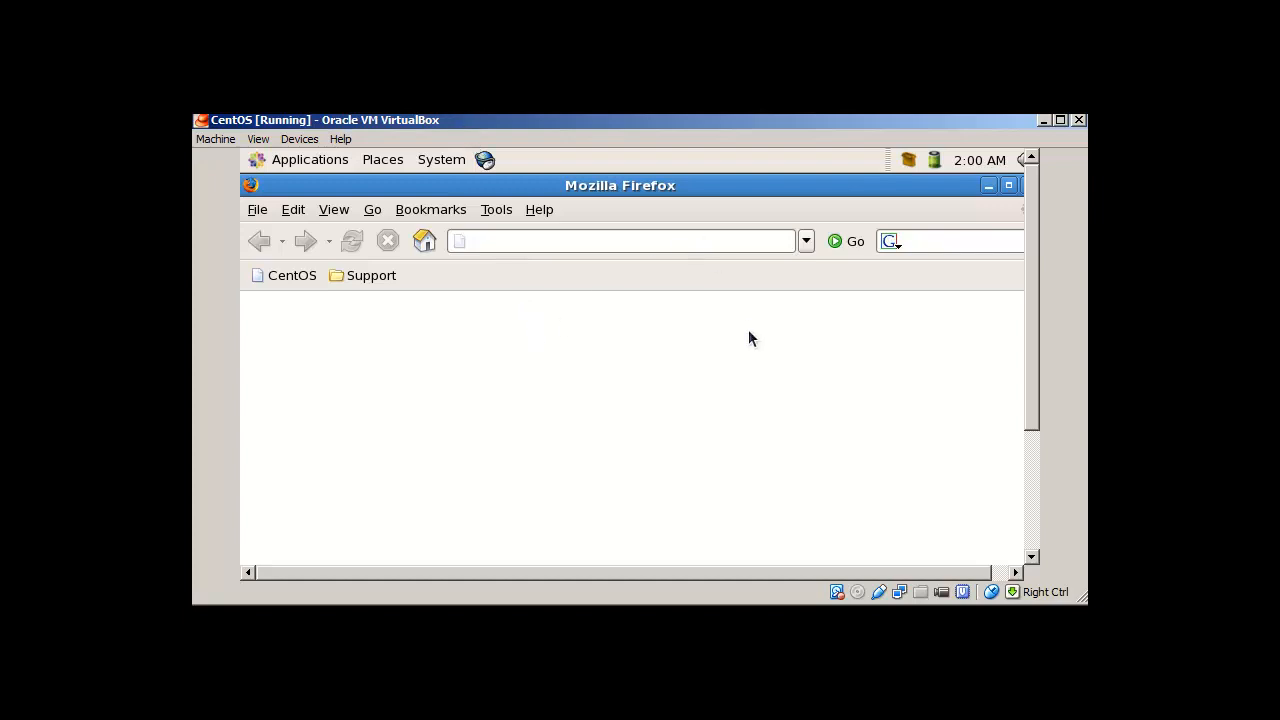
mouse_move(284, 148)
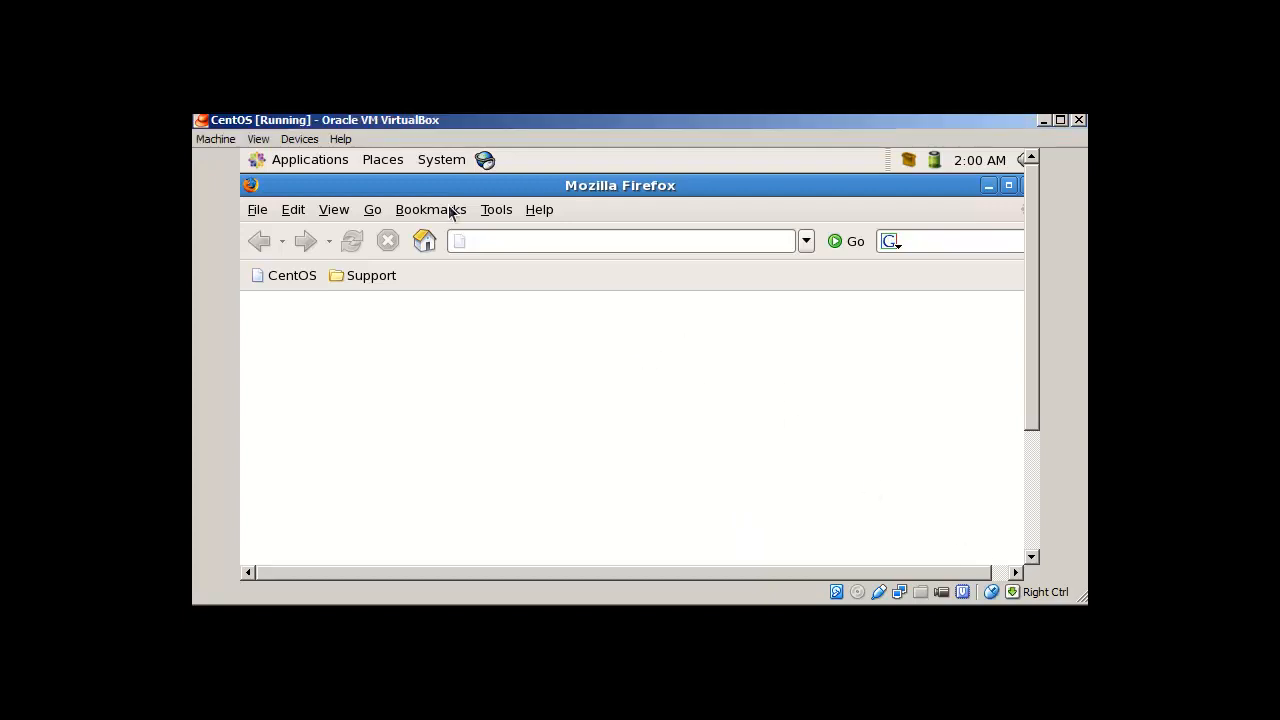
Step: Set a manual HTTP proxy at 192.168.1.2 port 3128 for all protocols in Firefox preferences
left_click(292, 210)
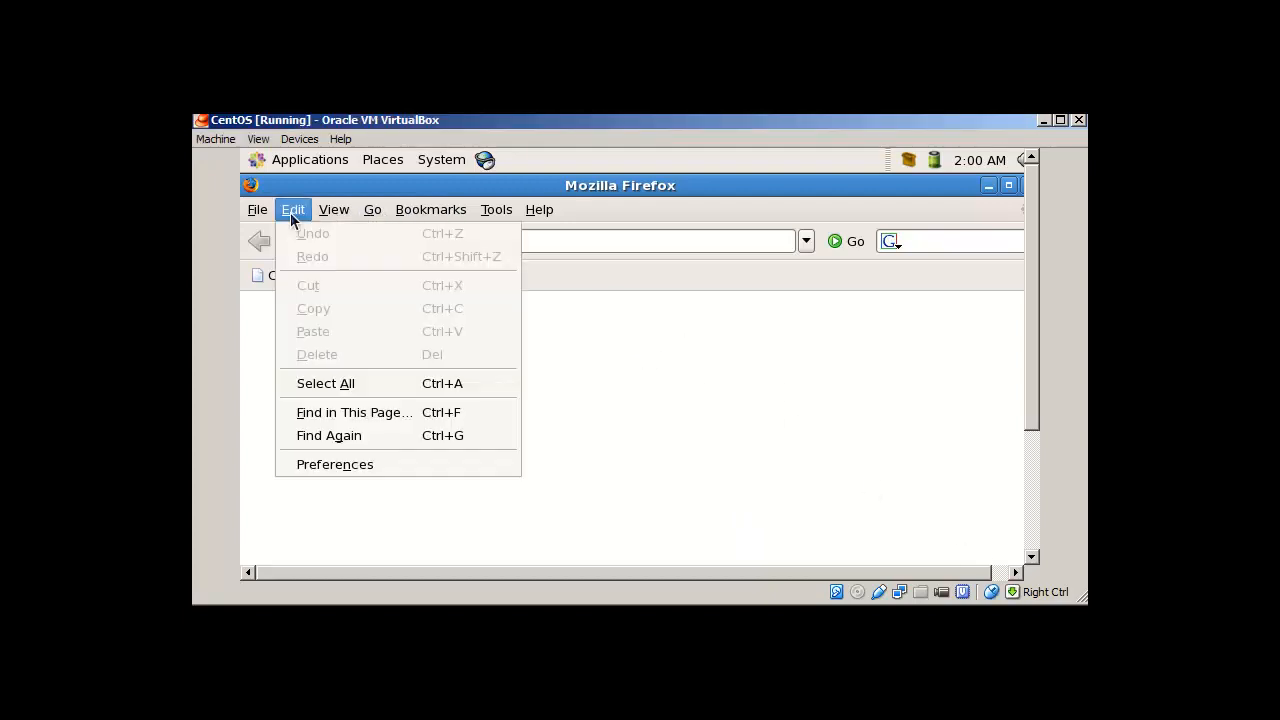
left_click(336, 464)
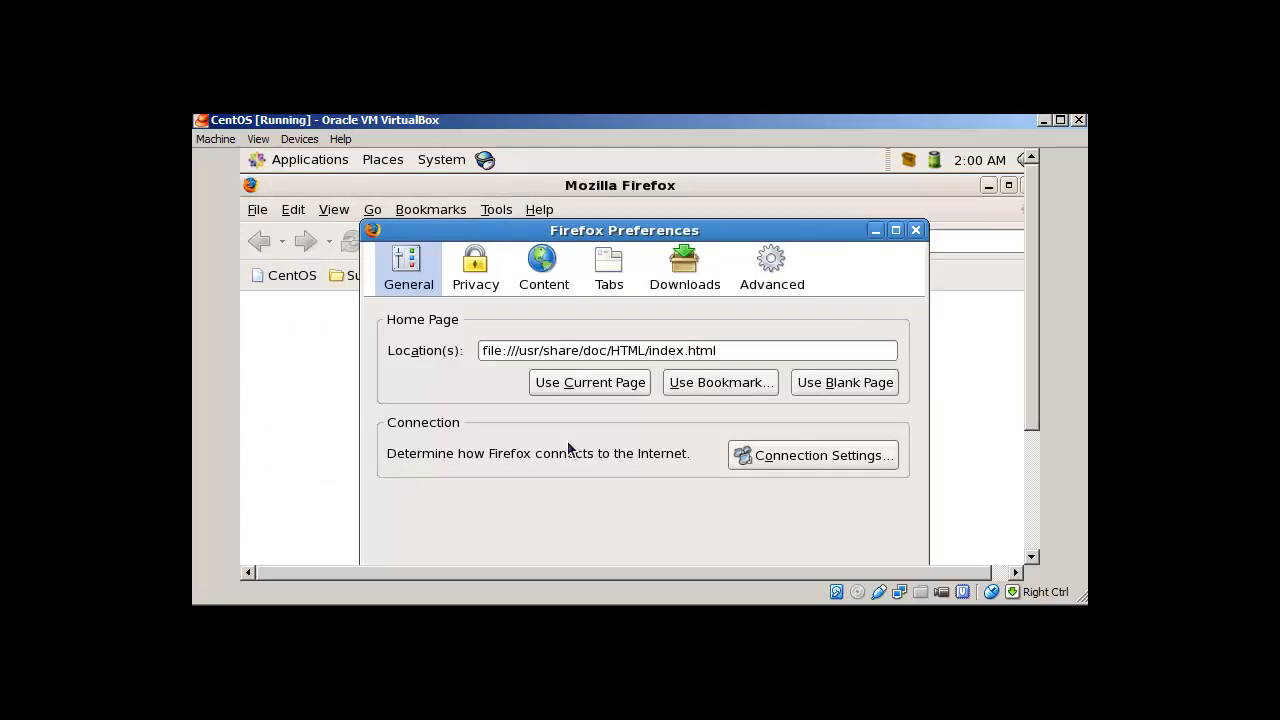
left_click(812, 456)
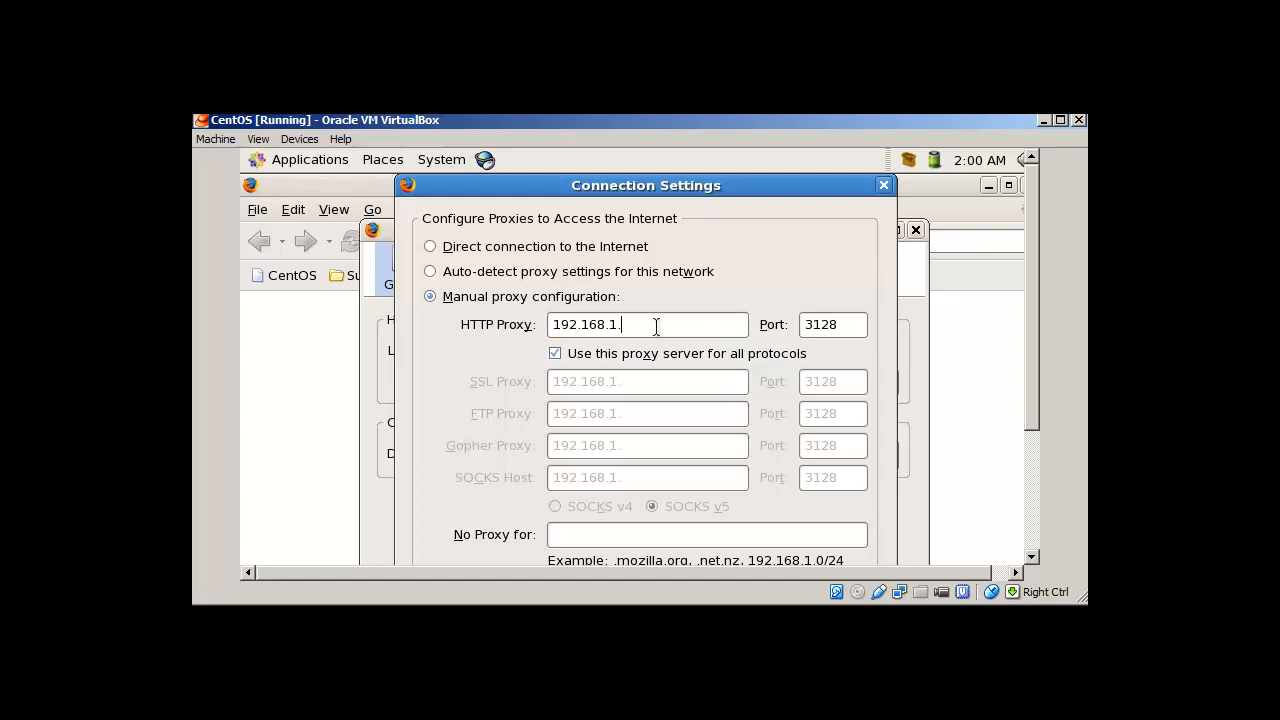
type("2")
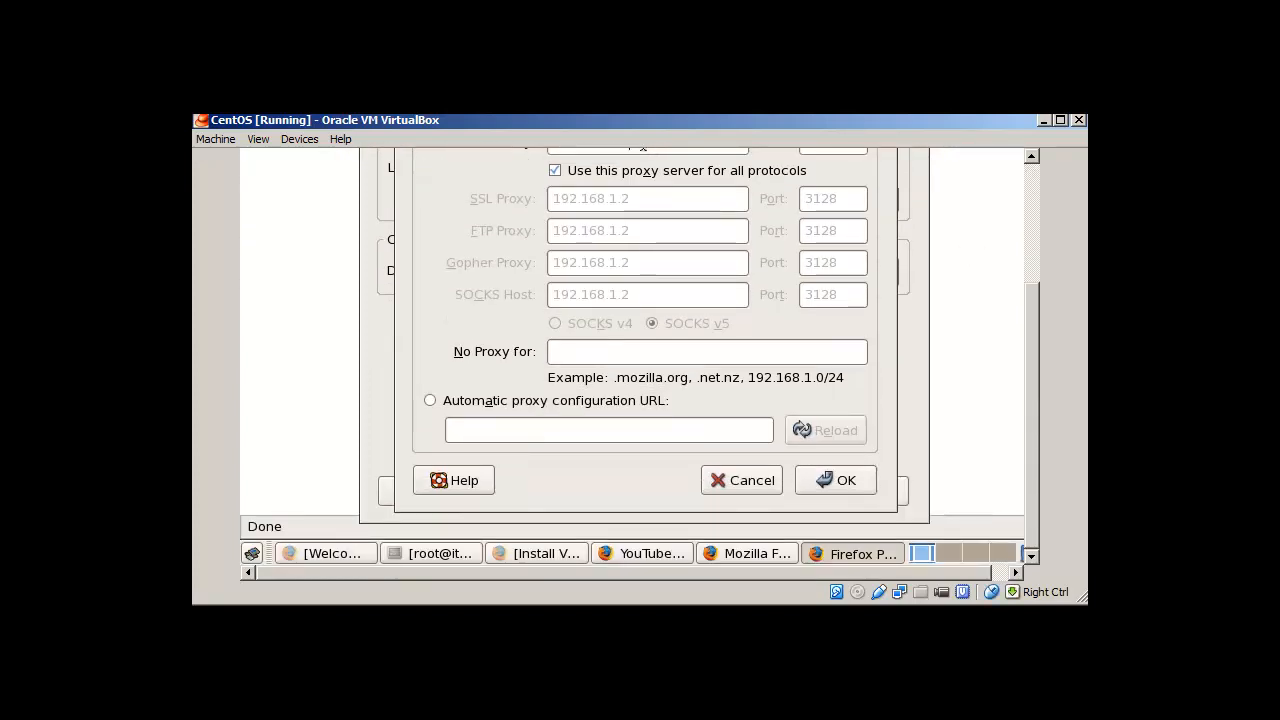
left_click(836, 480)
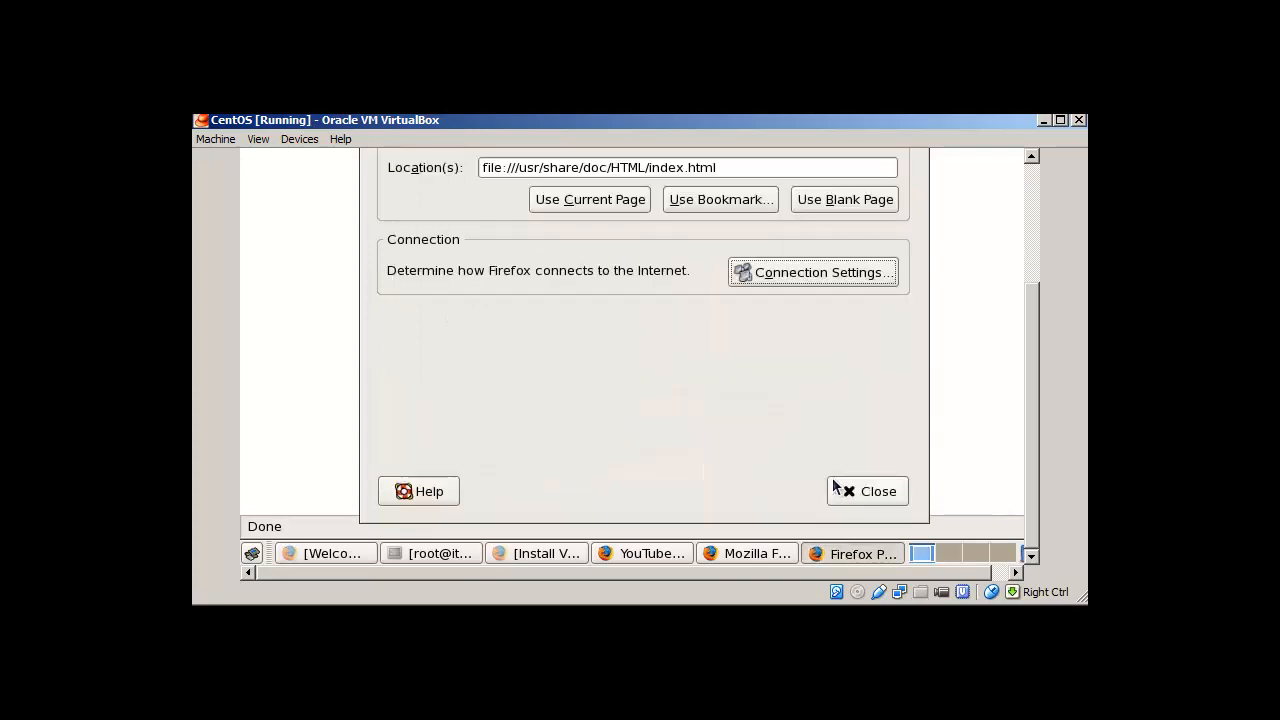
left_click(868, 492)
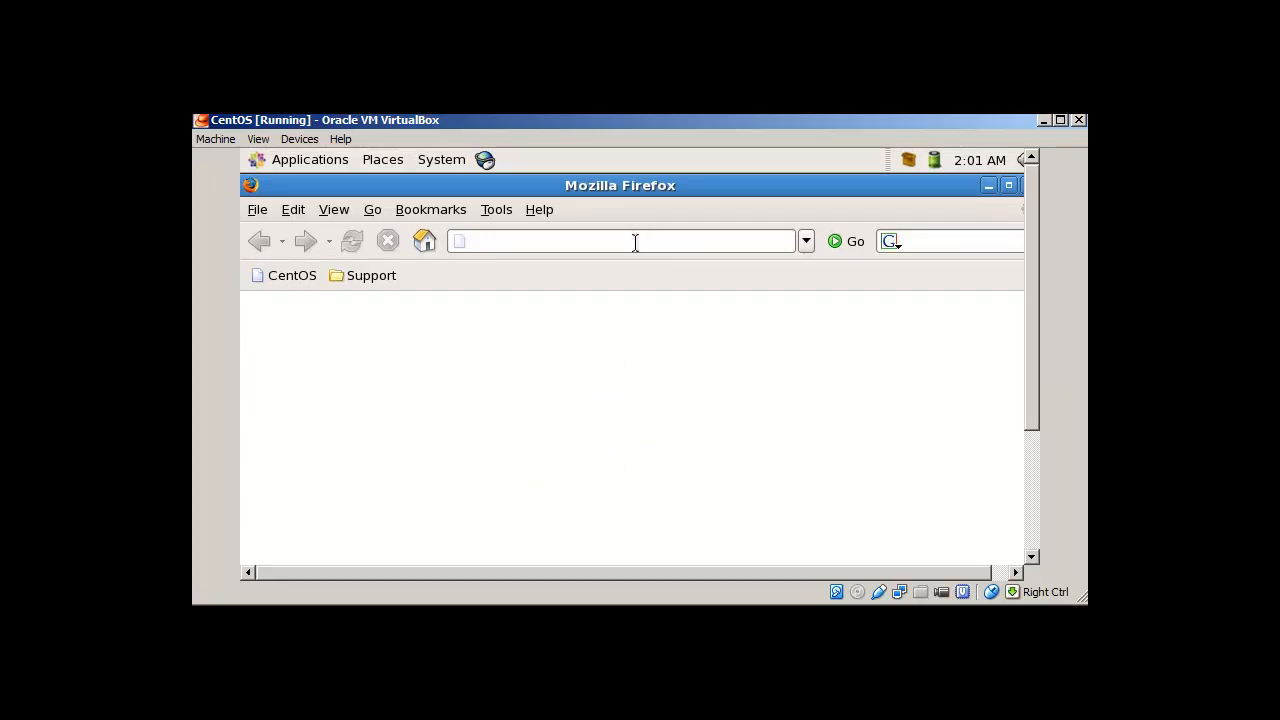
type("www")
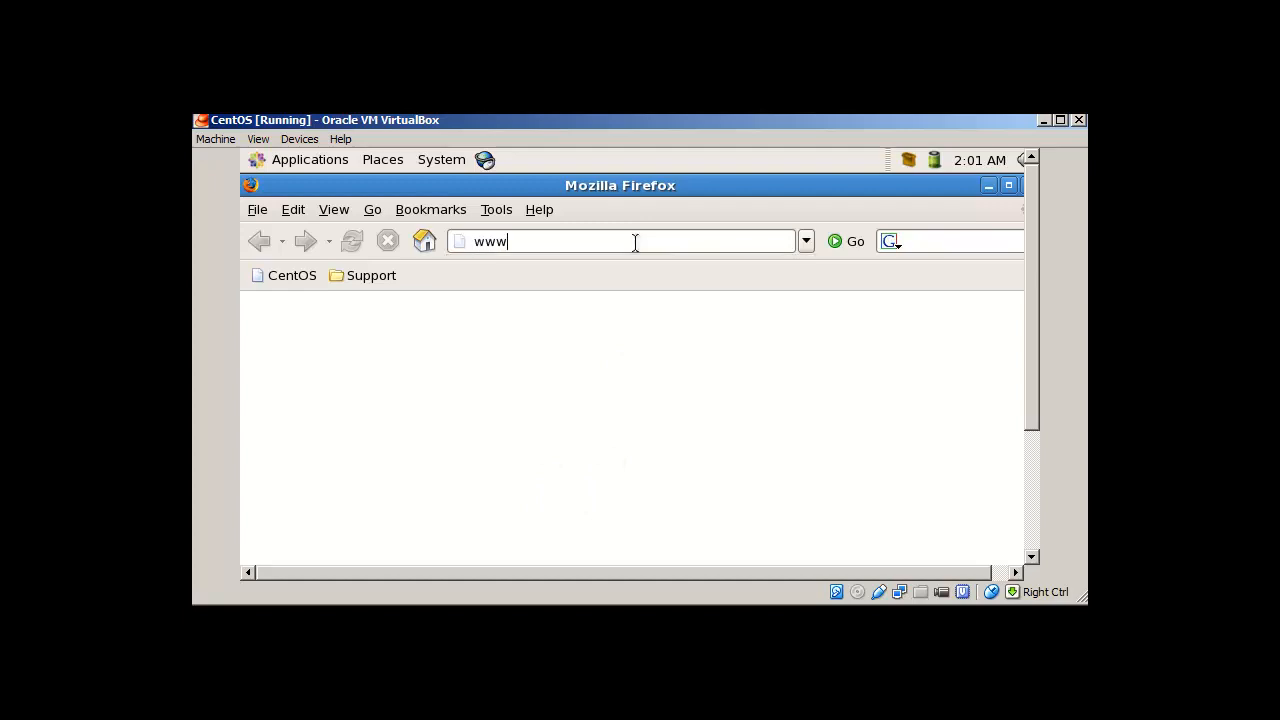
type(".")
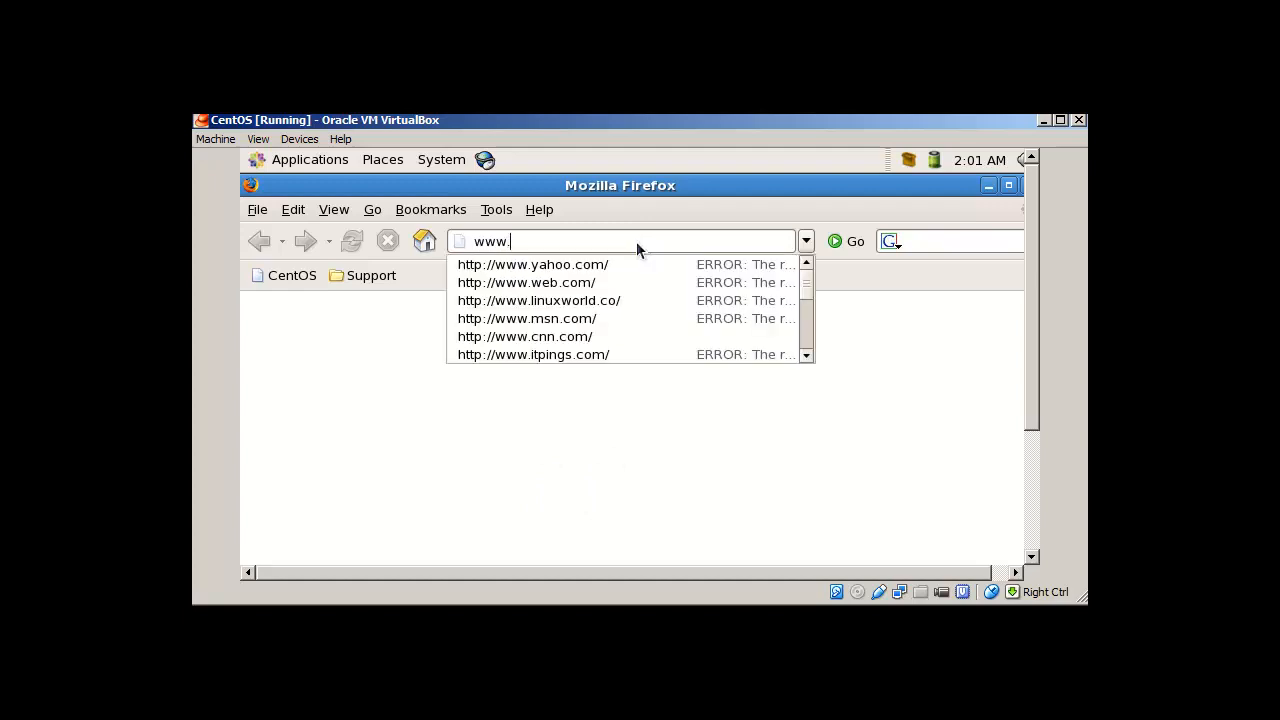
left_click(536, 300)
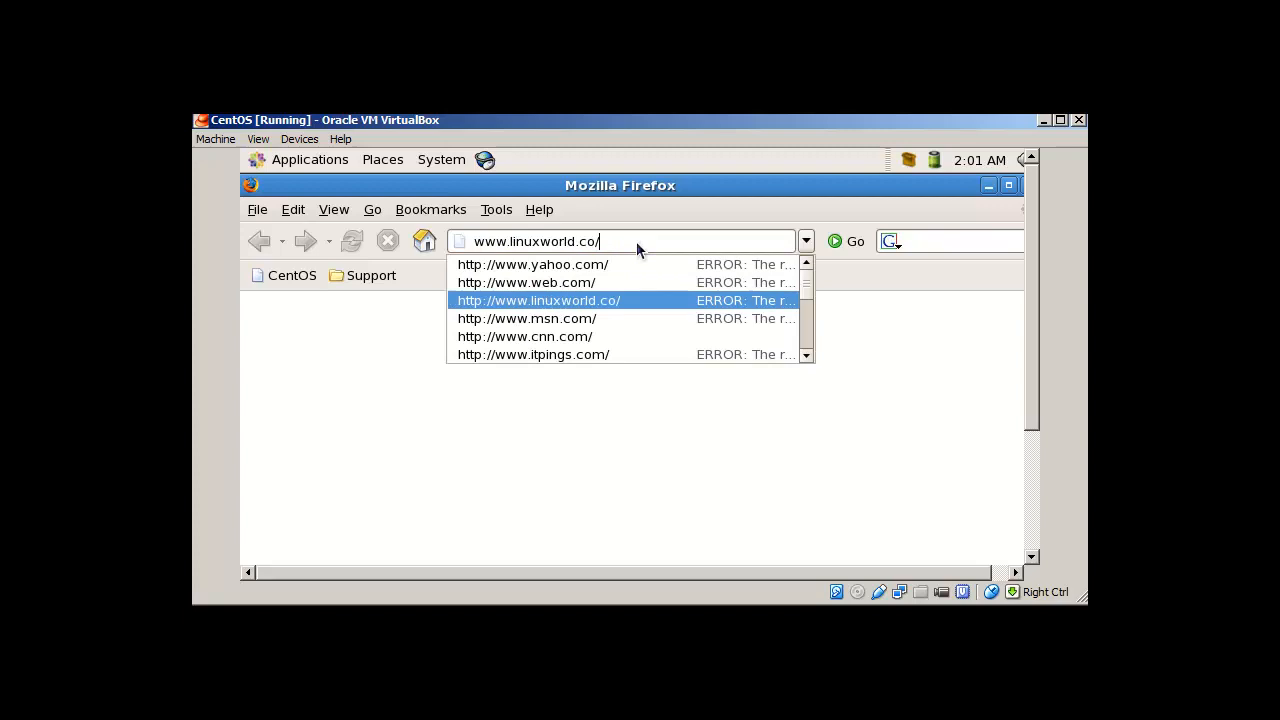
left_click(538, 300)
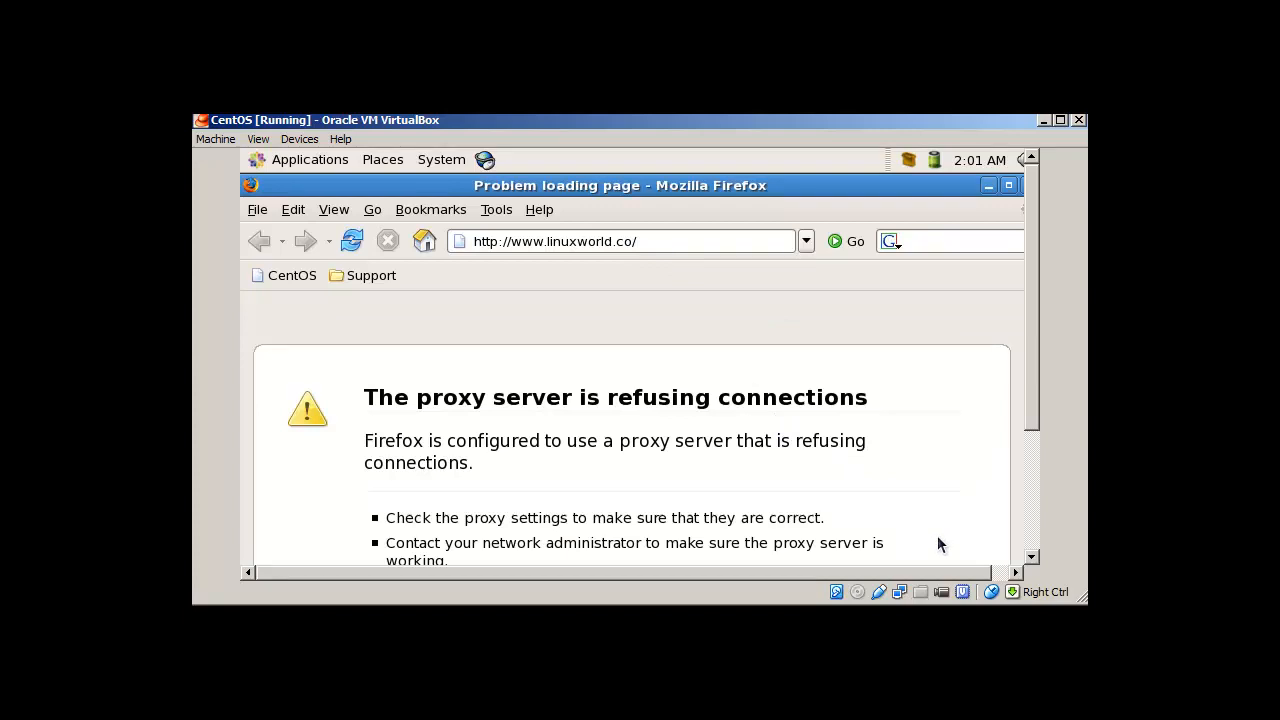
mouse_move(782, 436)
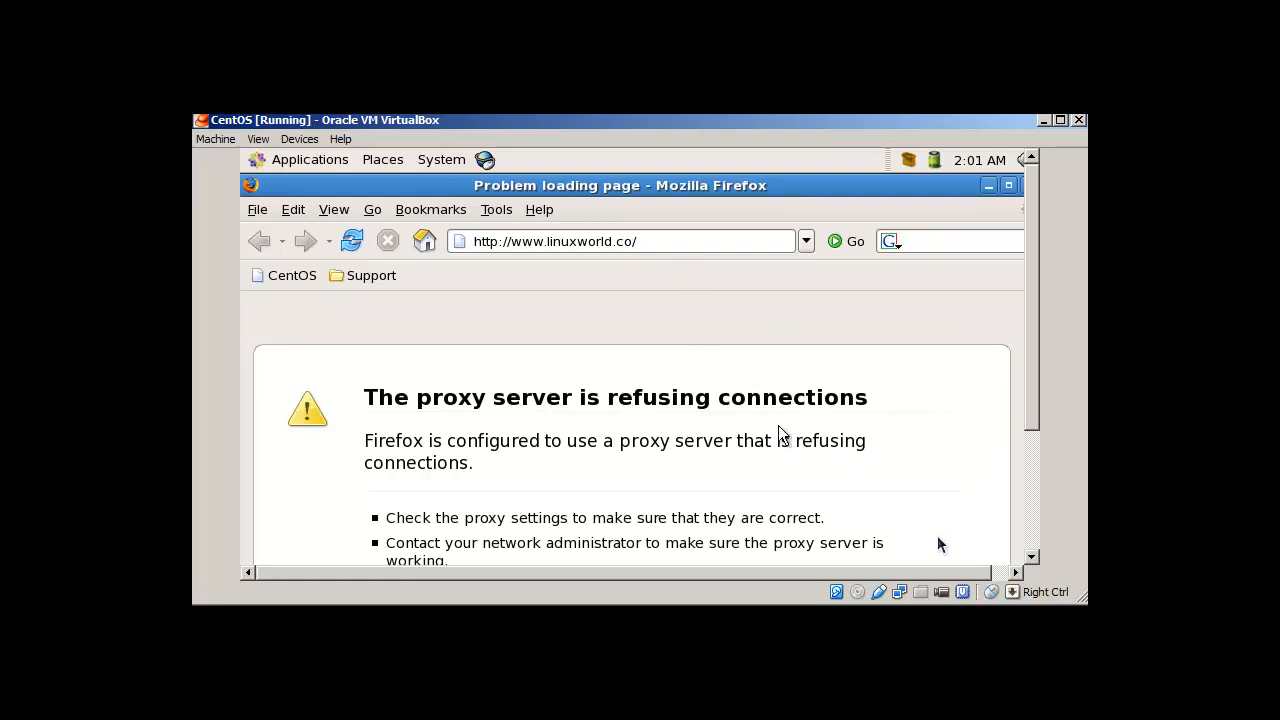
mouse_move(940, 544)
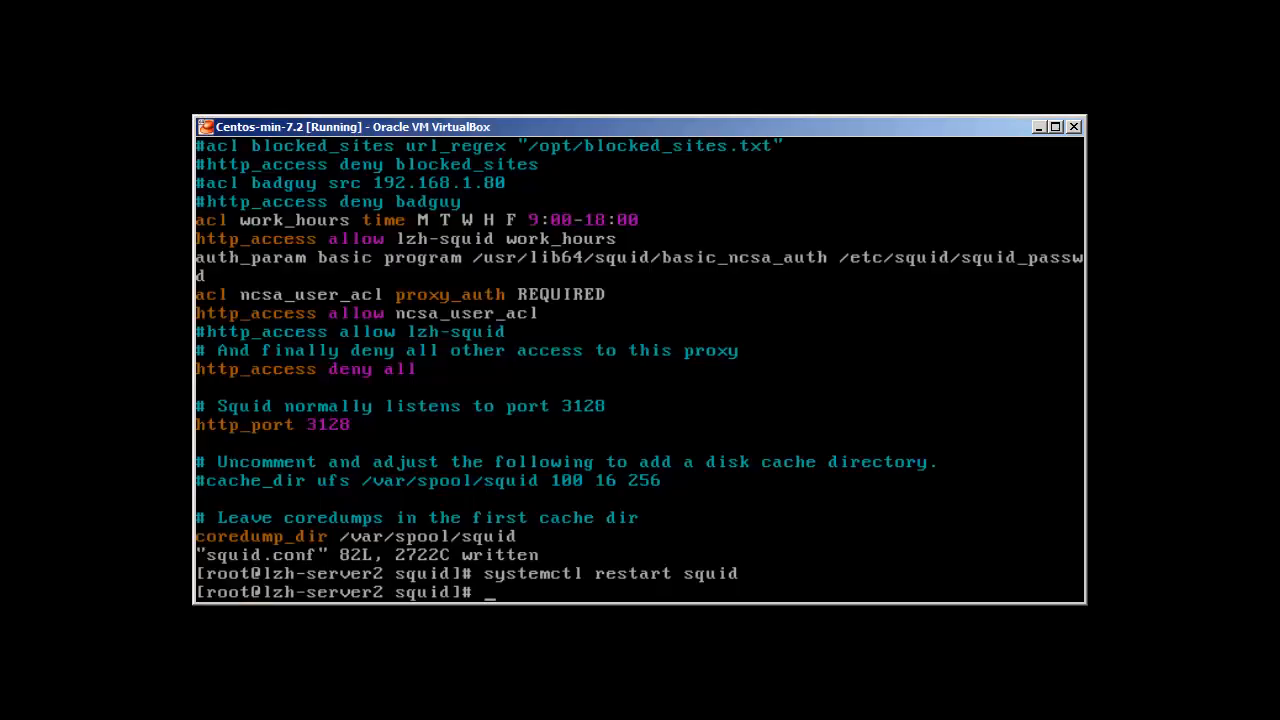
mouse_move(860, 516)
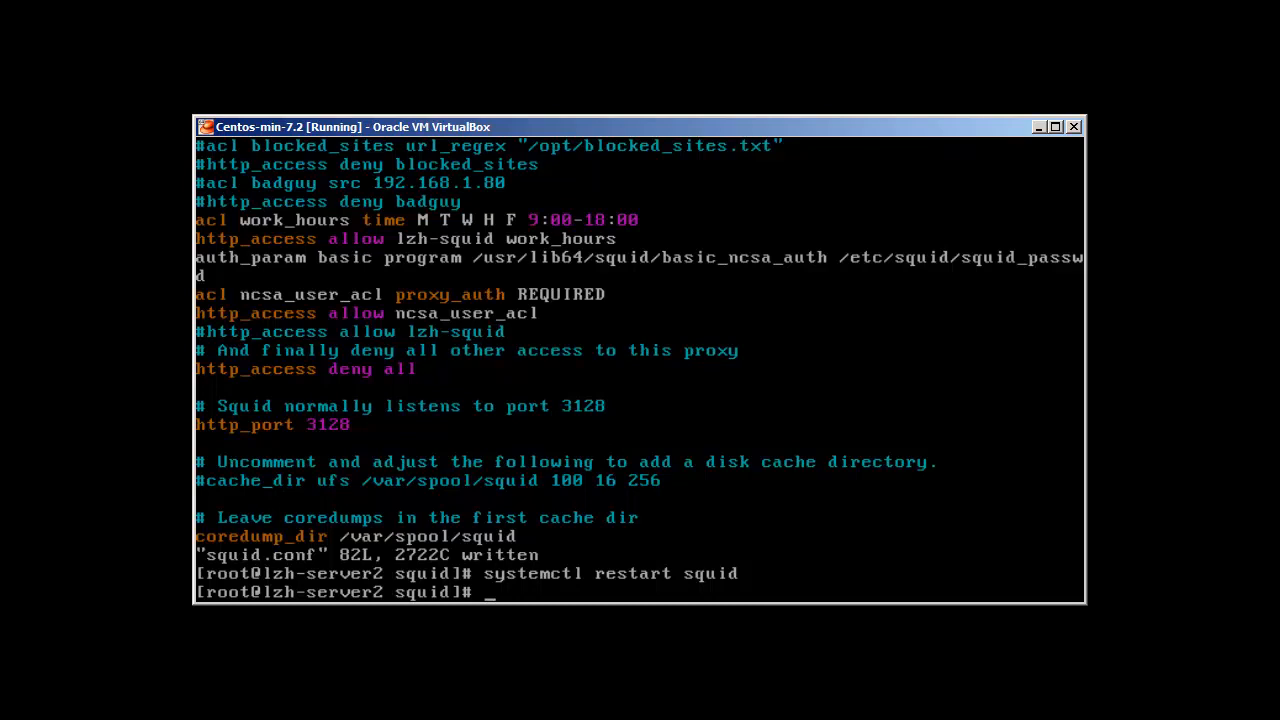
type("vim squid.conf")
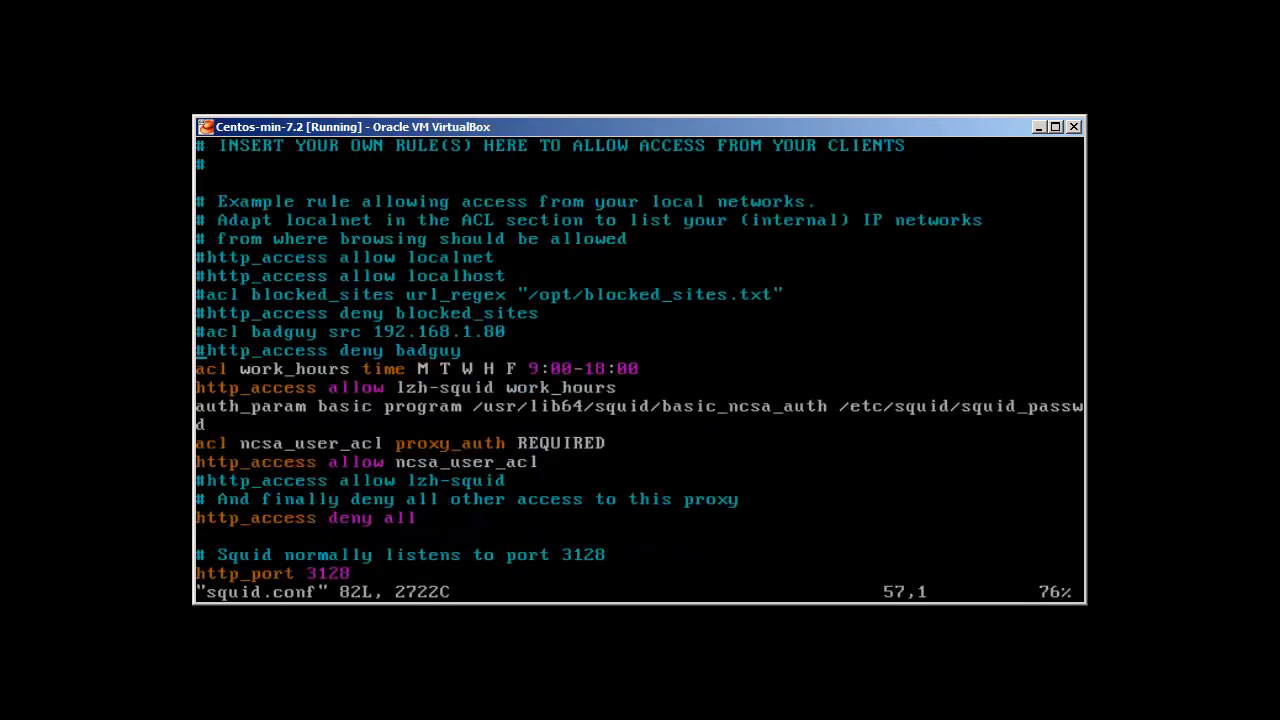
key("Up")
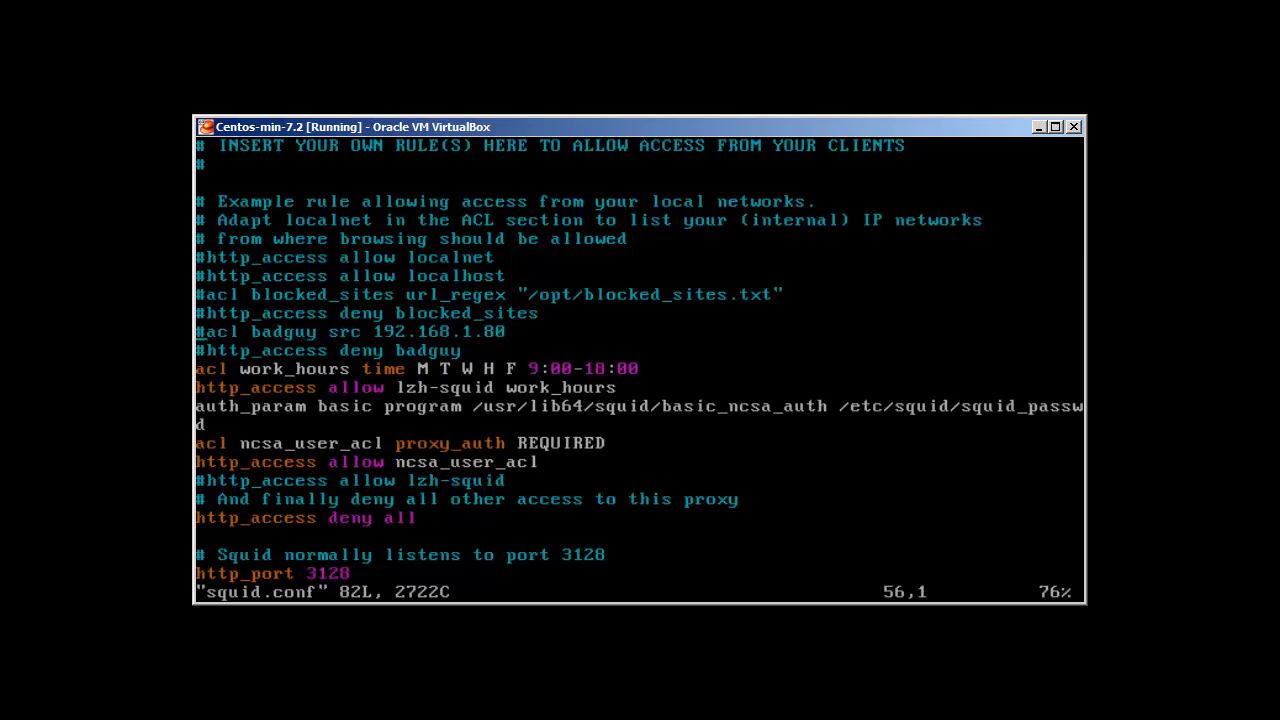
key("Down")
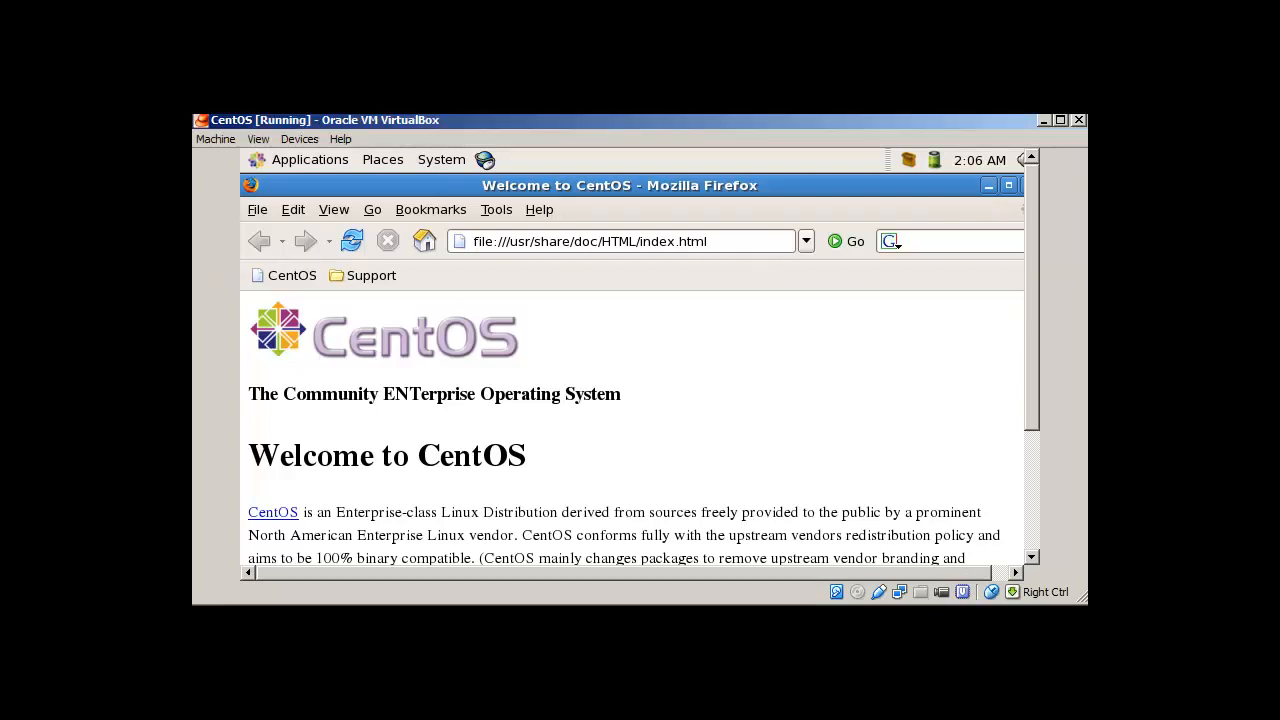
mouse_move(978, 410)
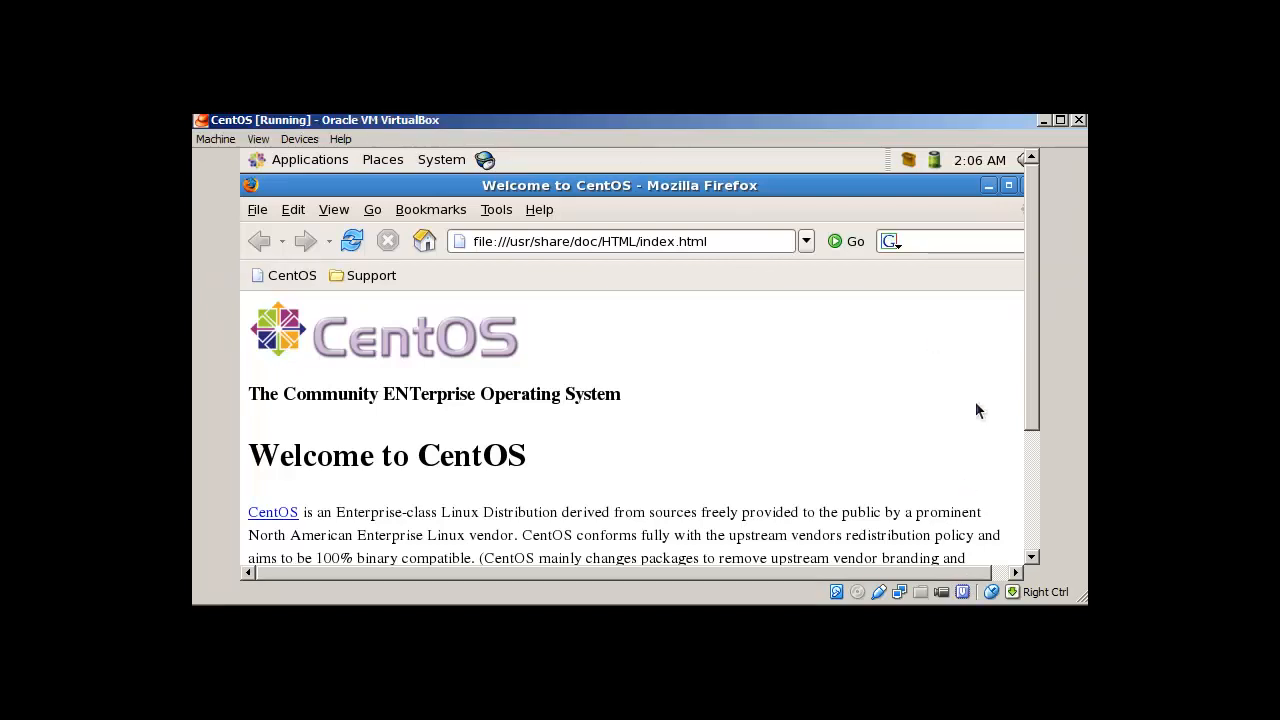
mouse_move(720, 330)
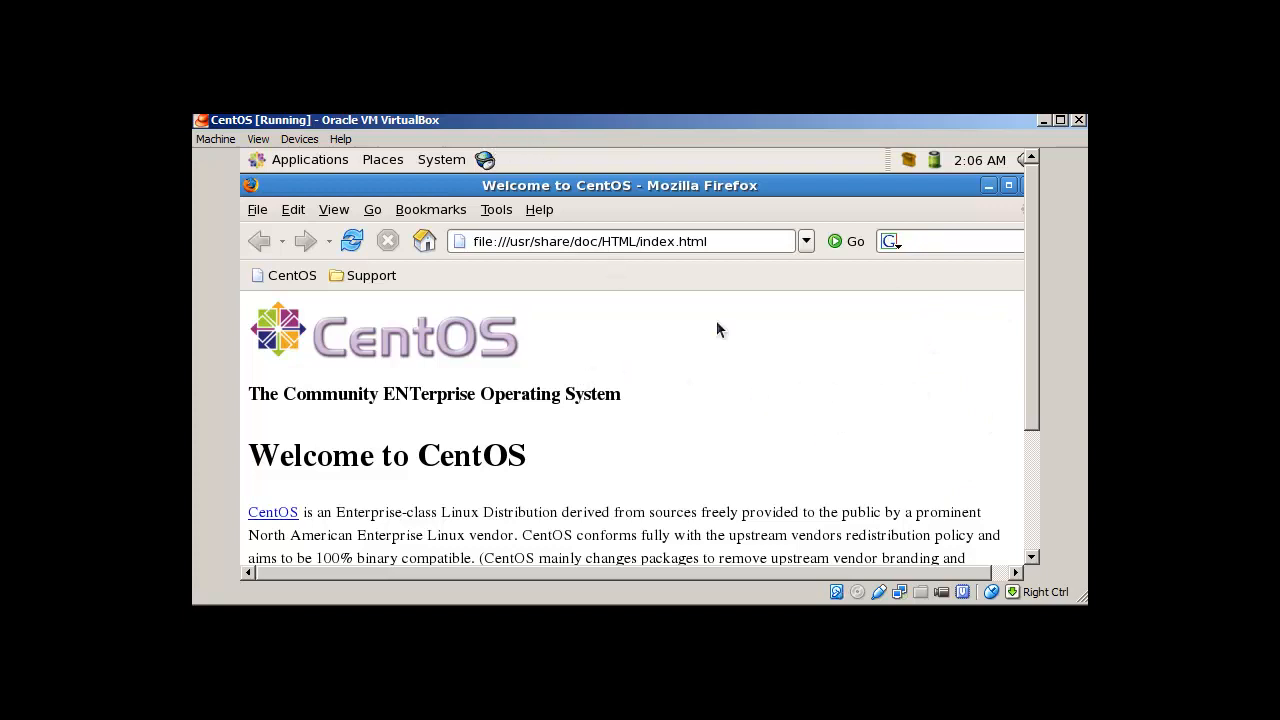
mouse_move(748, 408)
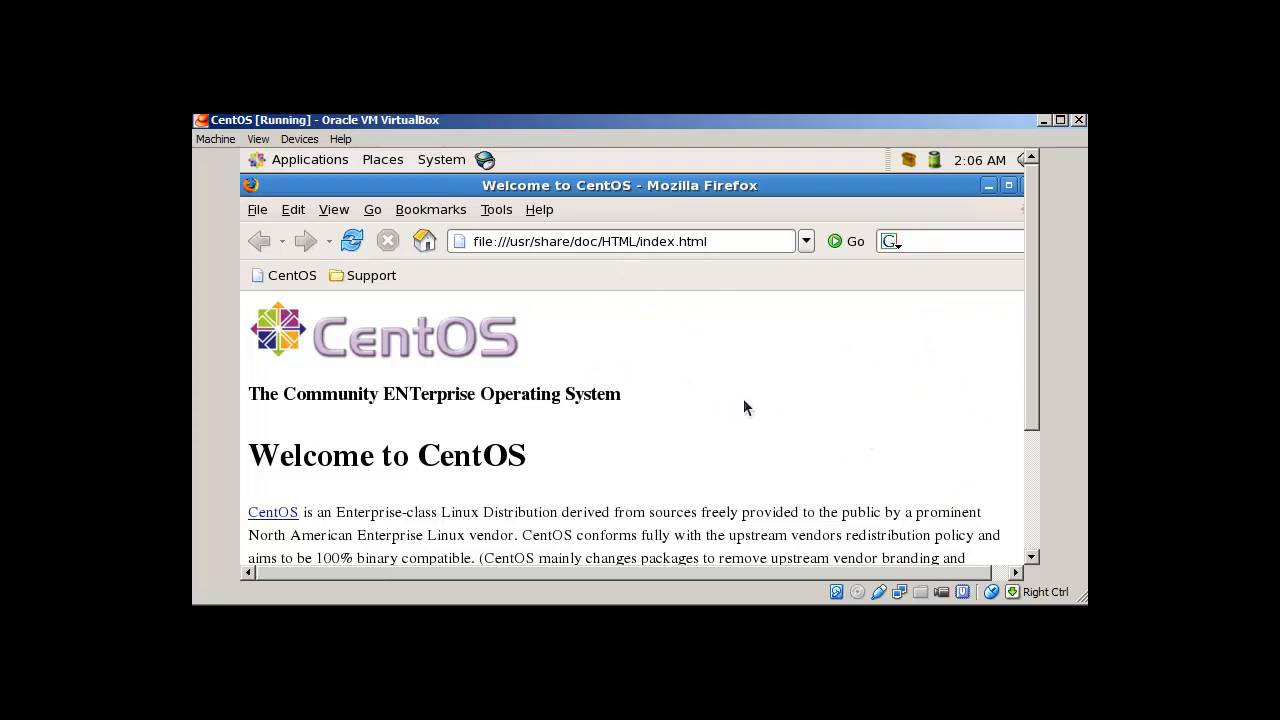
mouse_move(556, 290)
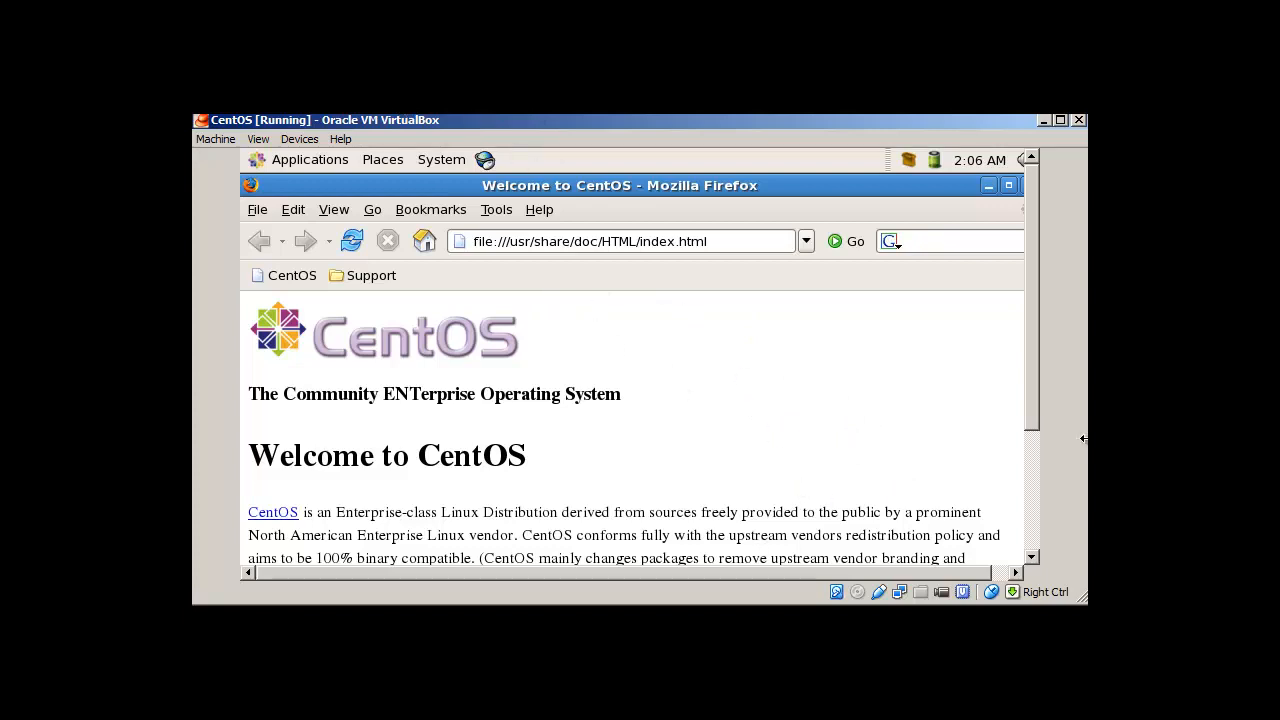
mouse_move(662, 264)
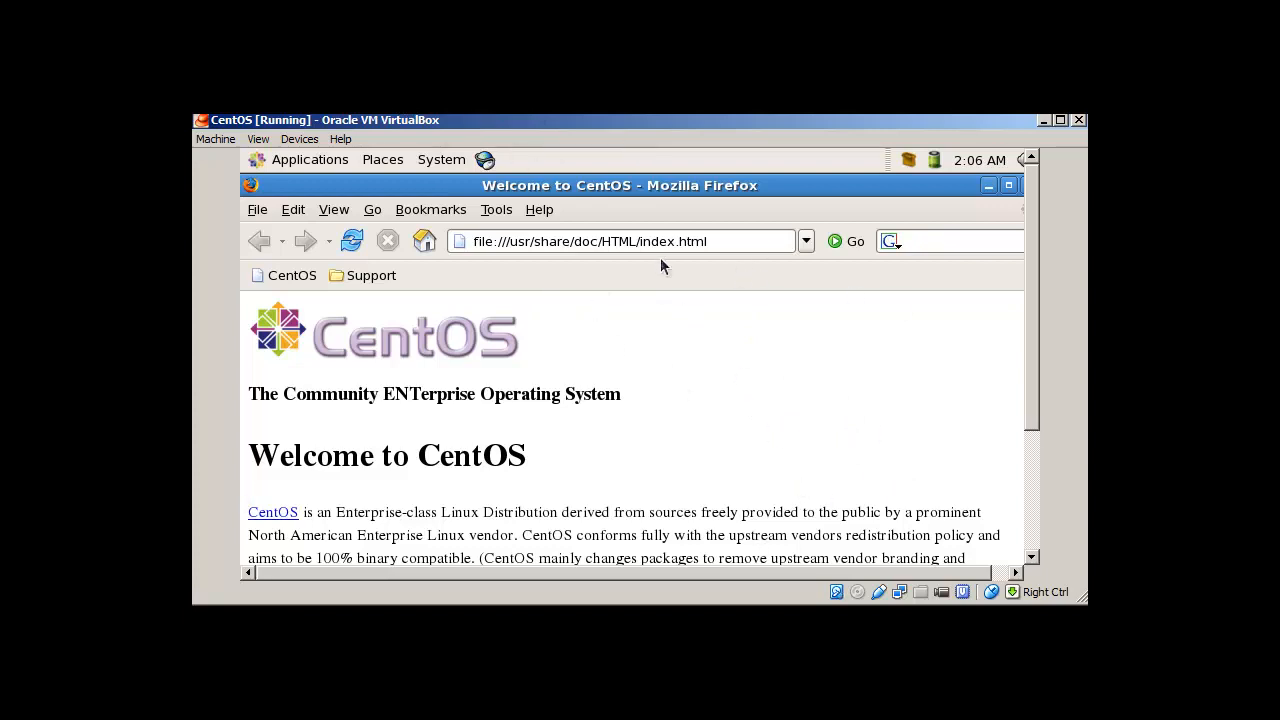
mouse_move(684, 258)
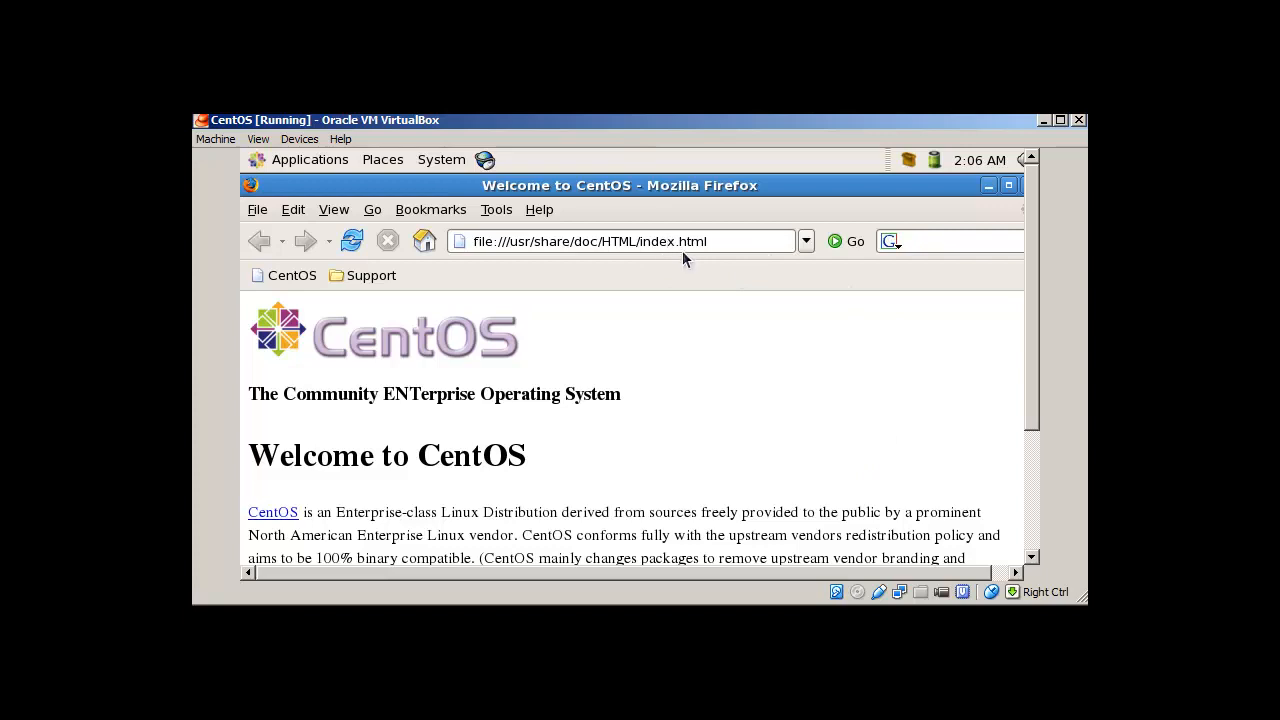
type("www")
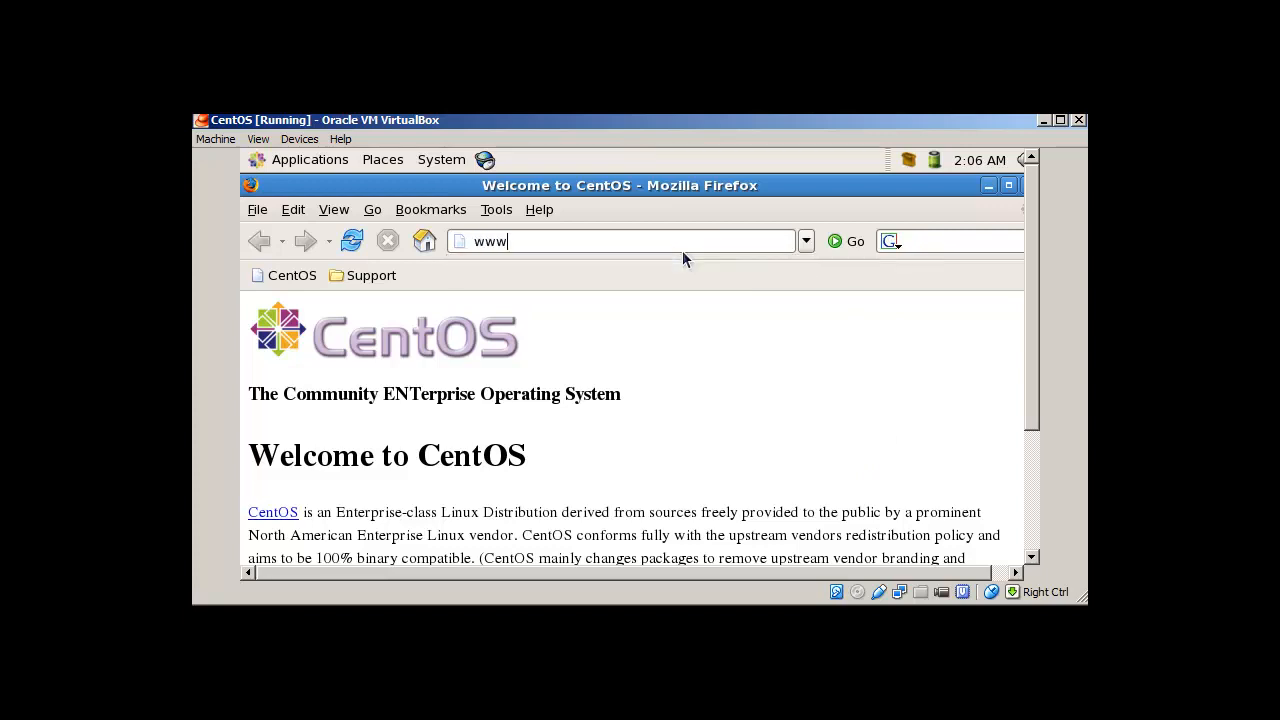
type(".linuxworld.co")
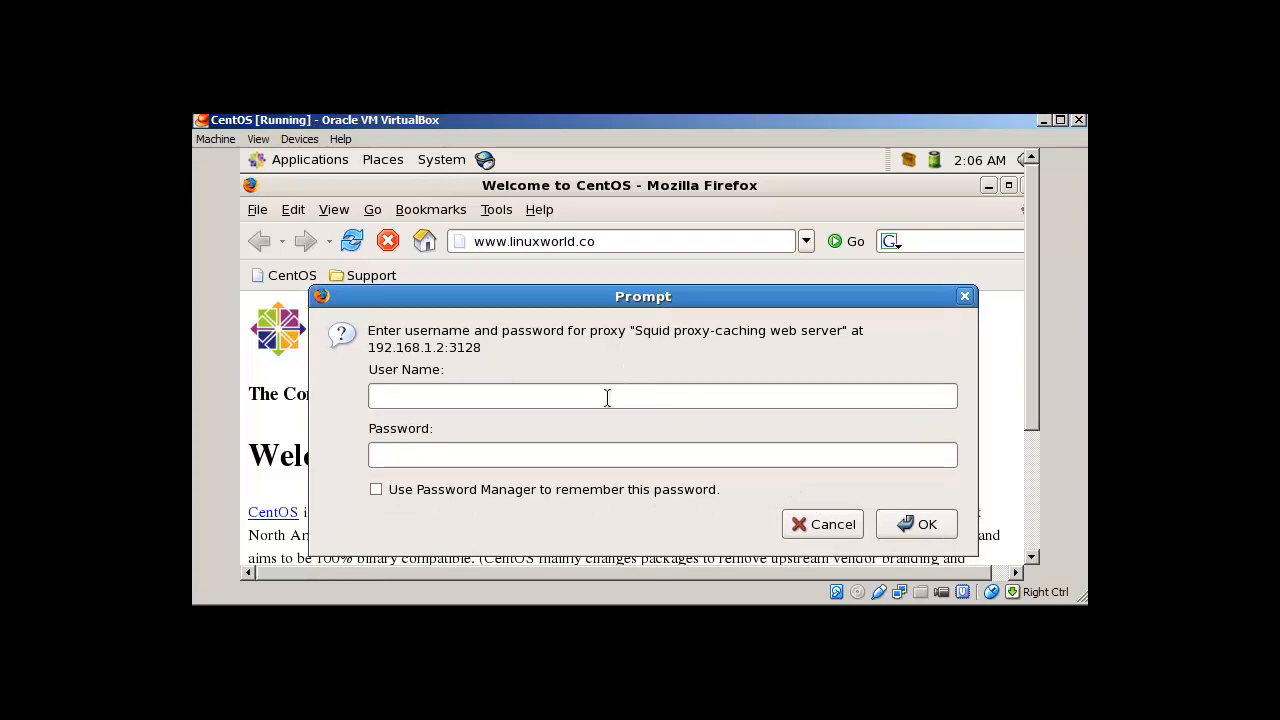
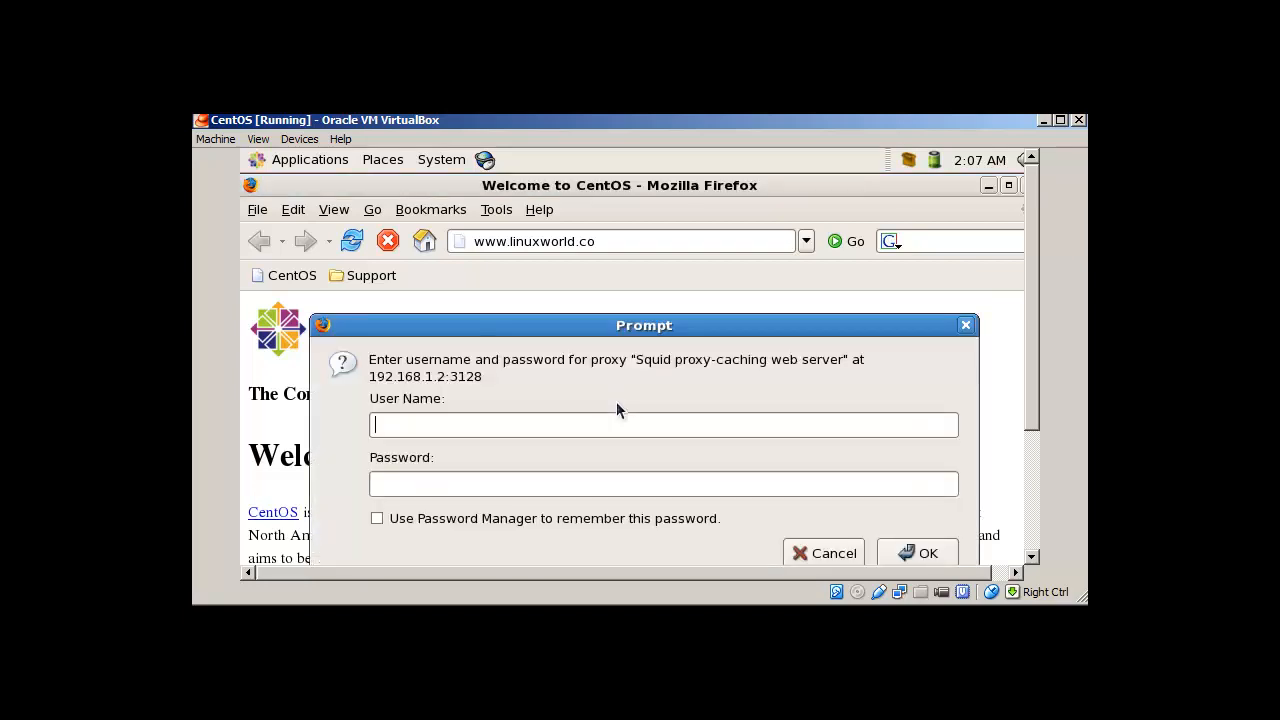
Step: Cancel the Squid login prompt without credentials and get Cache Access Denied
left_click_drag(644, 324, 720, 310)
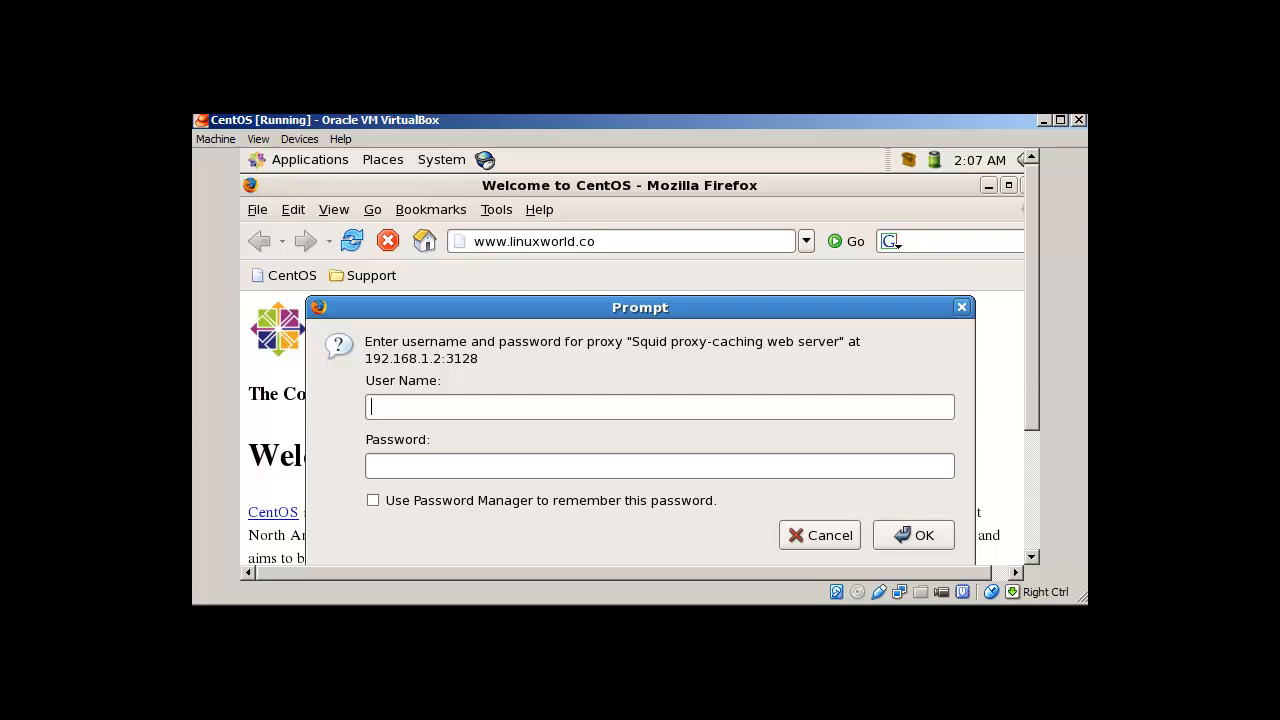
mouse_move(796, 536)
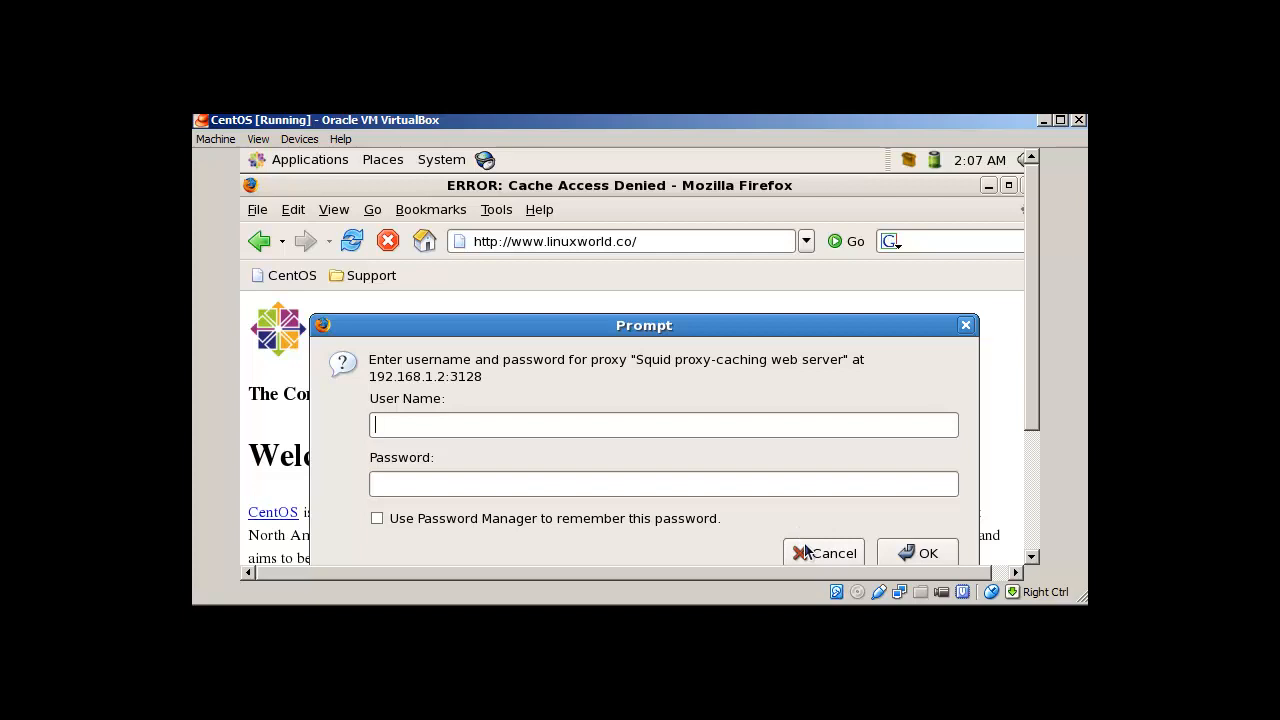
left_click(832, 552)
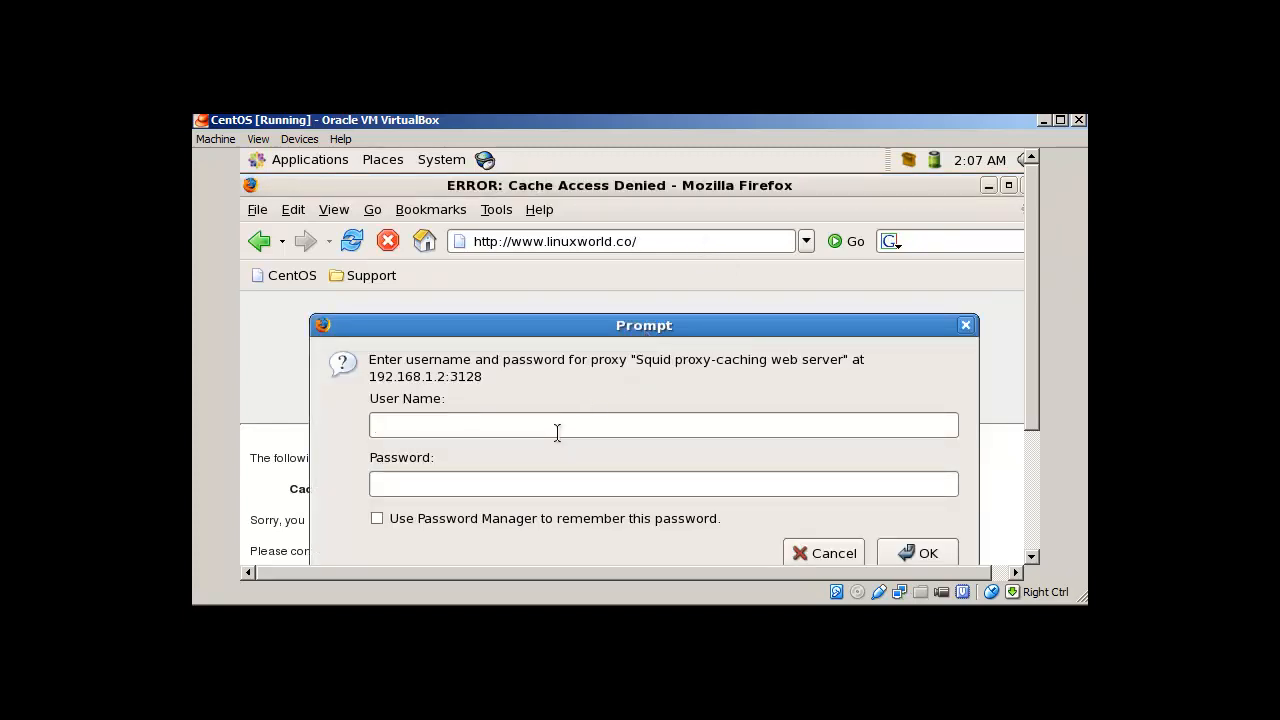
Step: Authenticate as user sal with password so the Linux World site loads
type("sal")
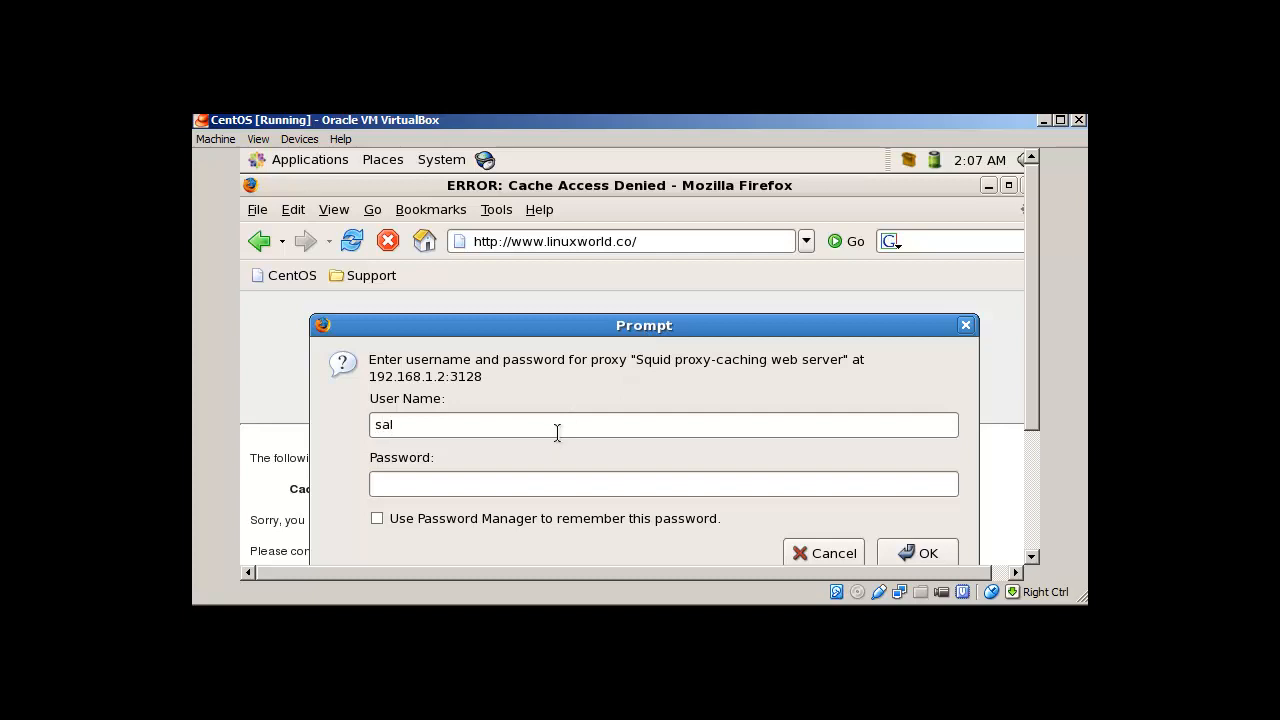
type("password")
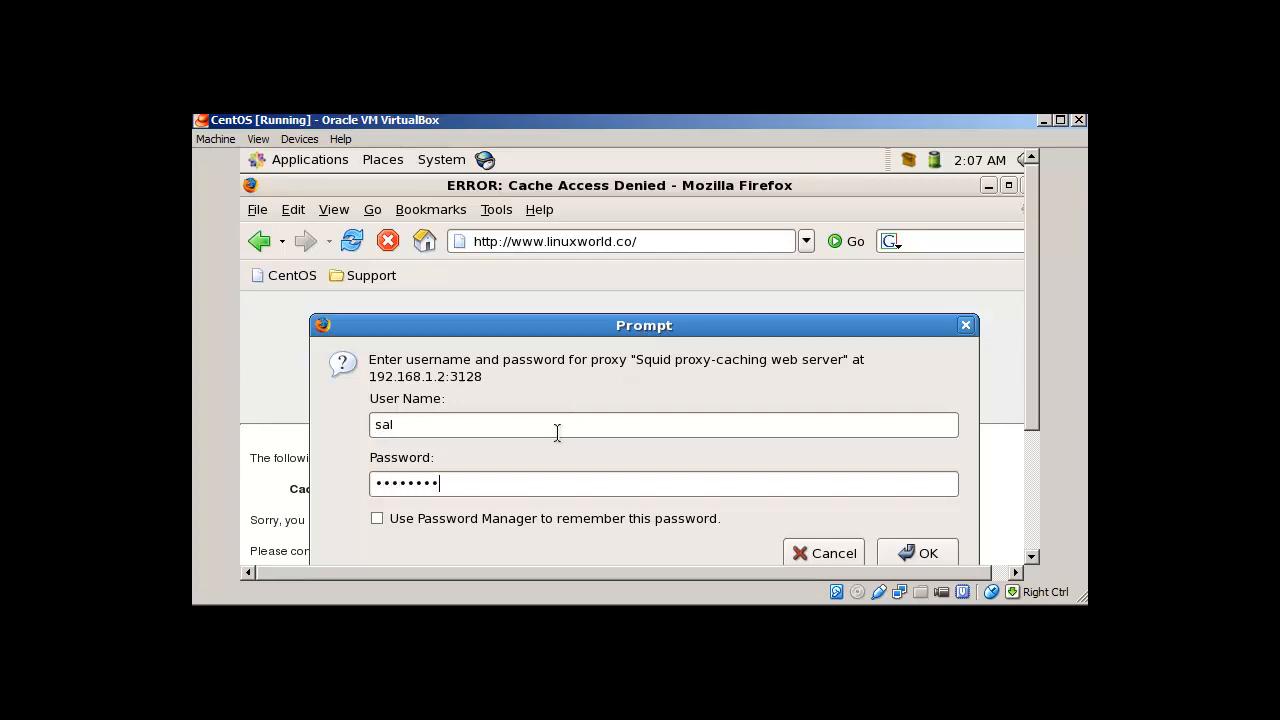
left_click(928, 552)
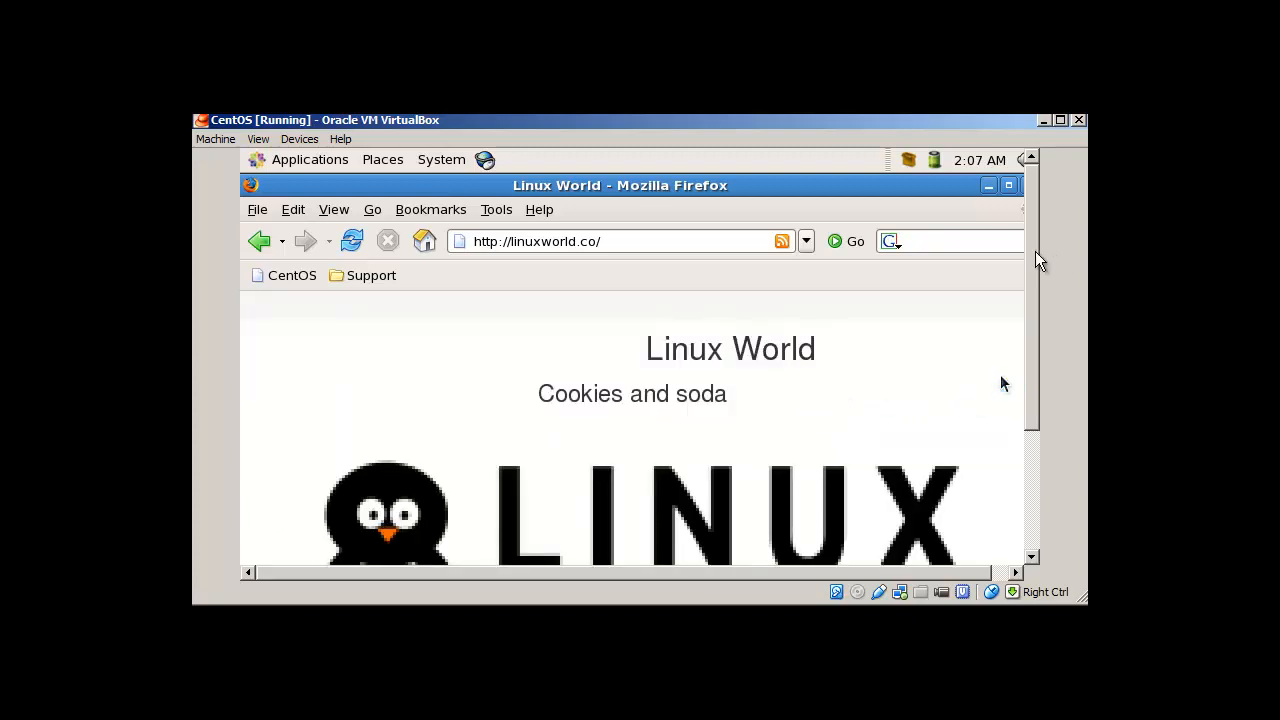
mouse_move(576, 230)
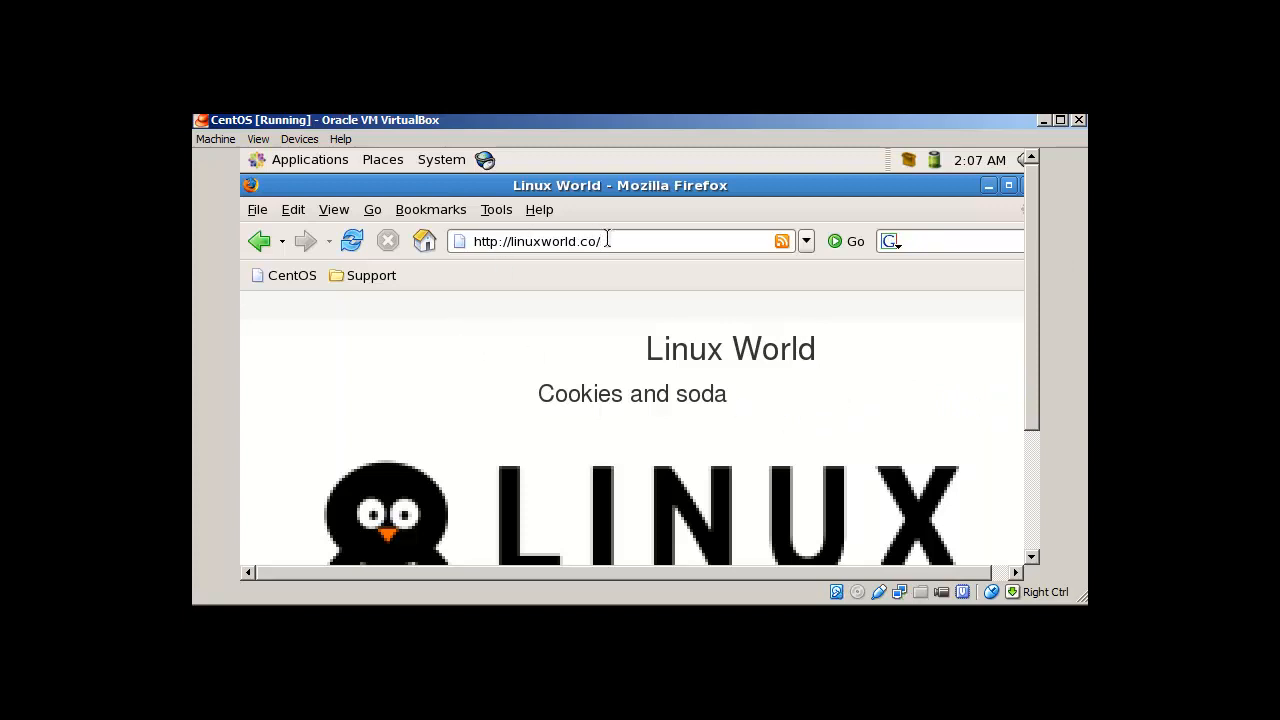
type("b")
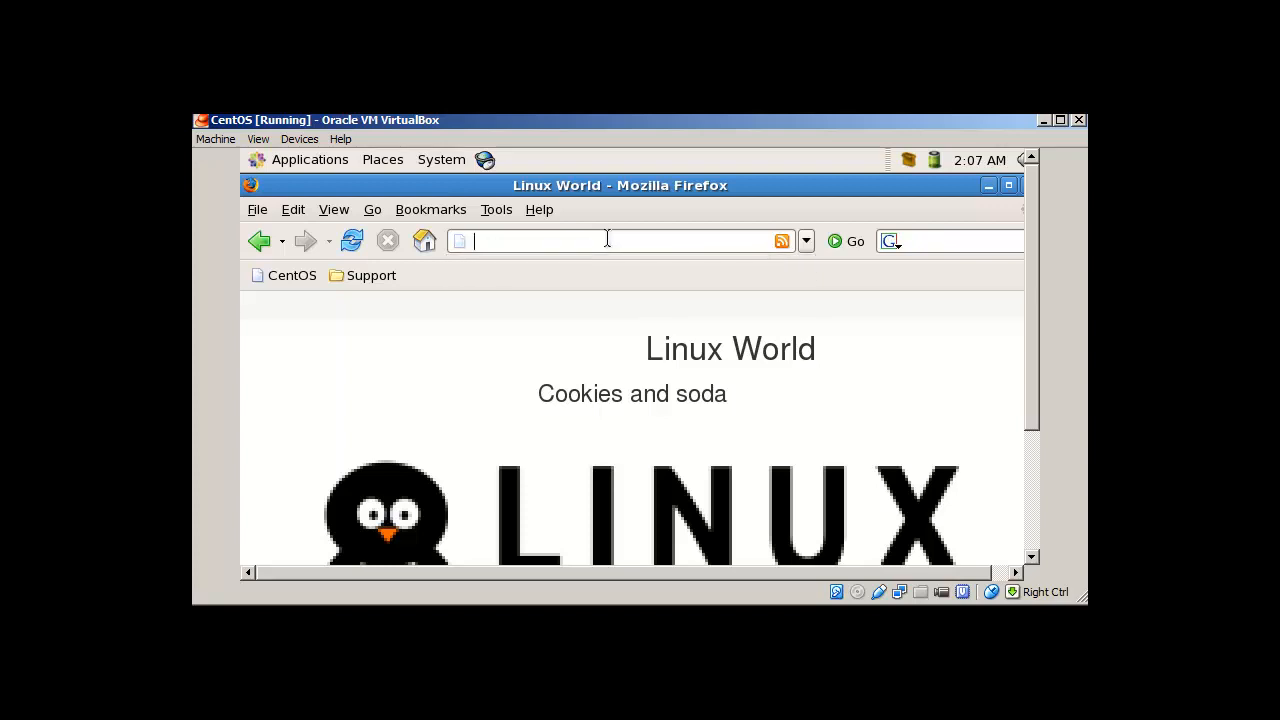
type("www.bbc.")
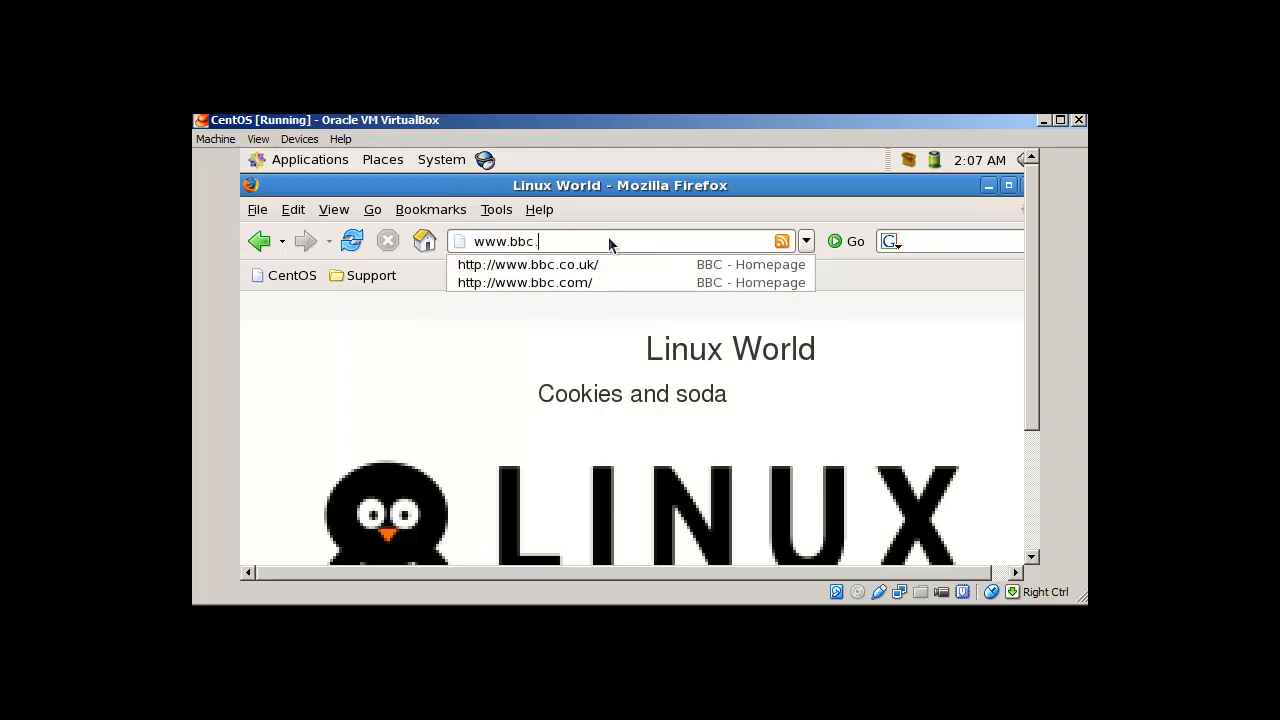
left_click(528, 264)
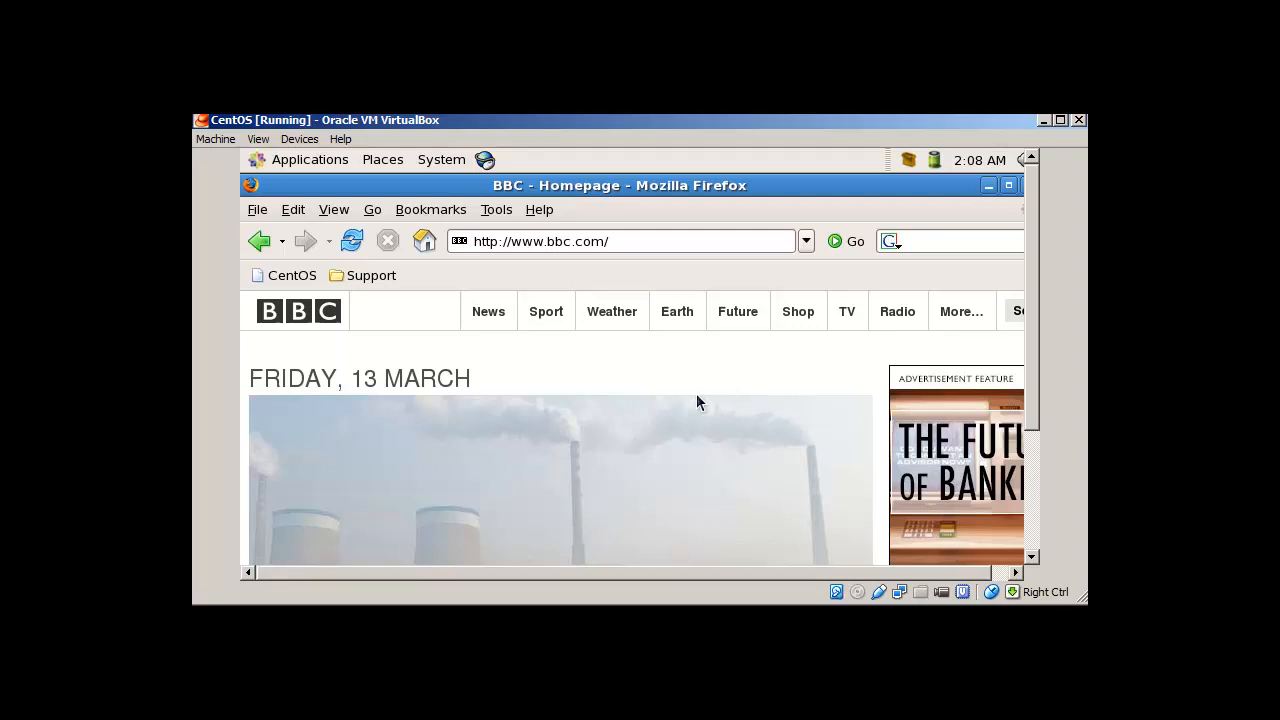
mouse_move(932, 464)
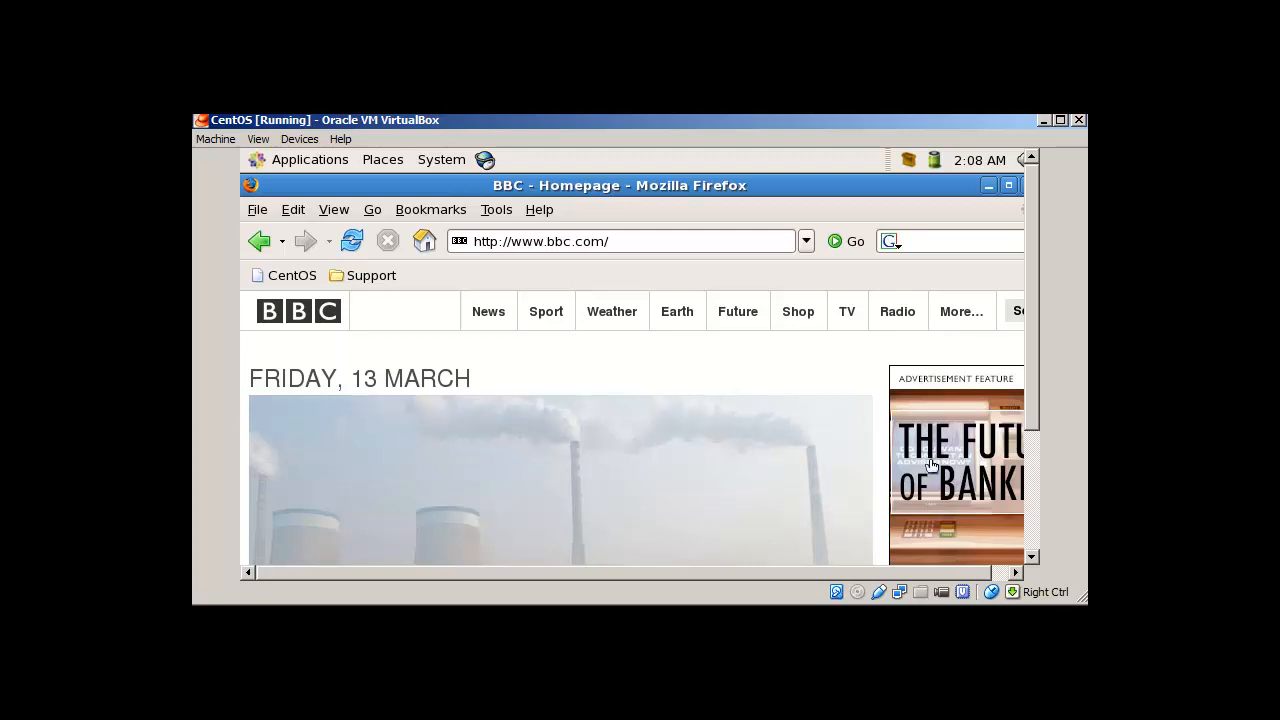